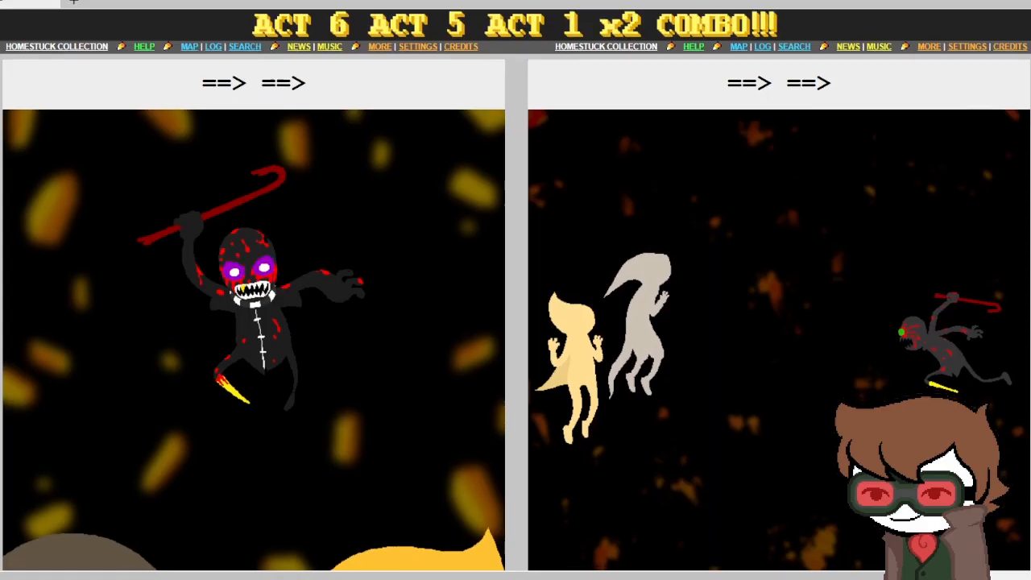
Step: Reveal Jade's 'hi!' greeting to Jane and Jake and advance to the next page
scroll(down, 3)
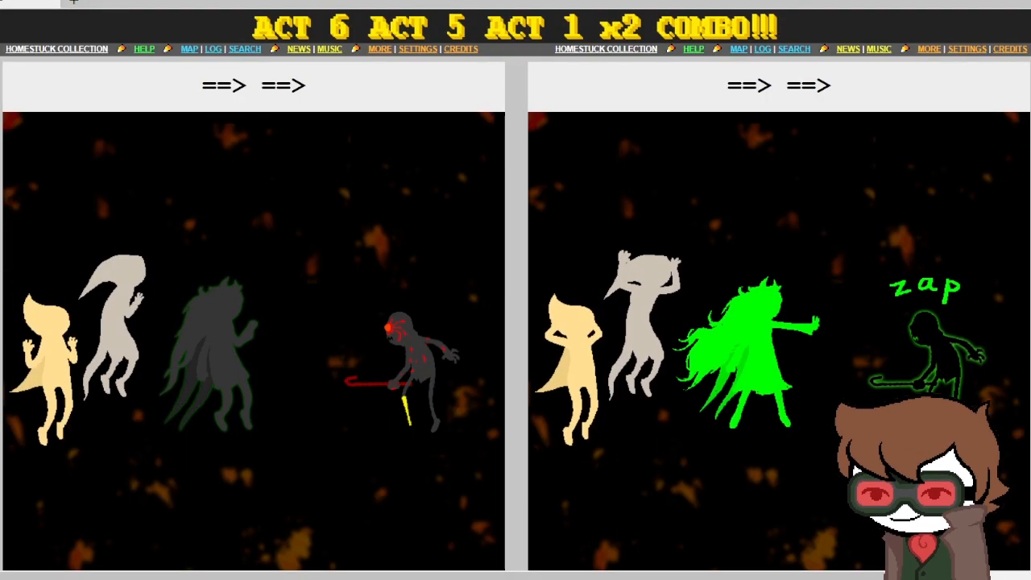
scroll(down, 3)
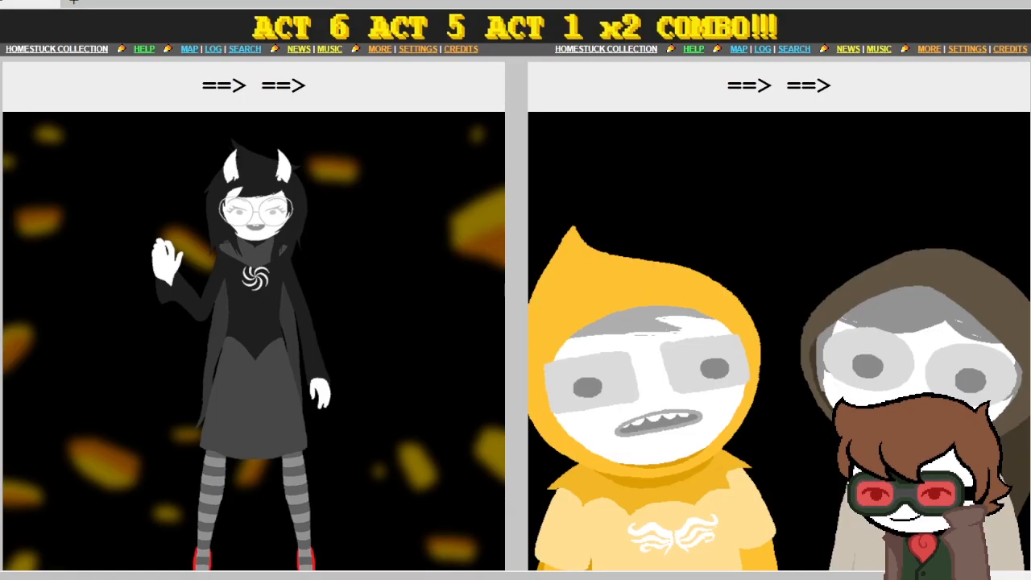
scroll(down, 3)
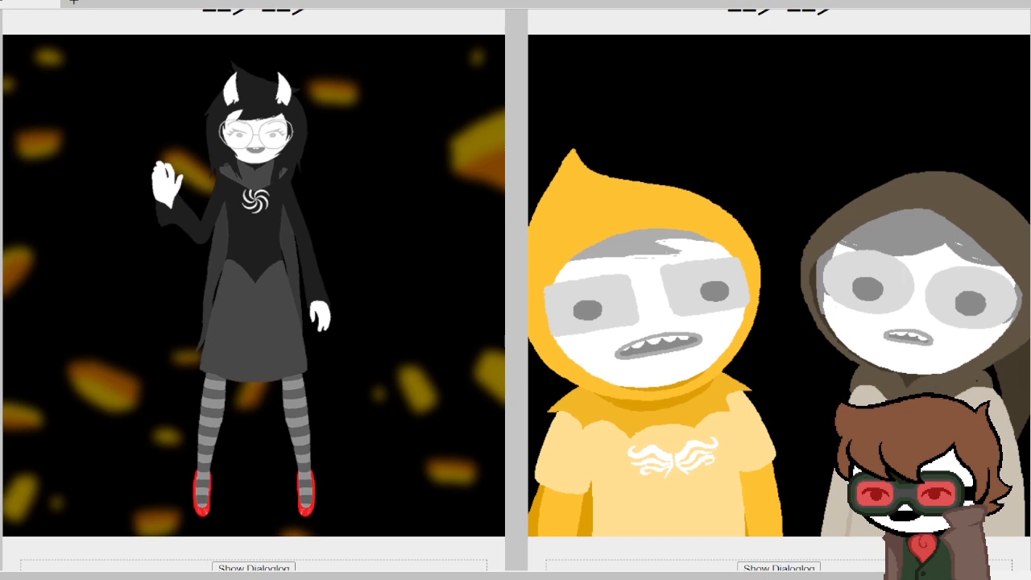
scroll(down, 3)
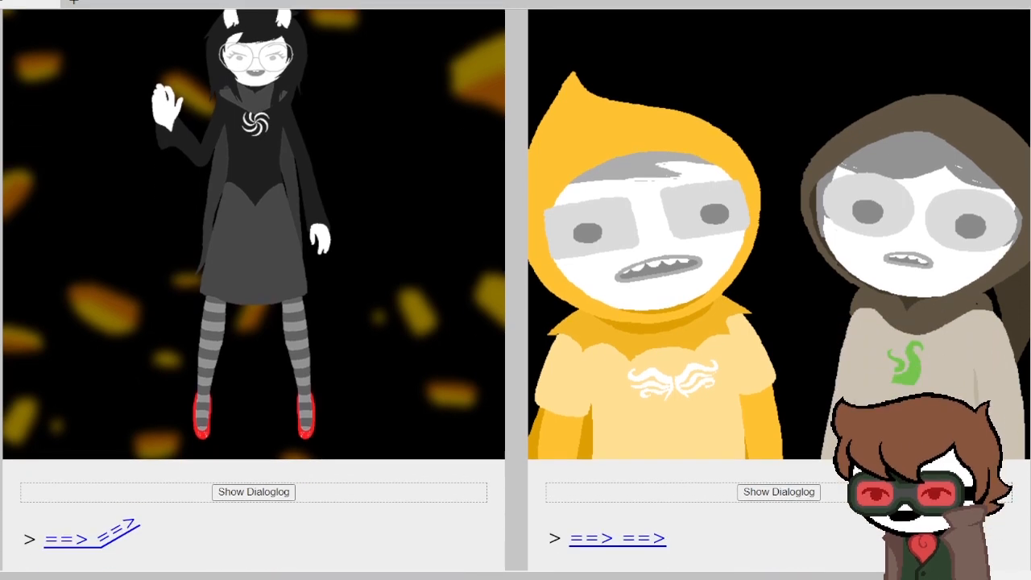
click(254, 492)
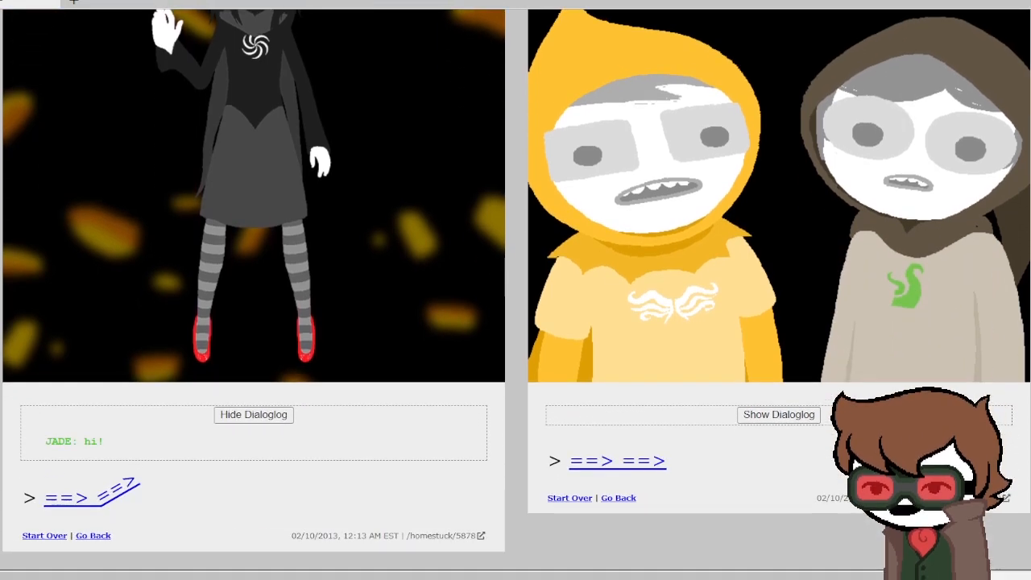
click(778, 414)
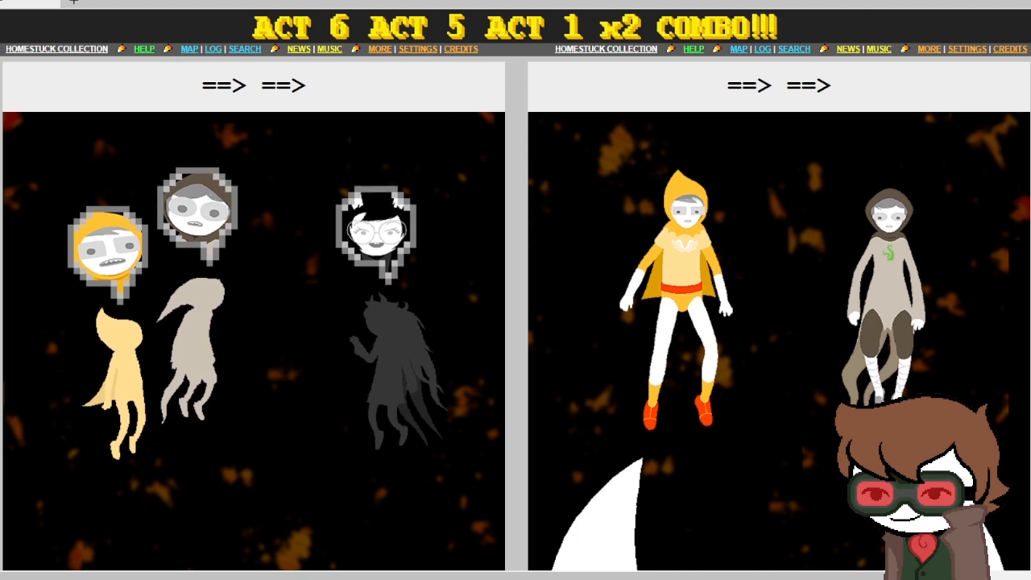
Step: Read the Jade-meets-Jake-and-Jane dialoglog and her pants question, then advance
scroll(down, 3)
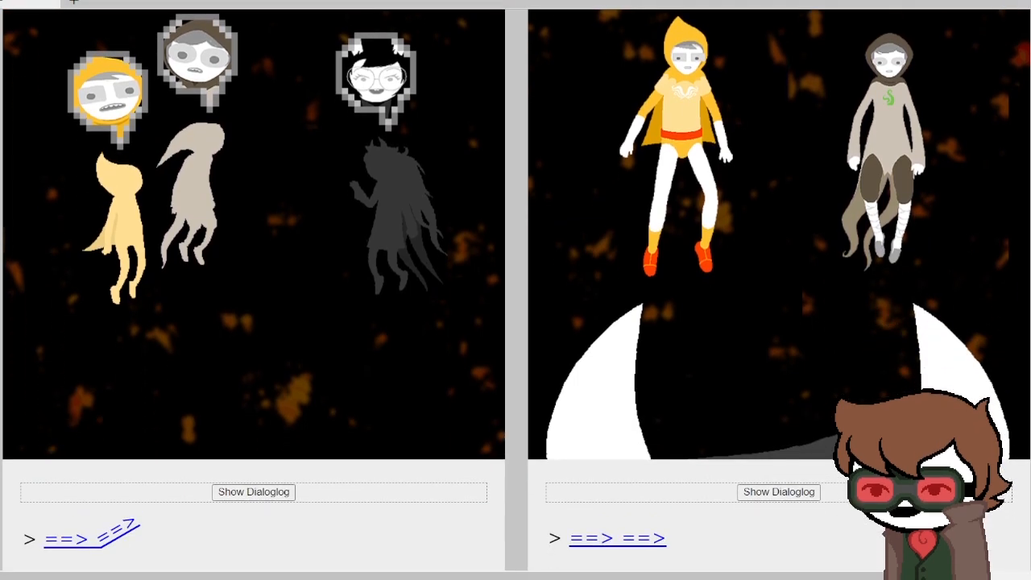
click(253, 492)
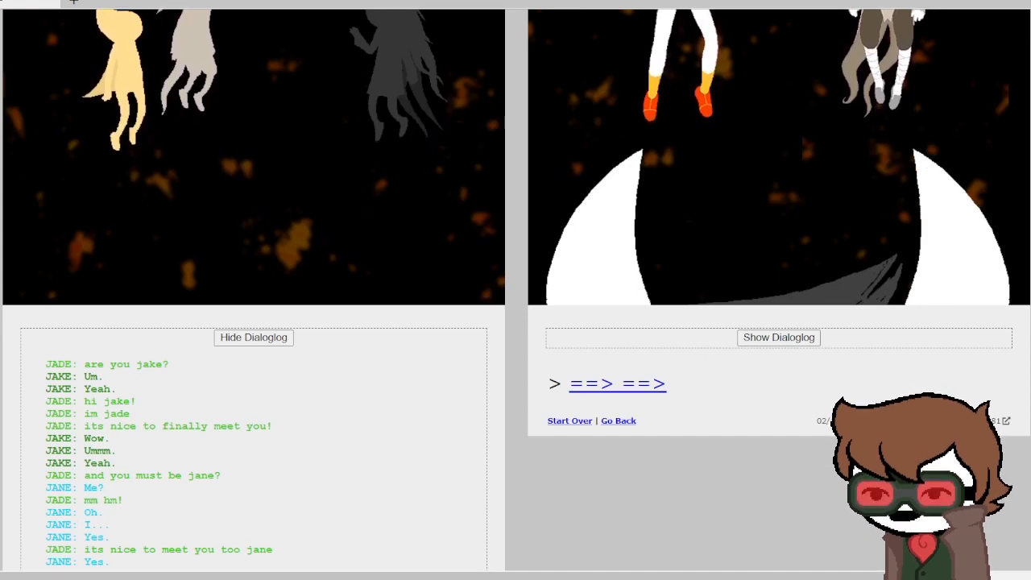
scroll(down, 3)
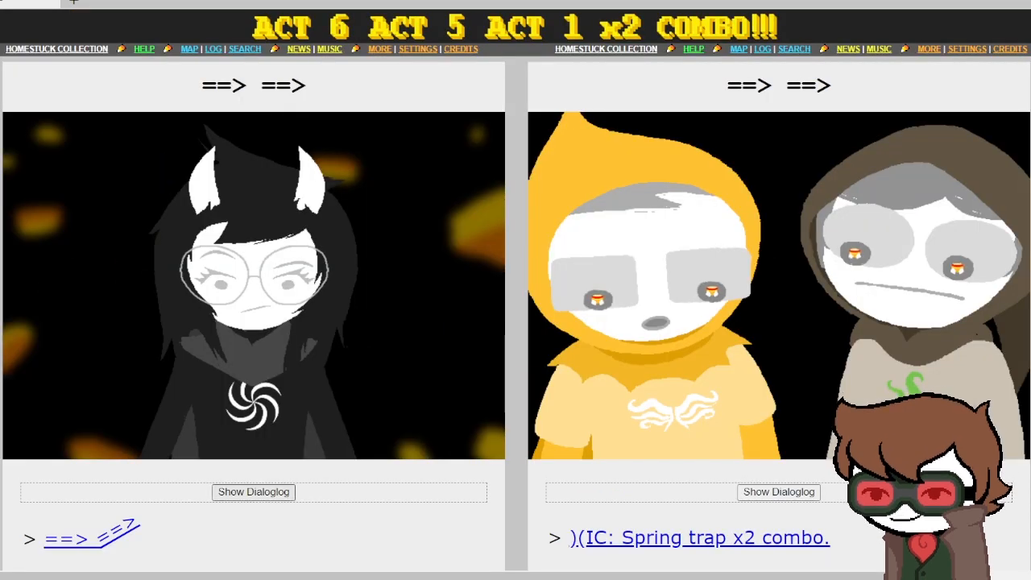
click(253, 492)
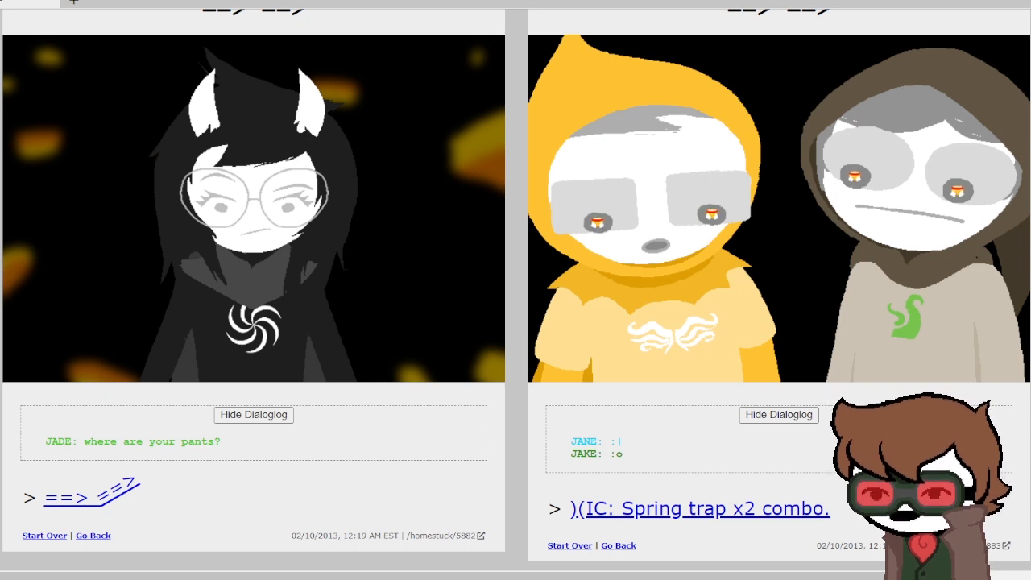
click(699, 510)
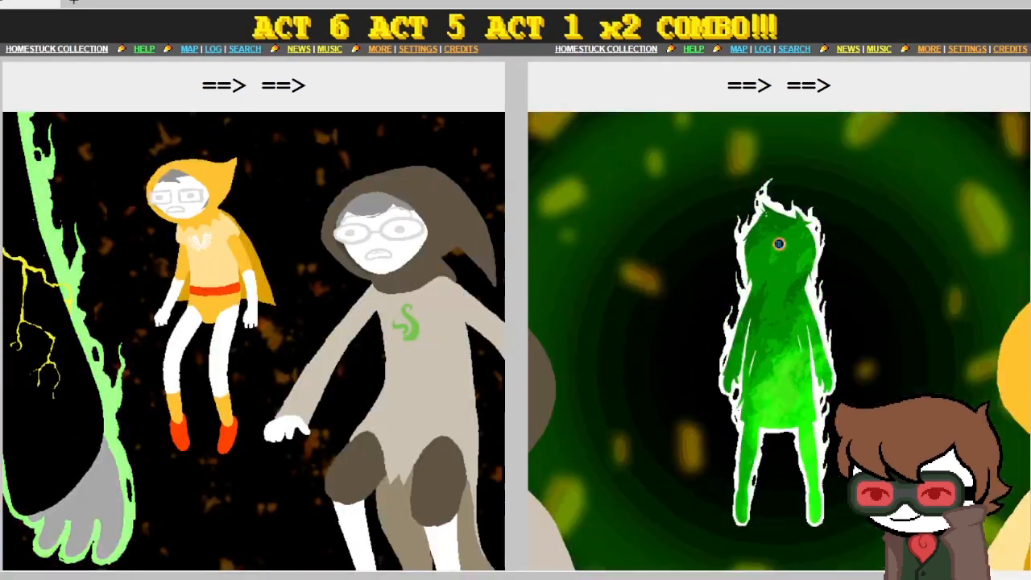
Step: Reveal Jade's 'BARK' and Jane's red-eyed 'OBEY.' lines on the glaring-eye pages
scroll(down, 3)
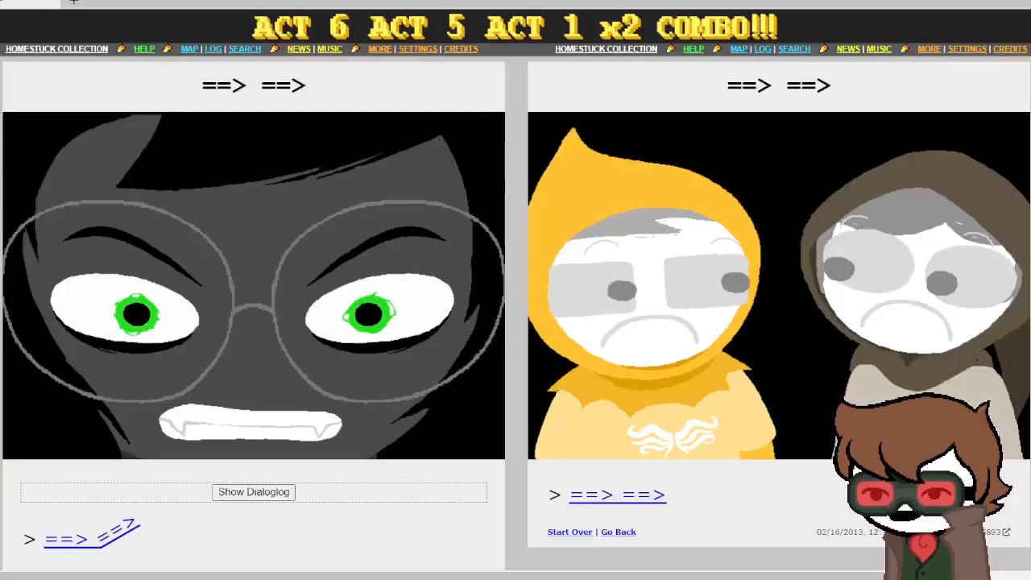
click(253, 492)
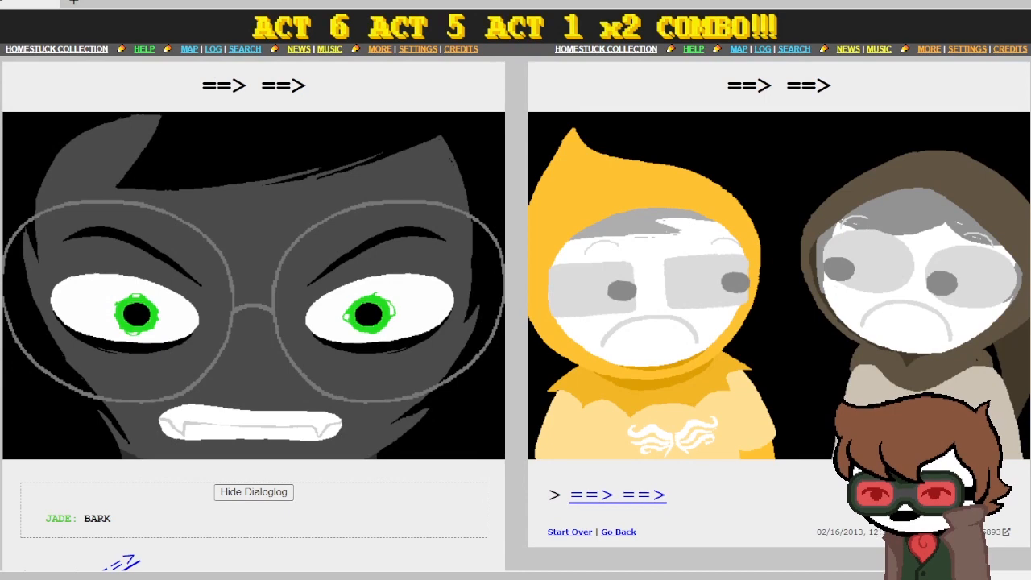
scroll(down, 3)
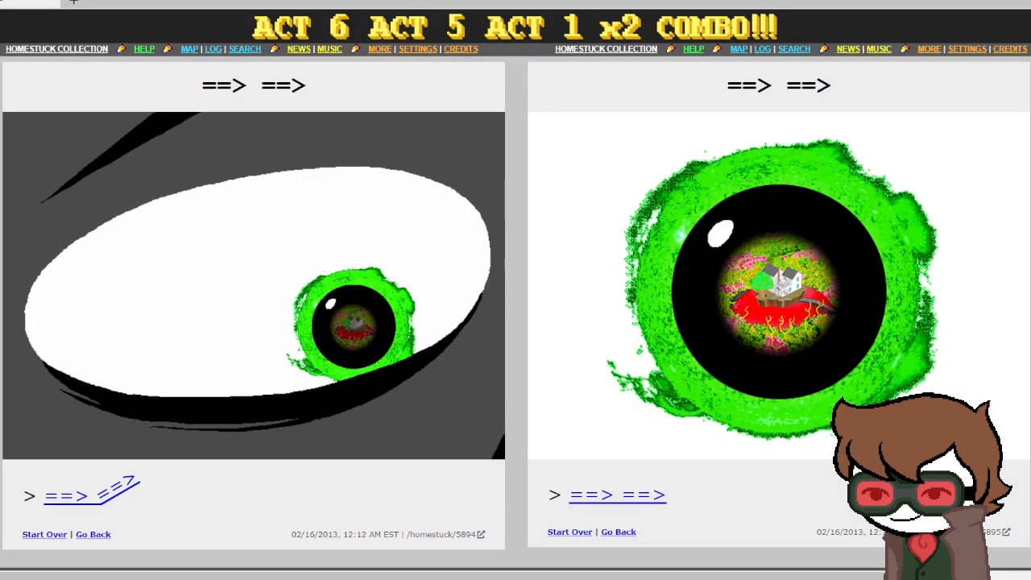
scroll(down, 3)
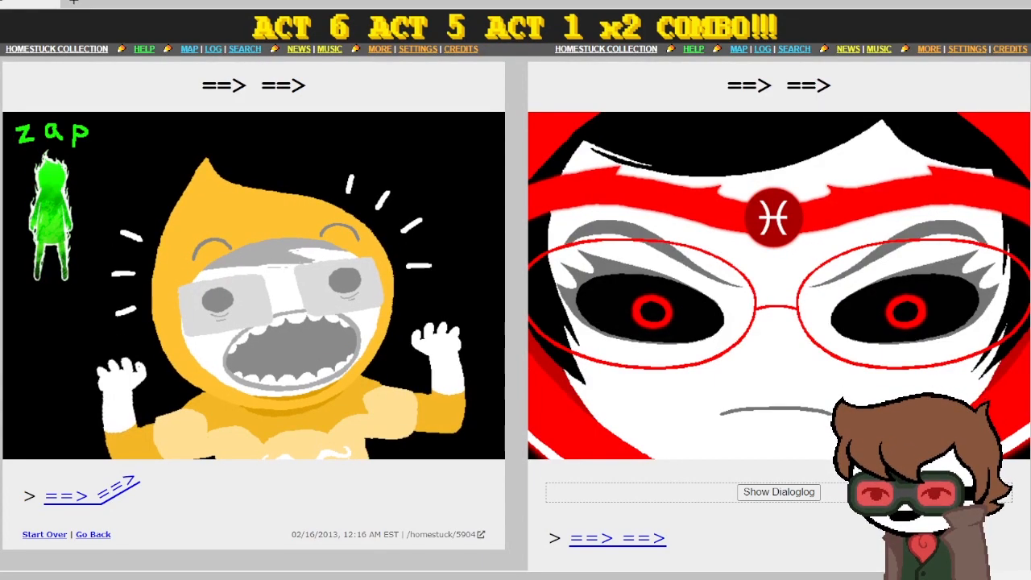
click(778, 492)
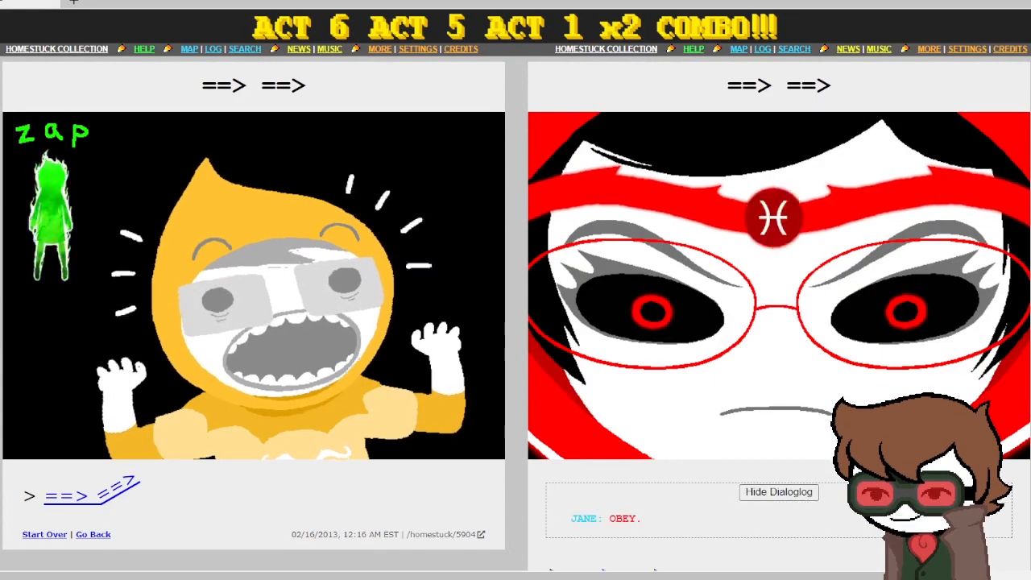
scroll(down, 3)
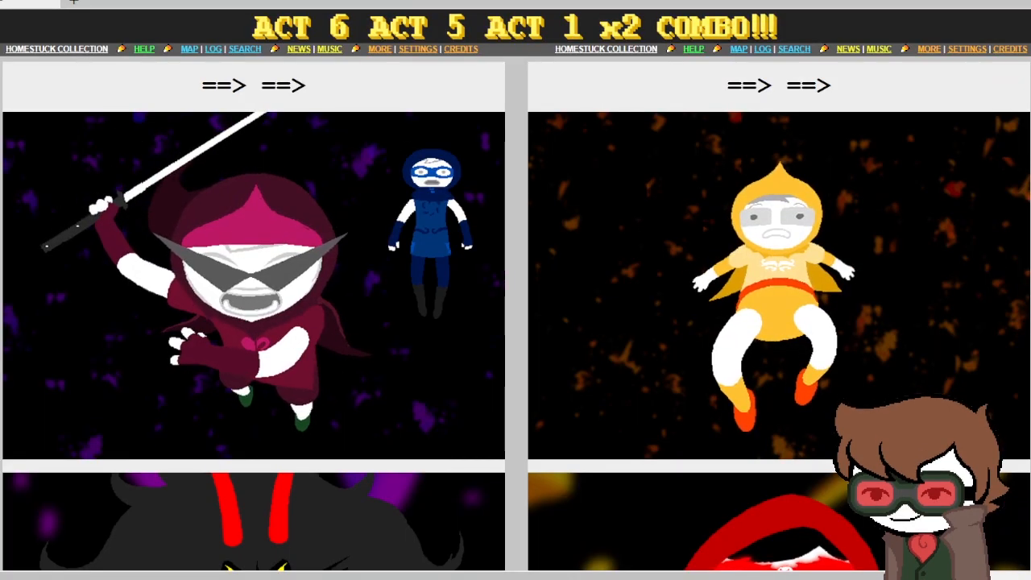
scroll(down, 3)
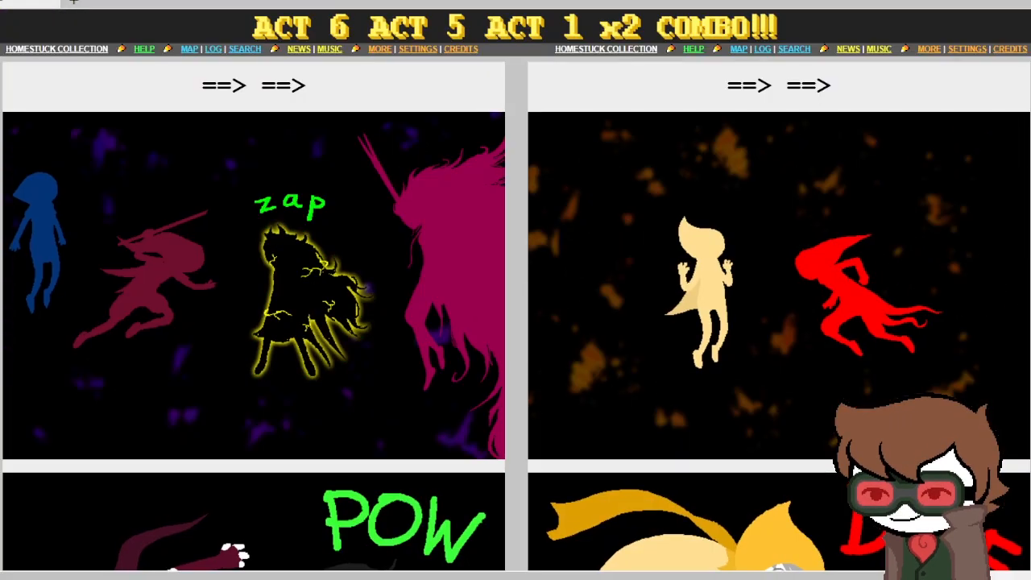
scroll(down, 3)
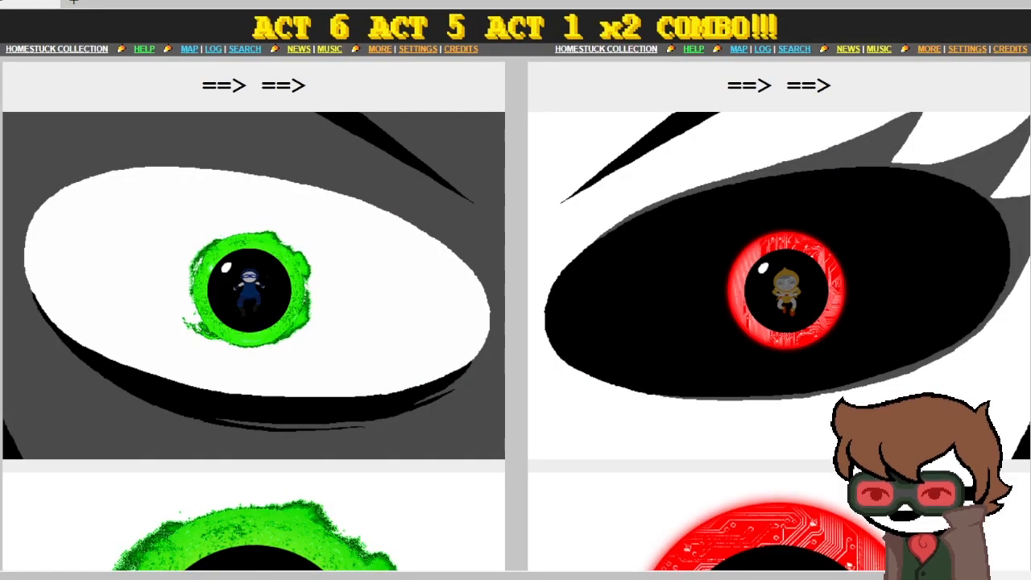
scroll(down, 3)
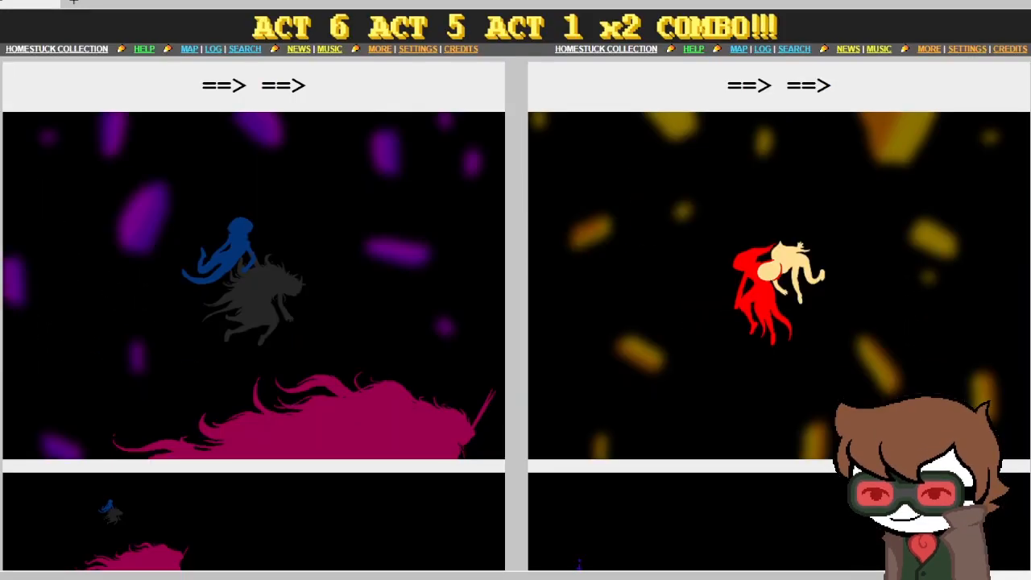
scroll(down, 3)
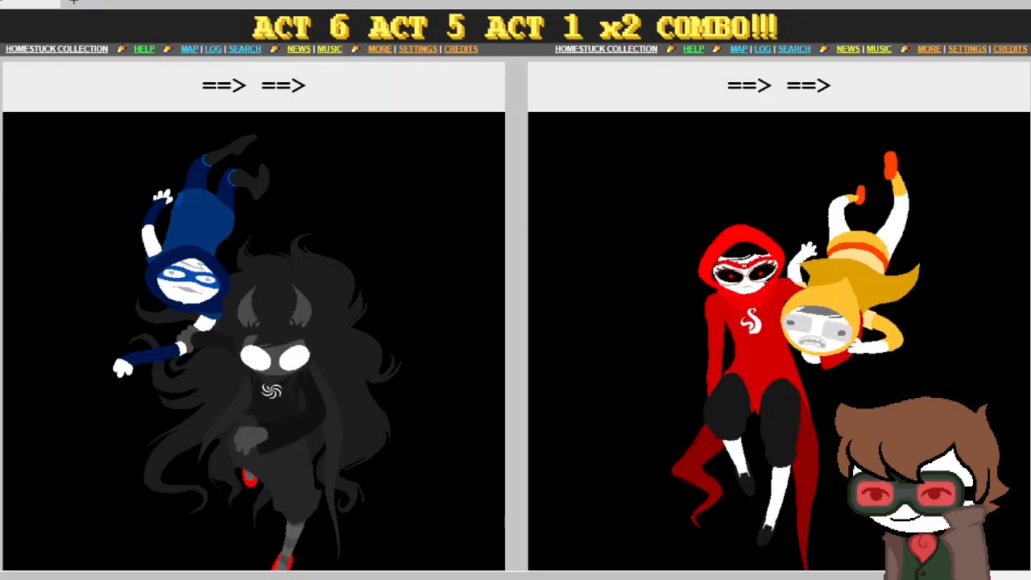
scroll(down, 3)
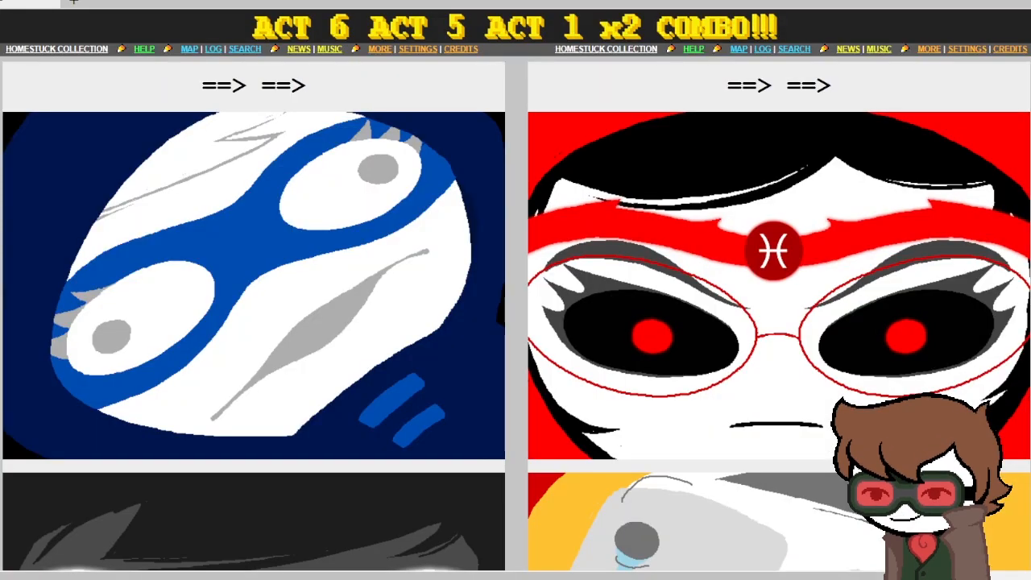
scroll(down, 3)
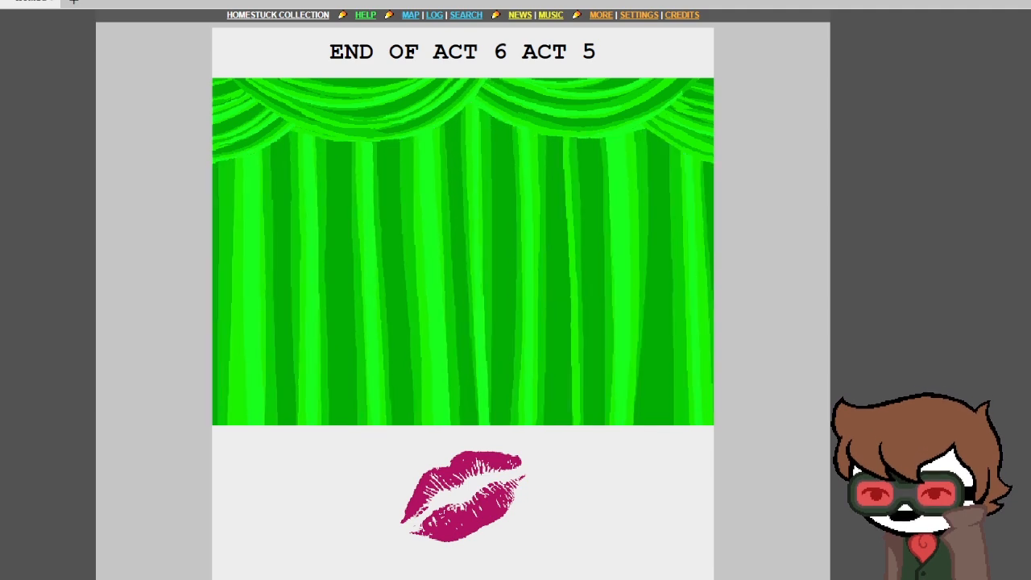
Step: Enter Act 6 Intermission 5 and read Karkat's opening meteor dialoglogs
scroll(down, 3)
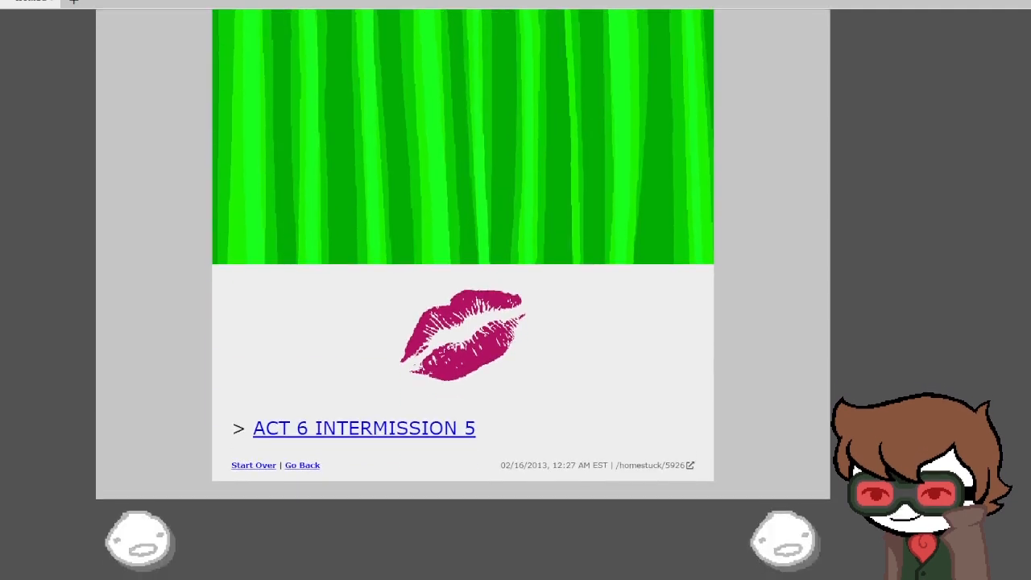
click(364, 429)
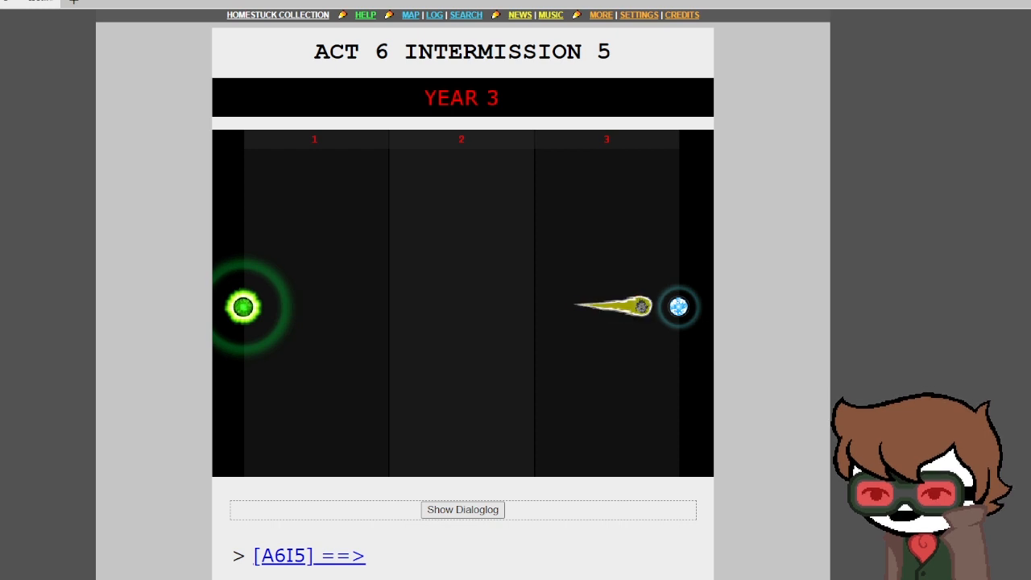
click(463, 509)
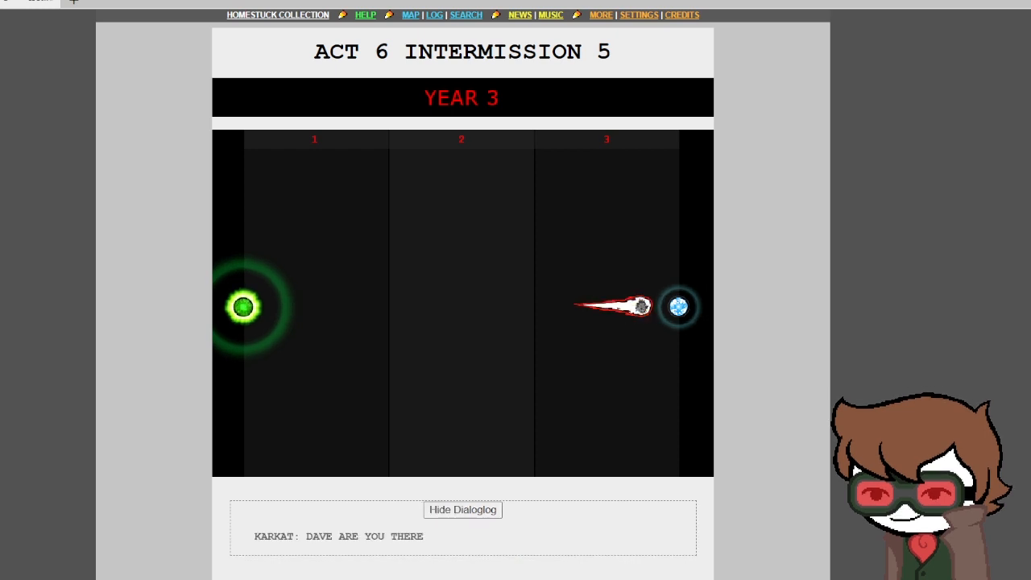
scroll(down, 3)
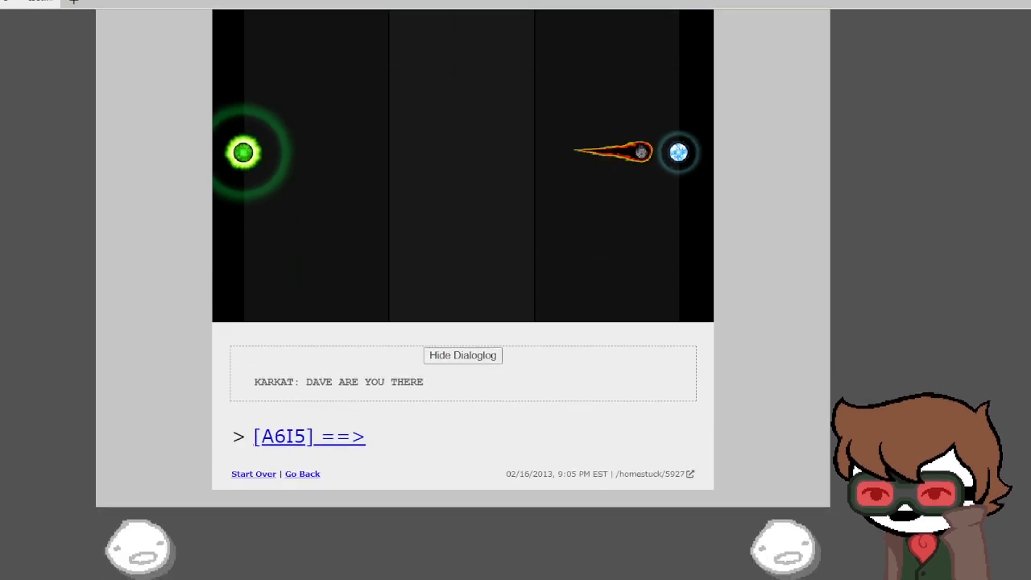
click(310, 435)
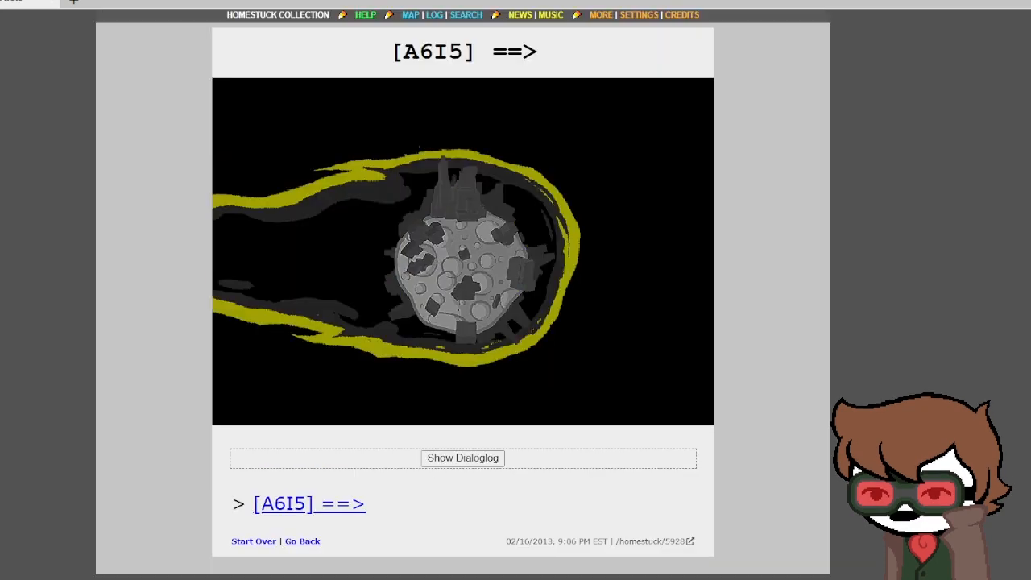
click(463, 457)
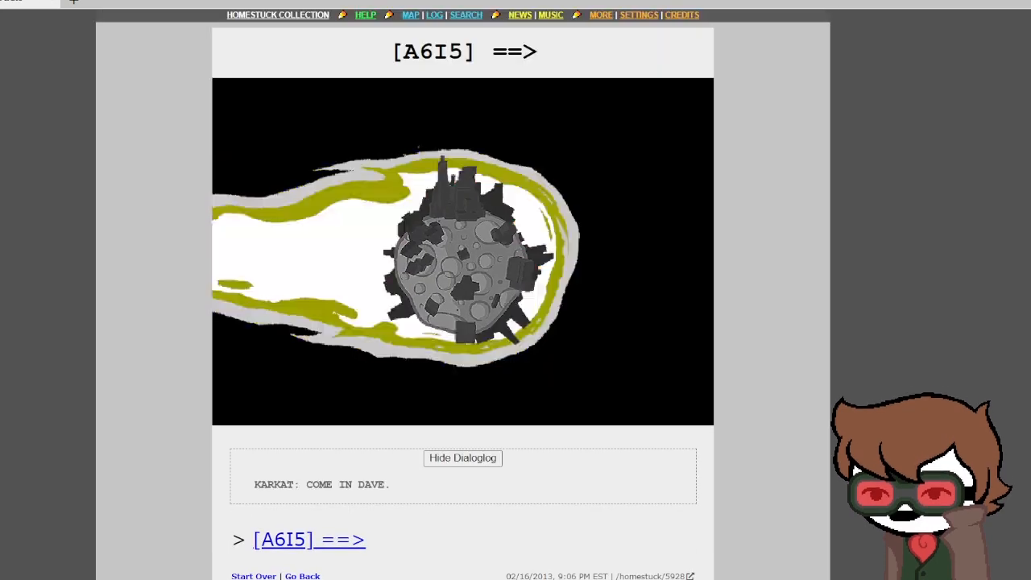
Step: Page through the crab close-up and read Karkat's unanswered call to Dave
click(309, 538)
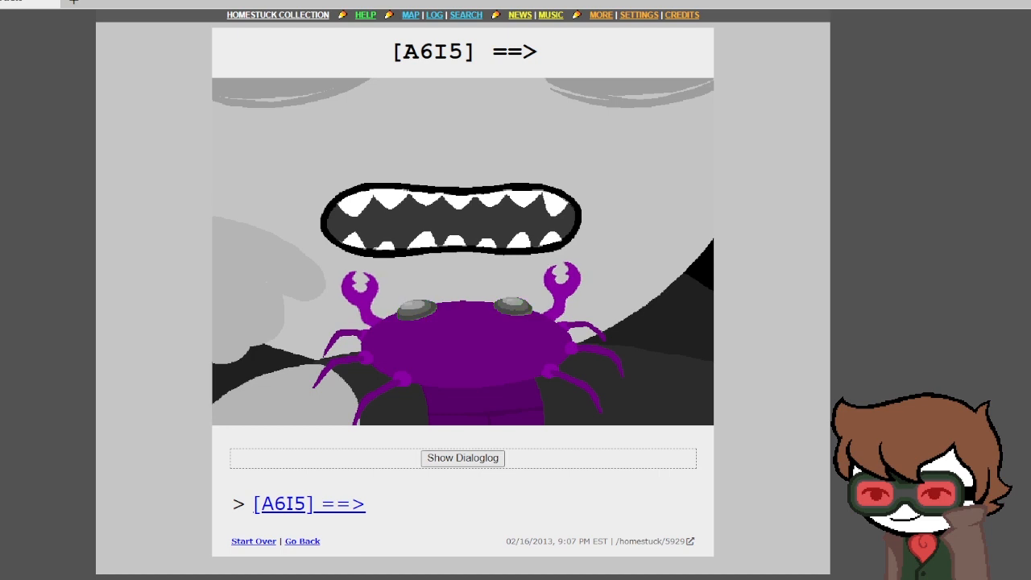
click(462, 457)
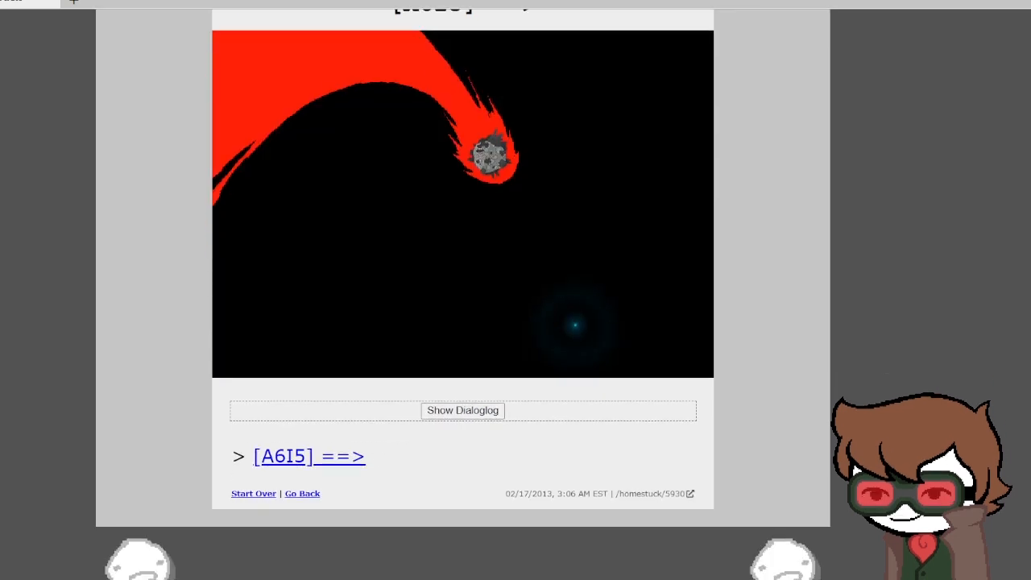
click(463, 411)
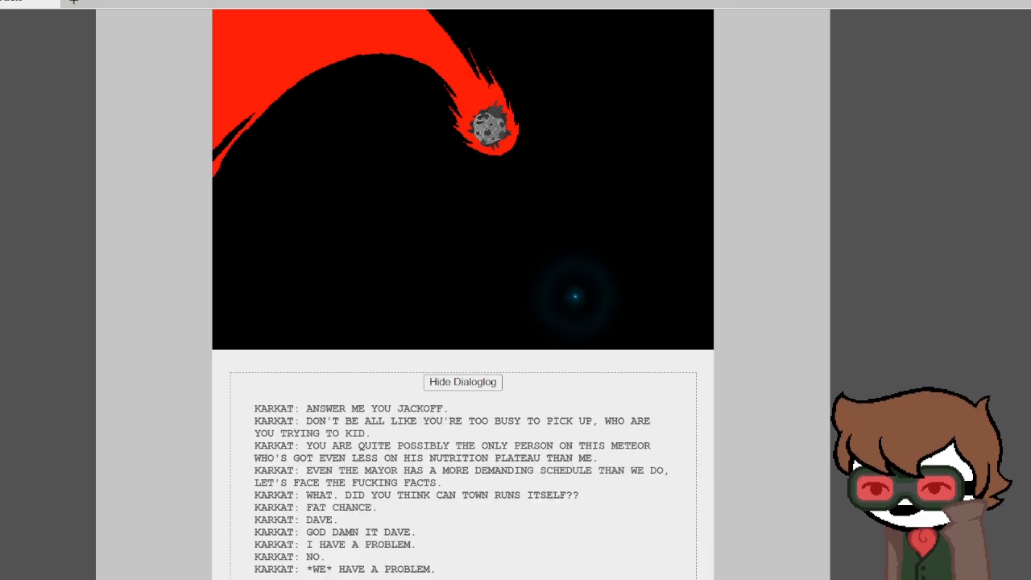
scroll(down, 3)
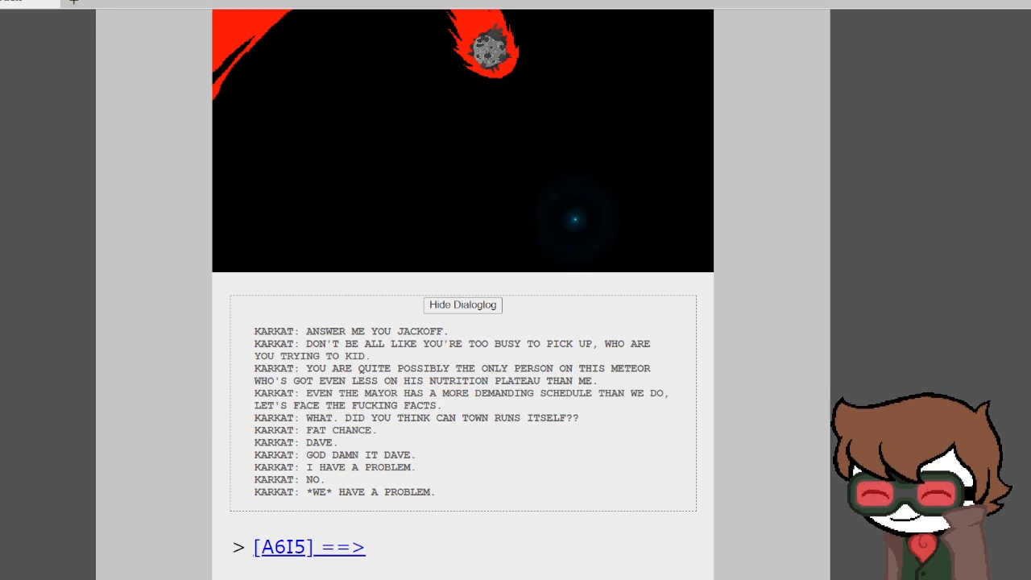
scroll(down, 3)
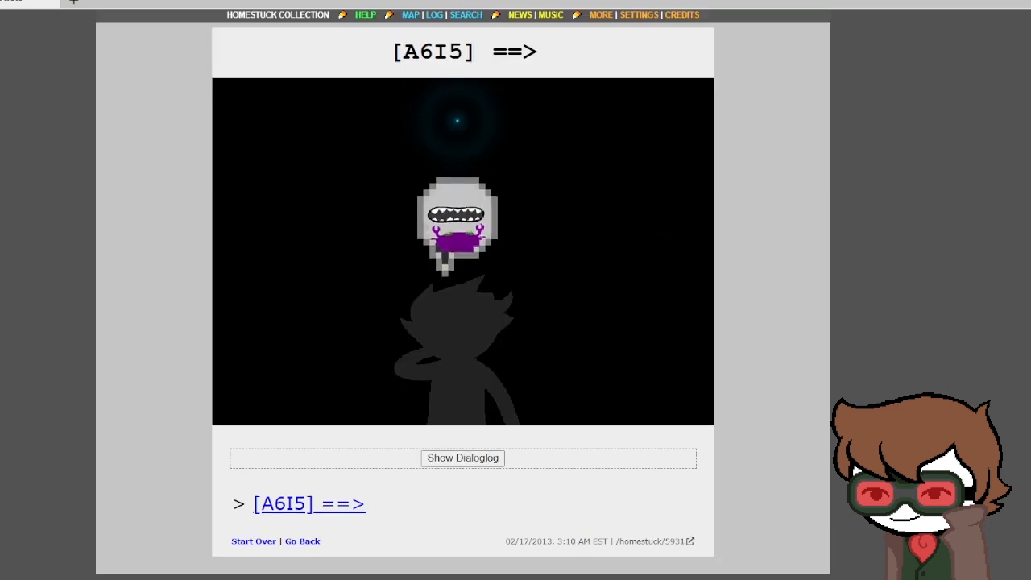
Step: Read Karkat's silhouette-page dialoglog about Skaia being visible, then advance to the soda-bottle page
click(462, 458)
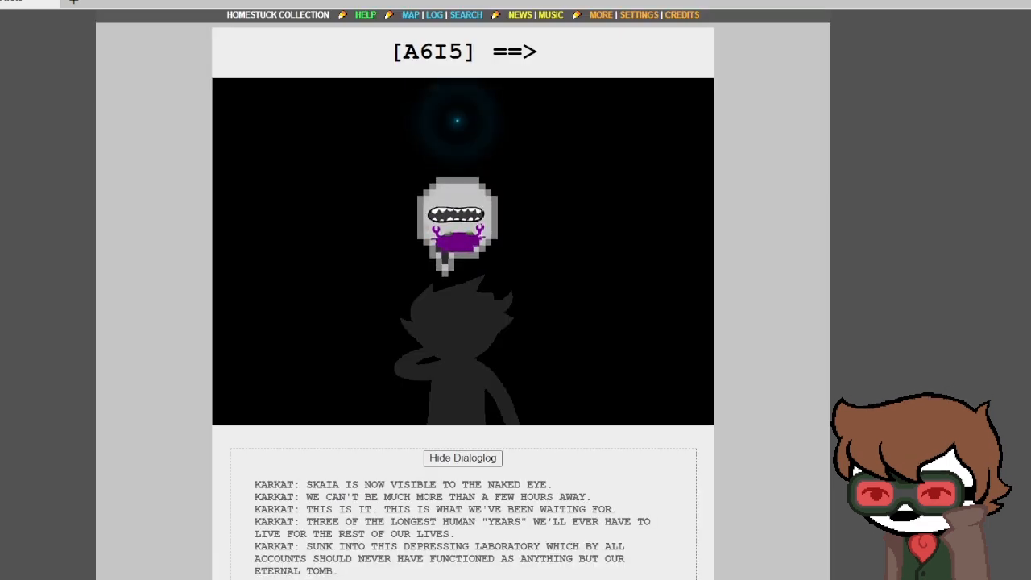
scroll(down, 3)
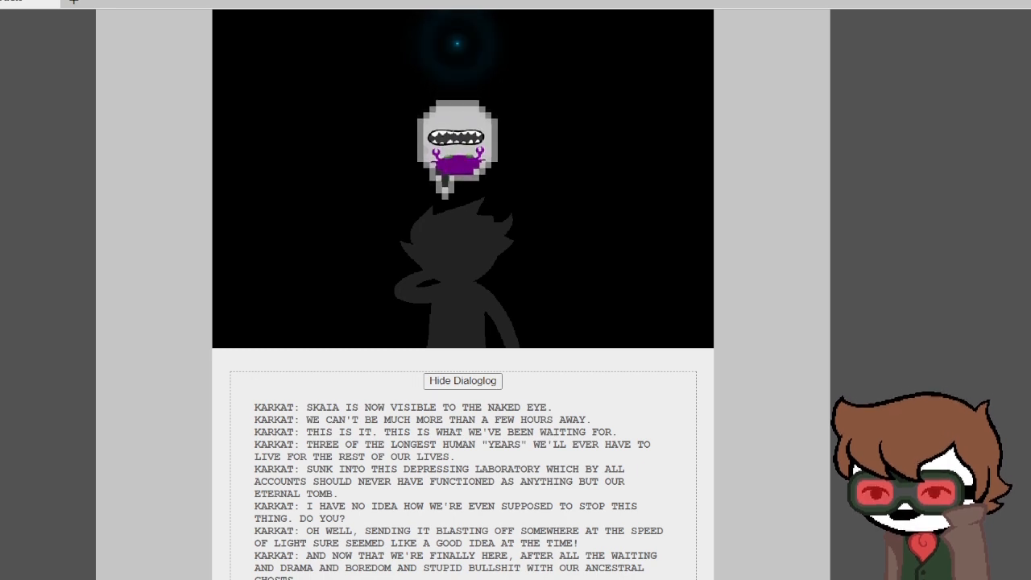
scroll(down, 3)
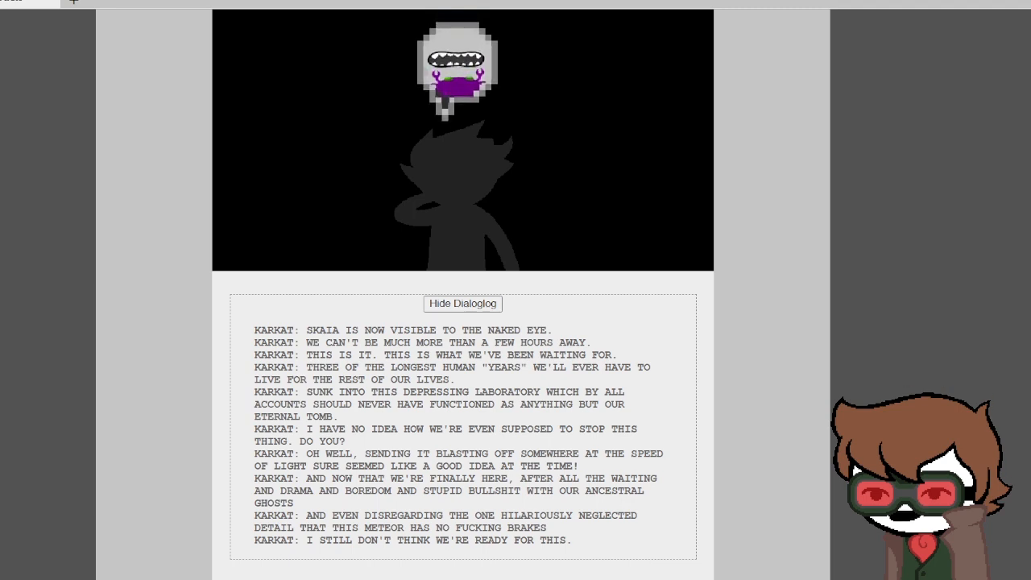
scroll(down, 3)
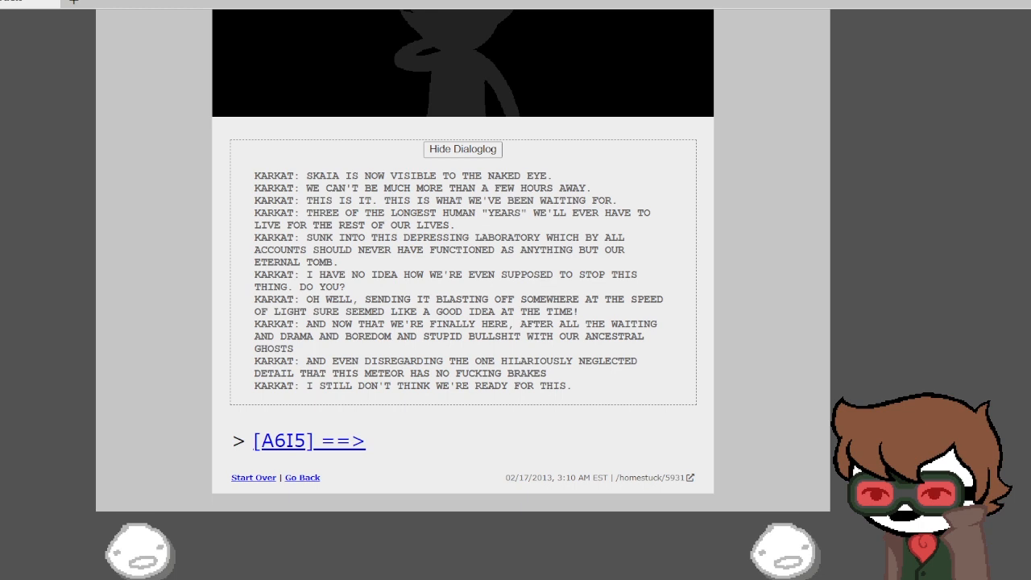
click(310, 441)
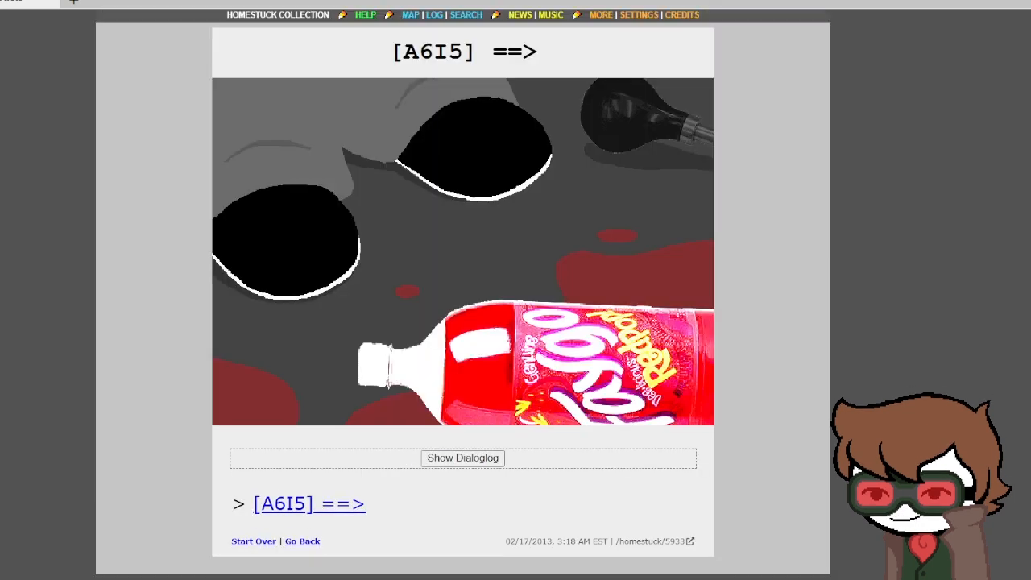
Step: Read Karkat's icebreaker line and the sleeping-Terezi pants exchange, reaching Karkat over Terezi
click(463, 457)
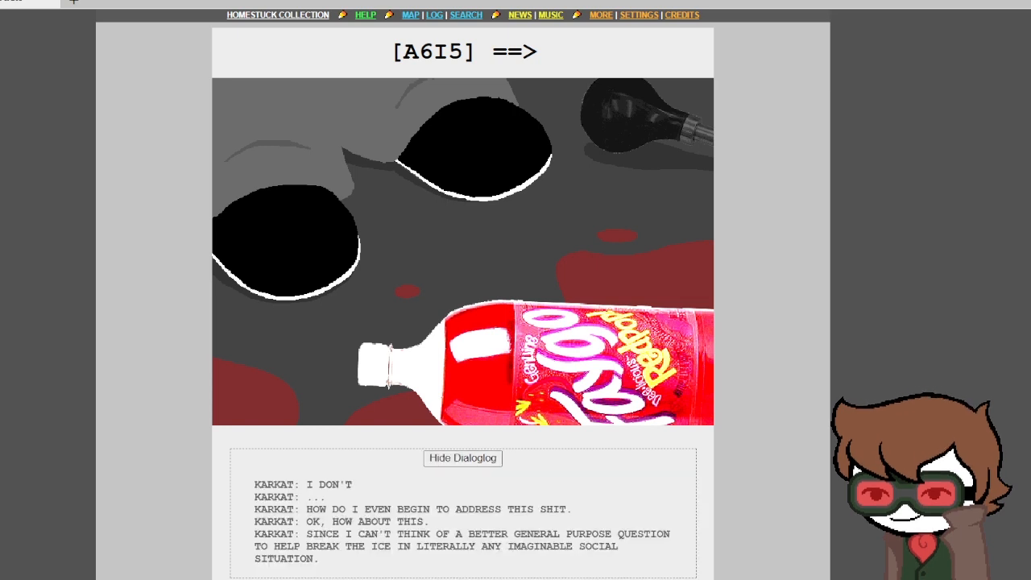
scroll(down, 3)
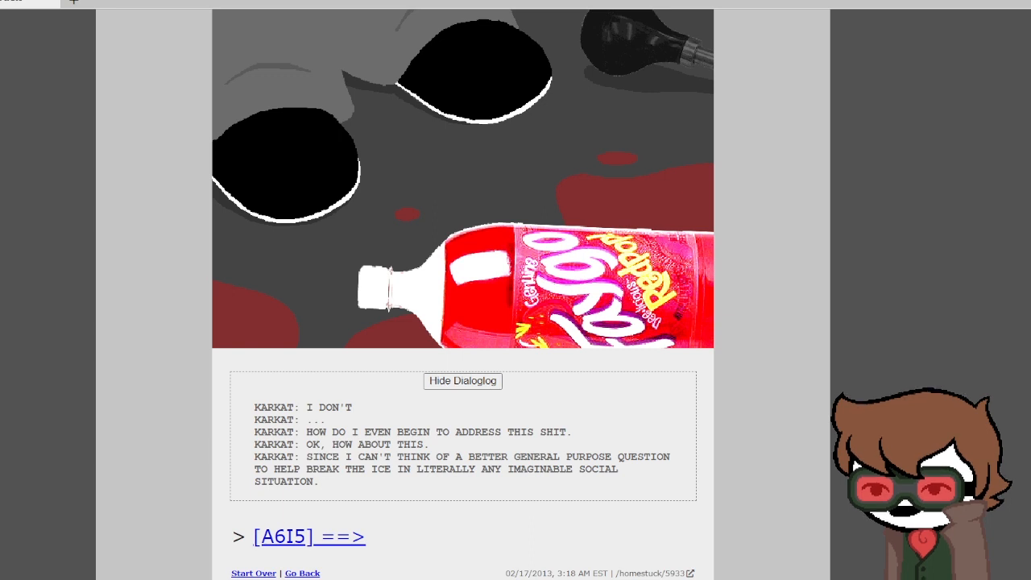
click(294, 537)
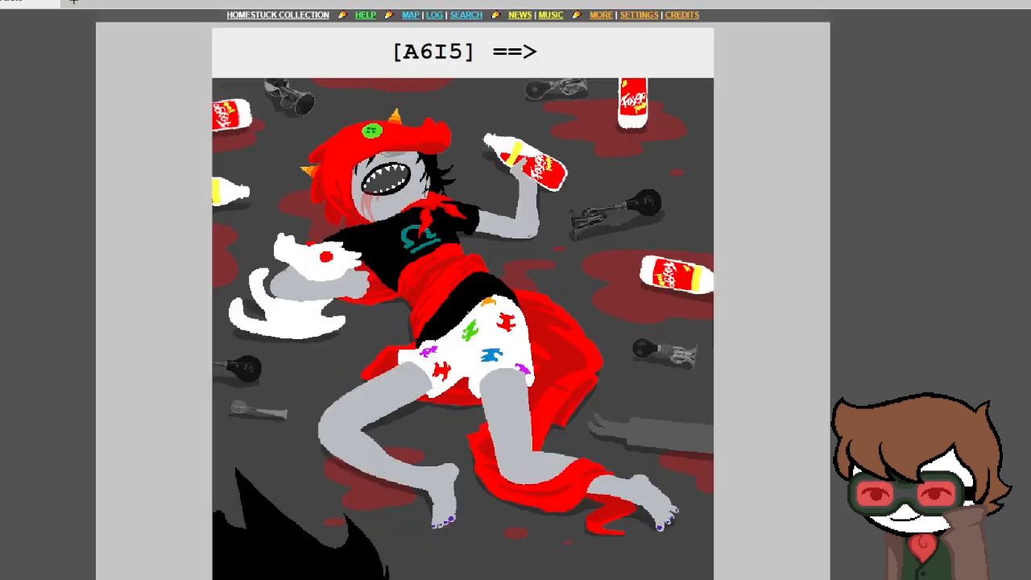
scroll(down, 3)
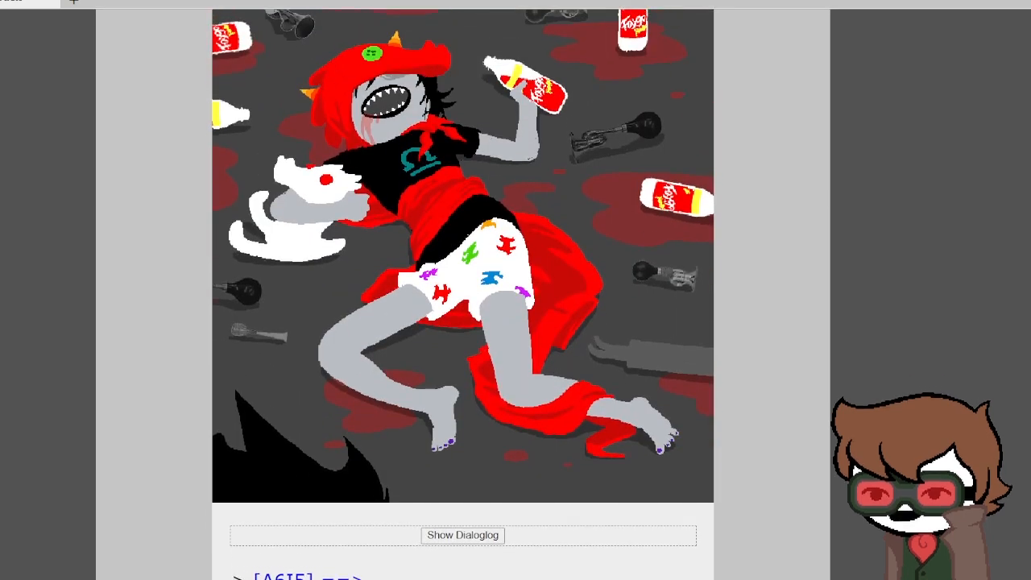
click(462, 535)
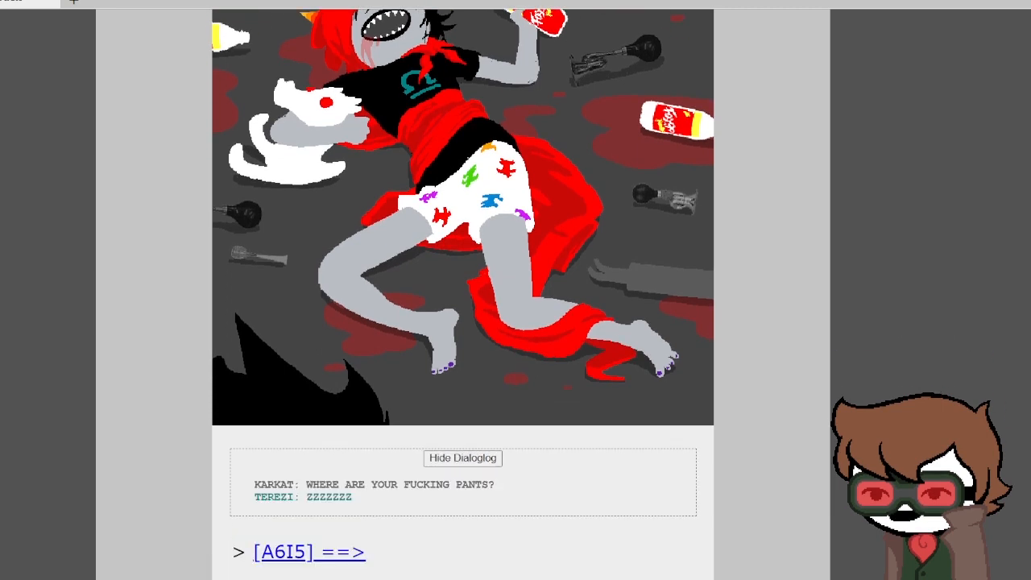
scroll(down, 3)
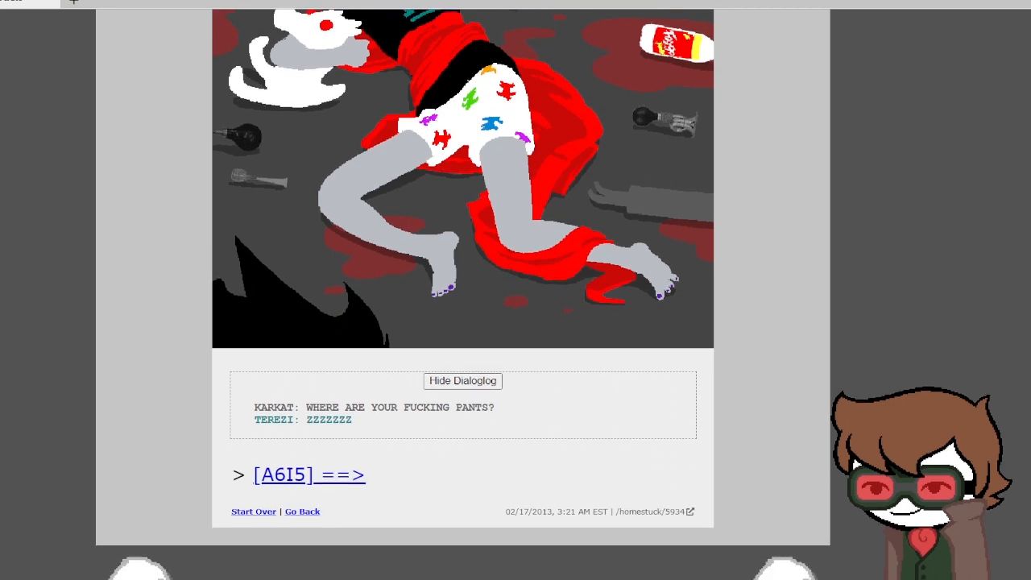
click(310, 474)
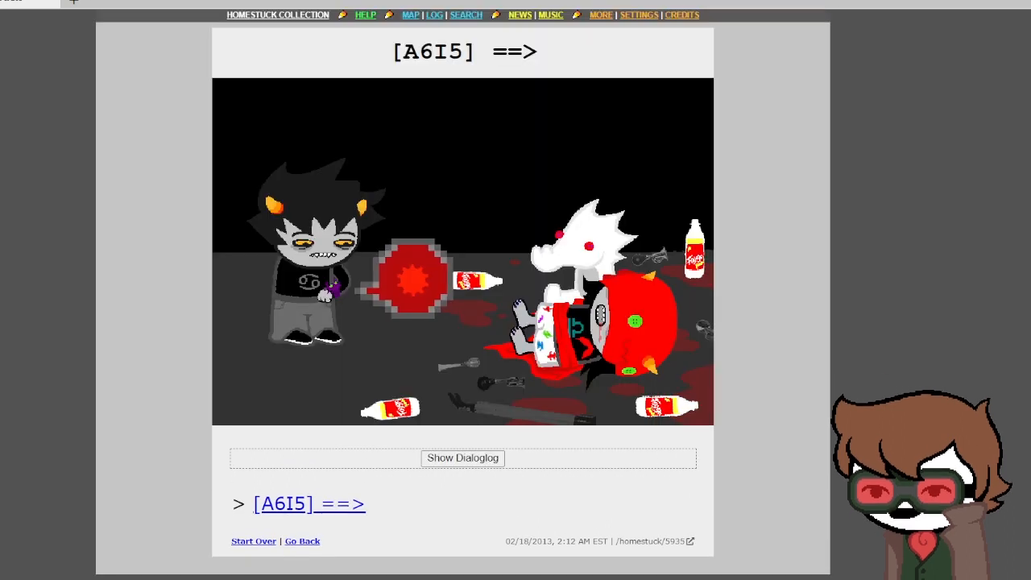
Step: Read the full Dave–Karkat intervention Pesterlog down to Terezi's 'SNOOOOOR3'
click(463, 457)
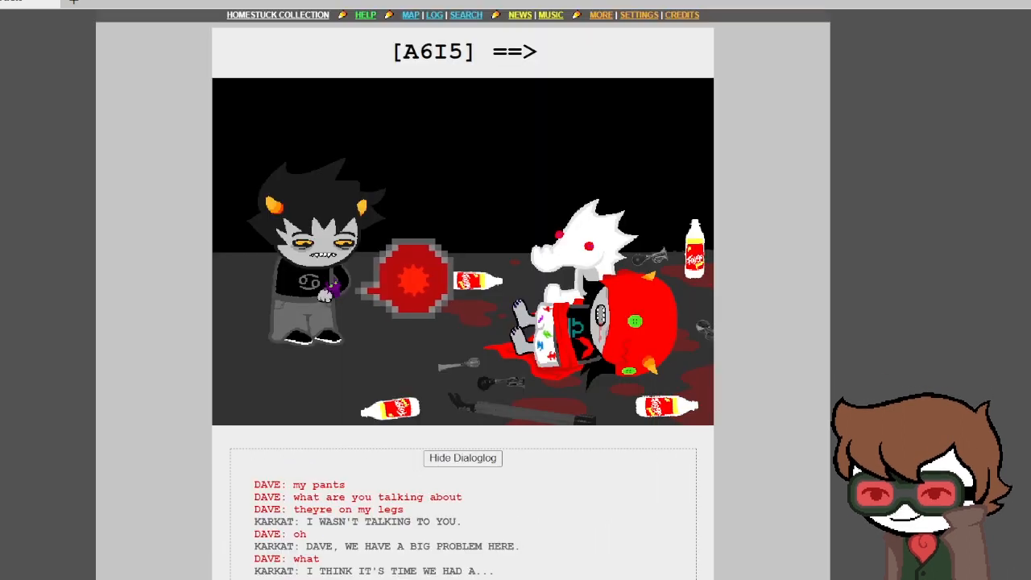
scroll(down, 3)
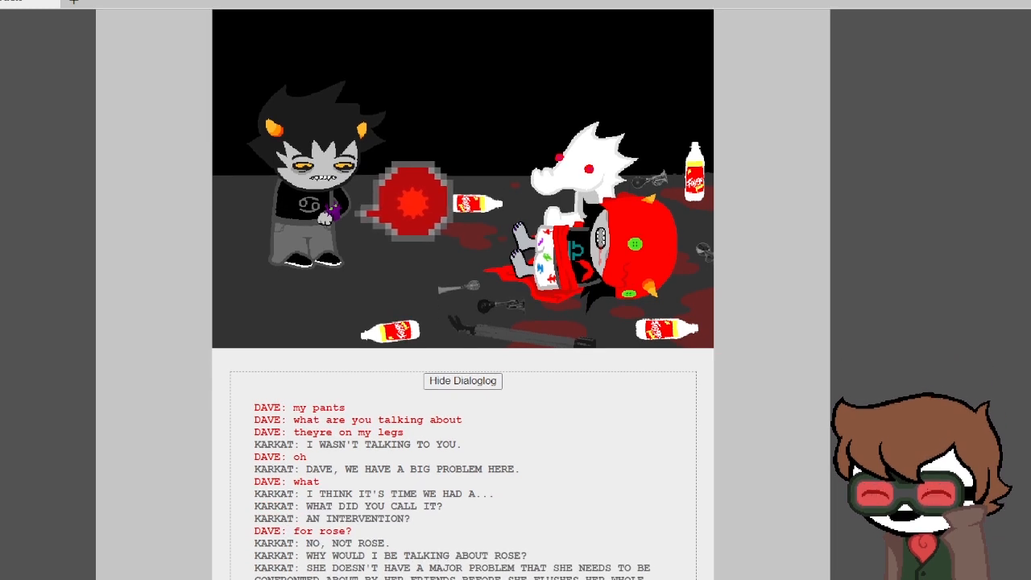
scroll(down, 3)
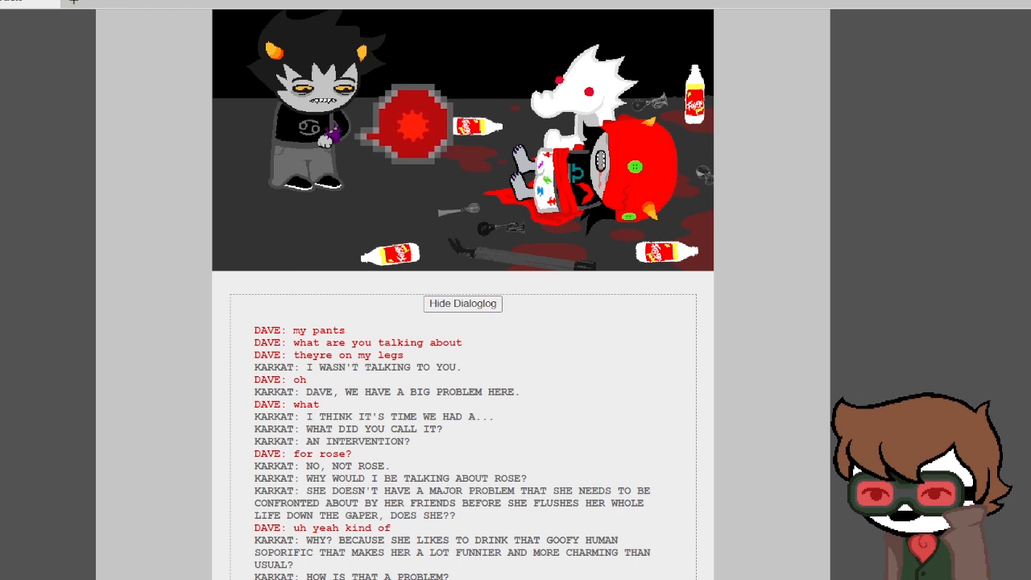
scroll(down, 3)
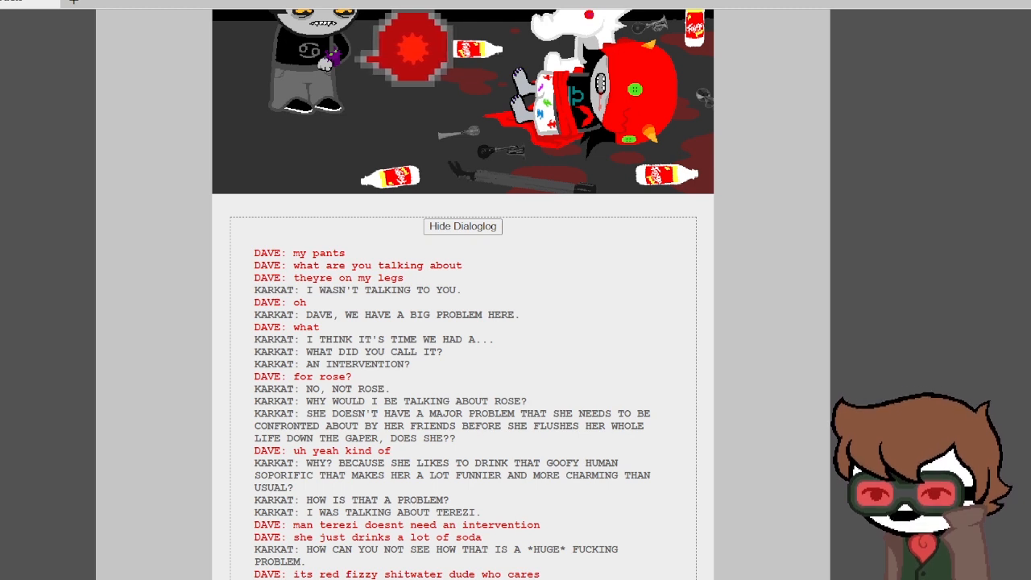
scroll(down, 3)
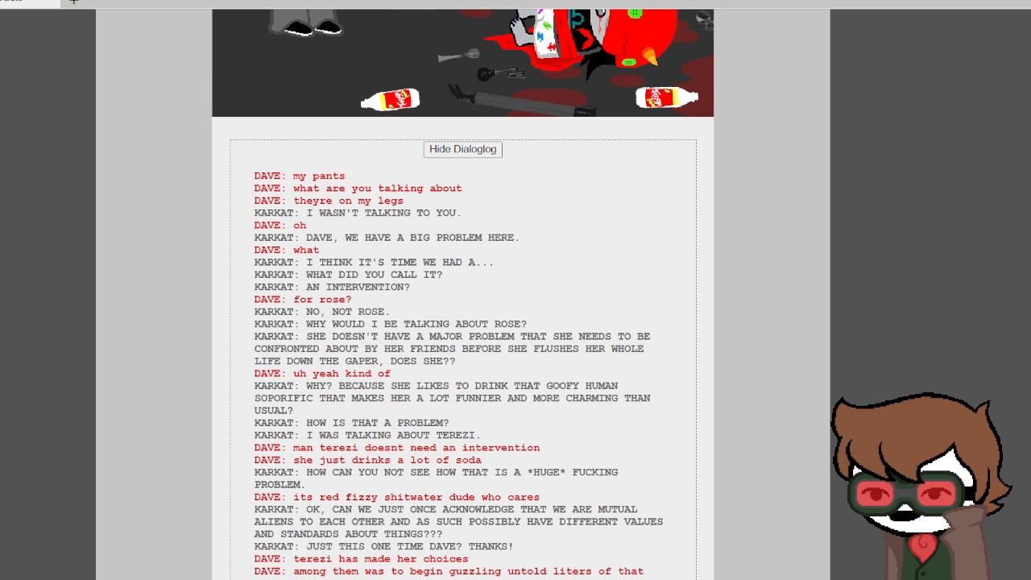
scroll(down, 3)
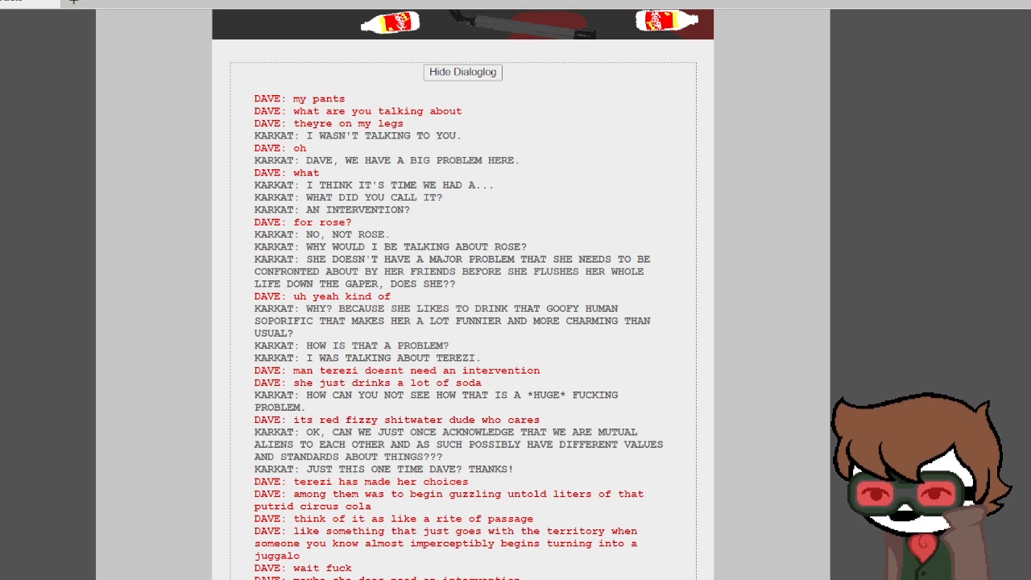
scroll(down, 3)
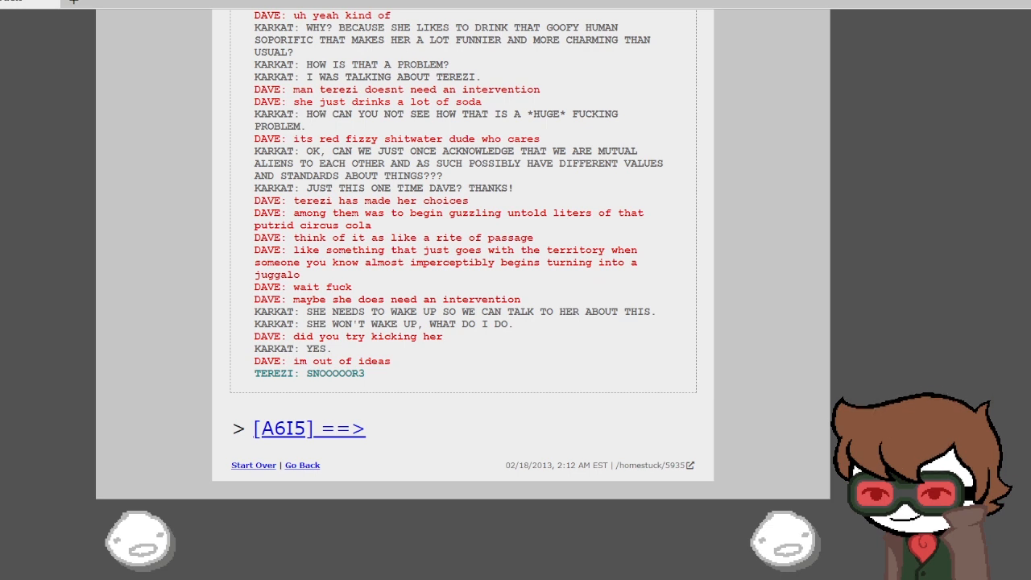
click(291, 428)
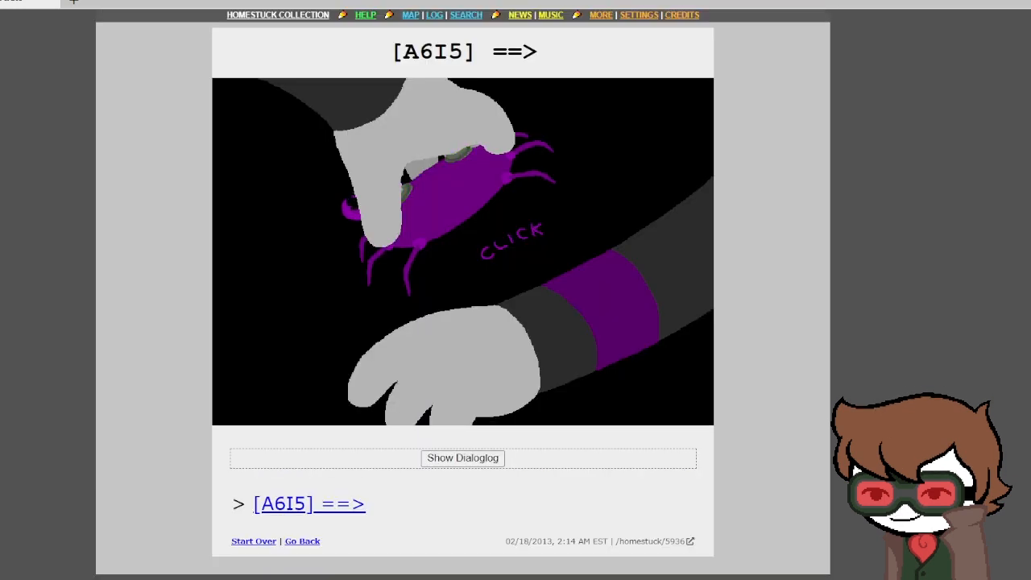
click(462, 458)
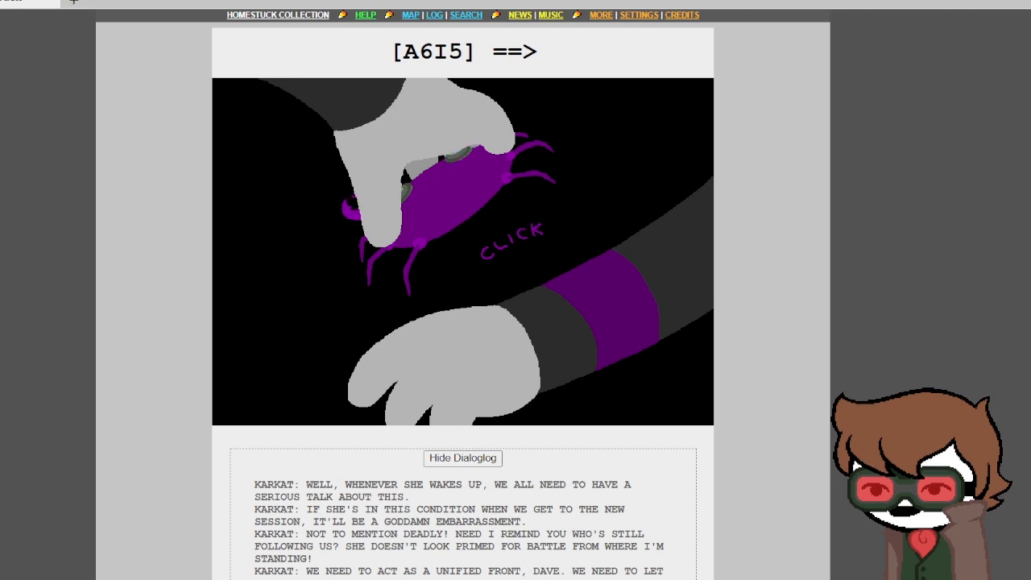
scroll(down, 3)
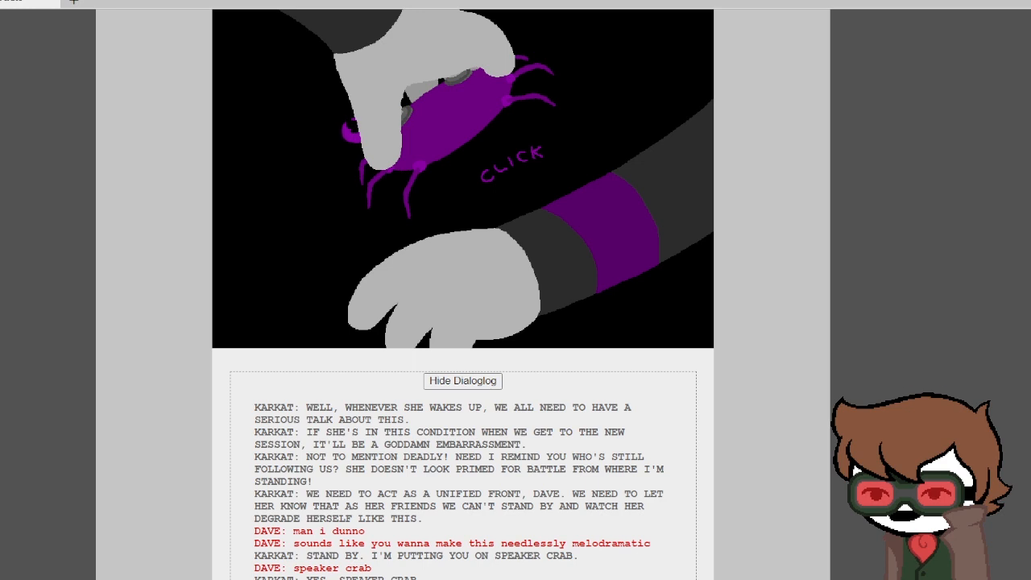
scroll(down, 3)
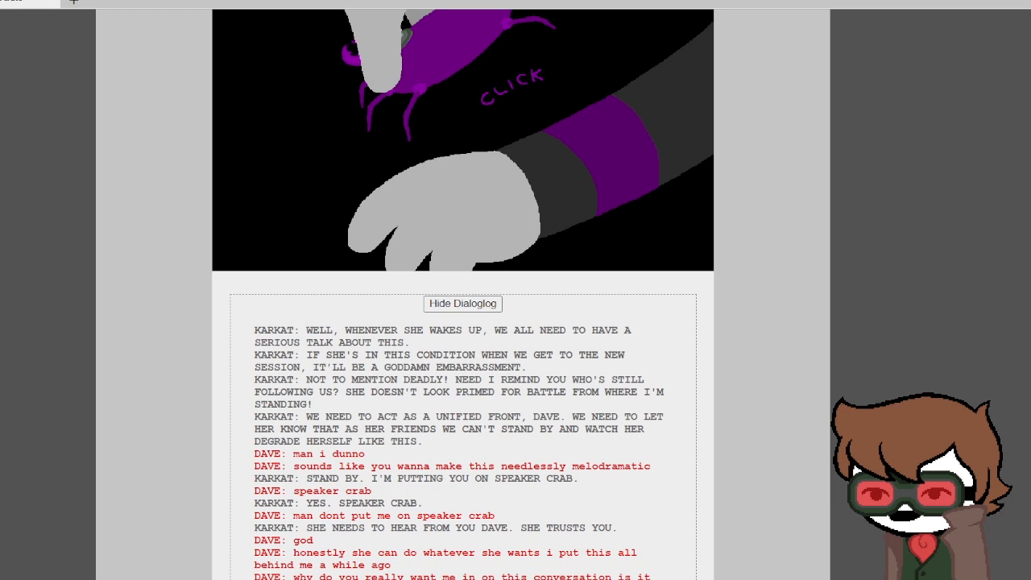
scroll(down, 3)
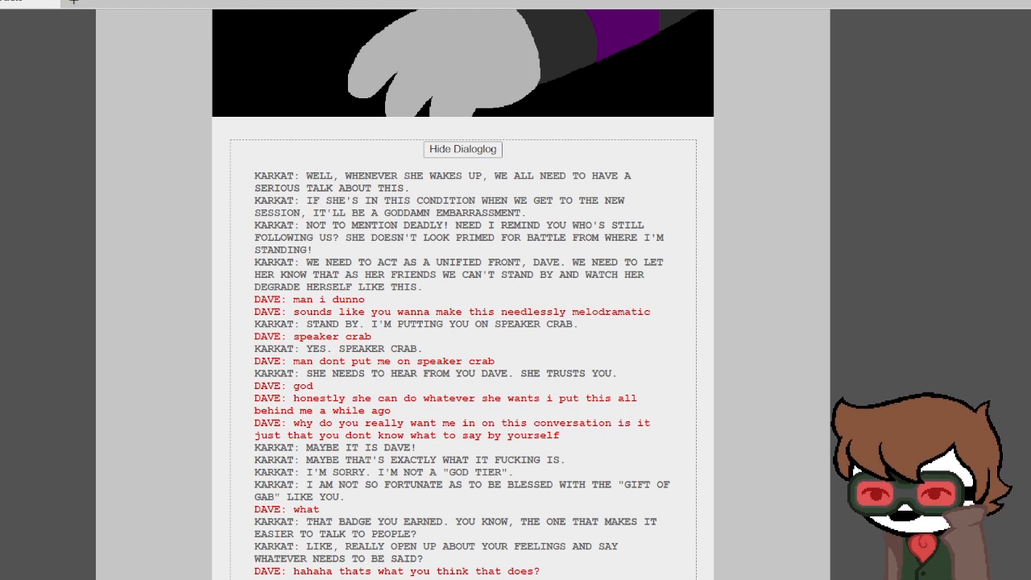
scroll(down, 3)
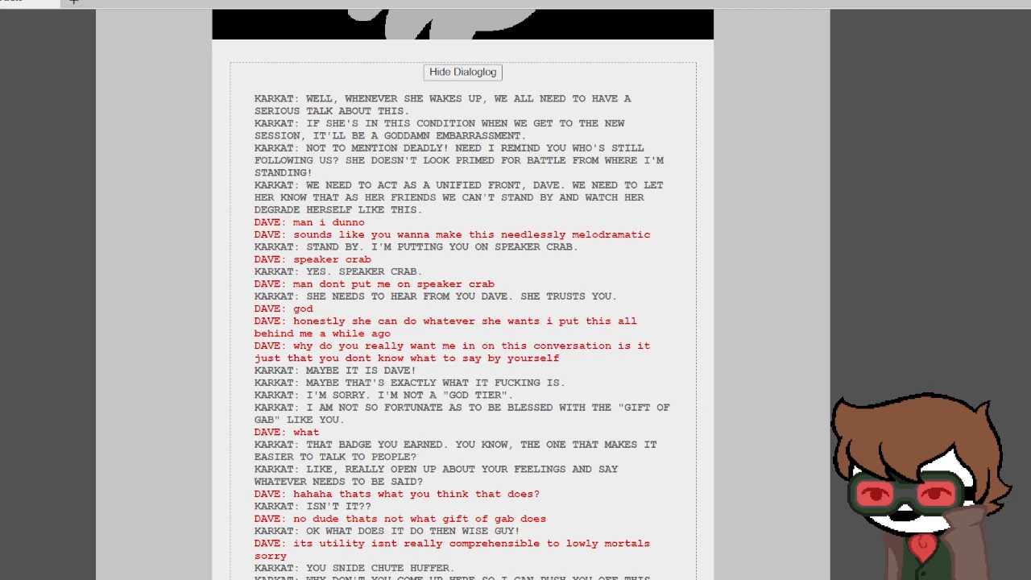
scroll(down, 3)
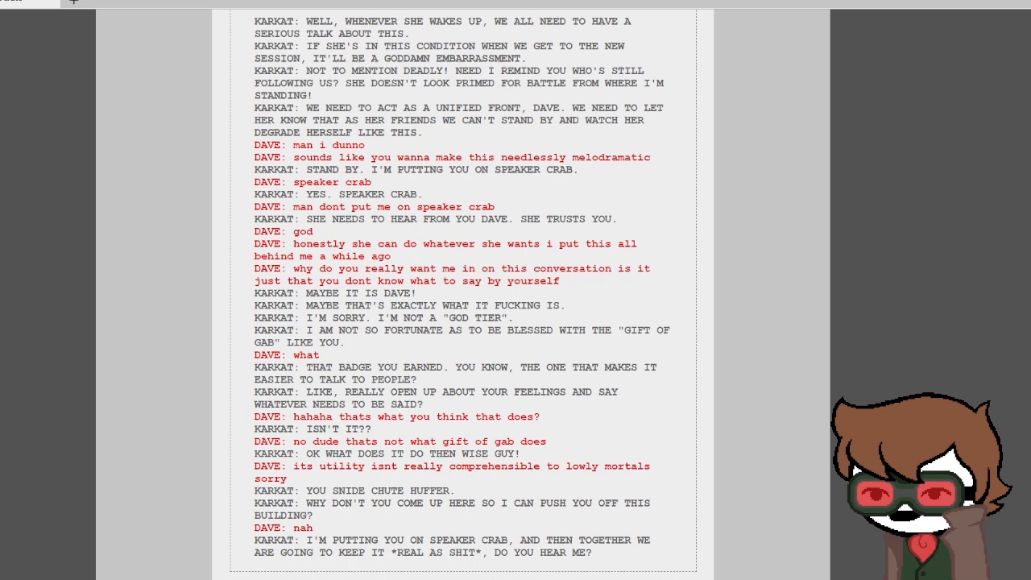
scroll(down, 3)
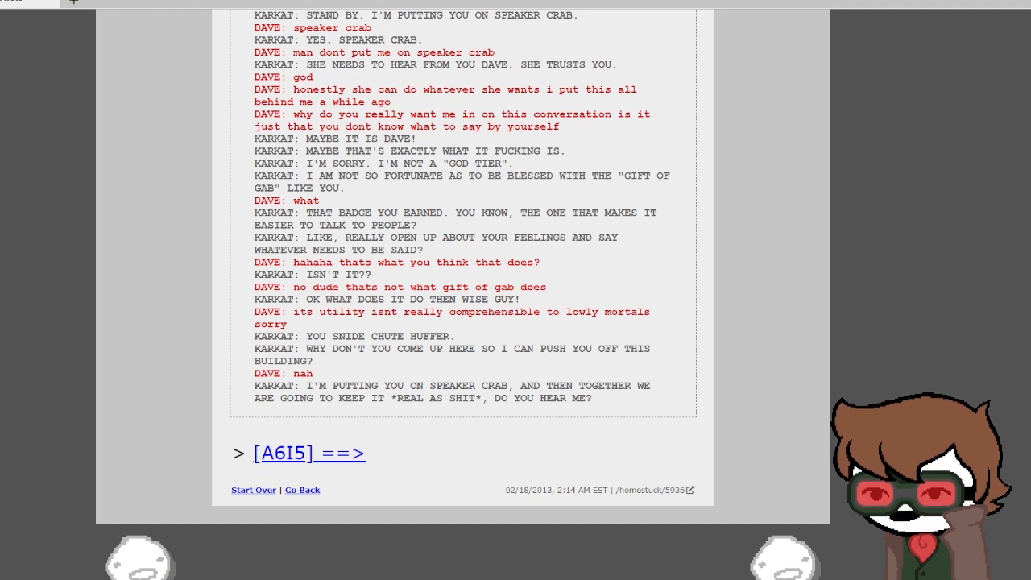
Step: Advance to the page of Karkat and Dave's crab amid spilled soda bottles
click(310, 452)
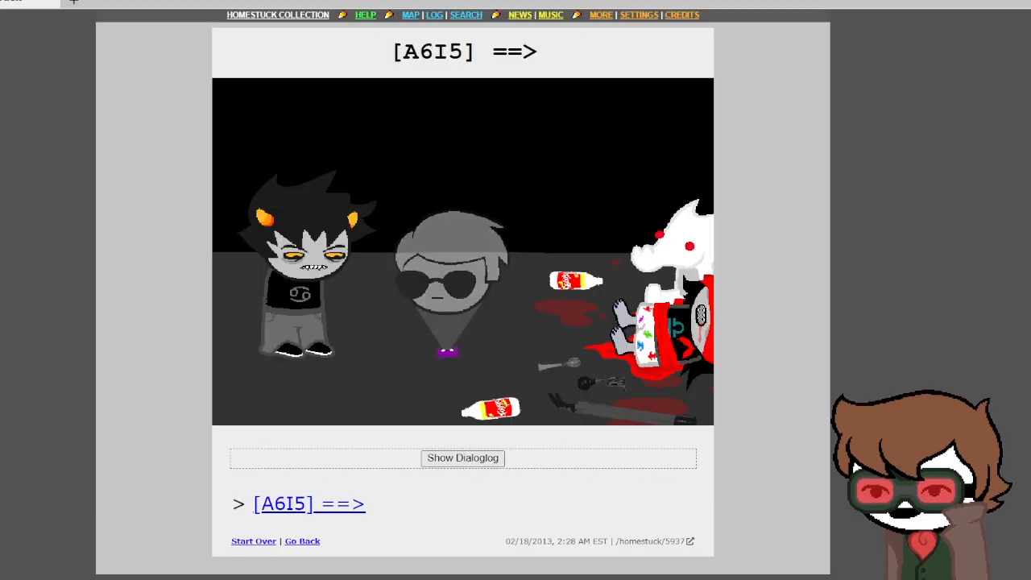
Step: Read the Dave–Karkat dialoglog about her drinking and the clown down to Karkat admitting he knew about Gamzee
click(462, 457)
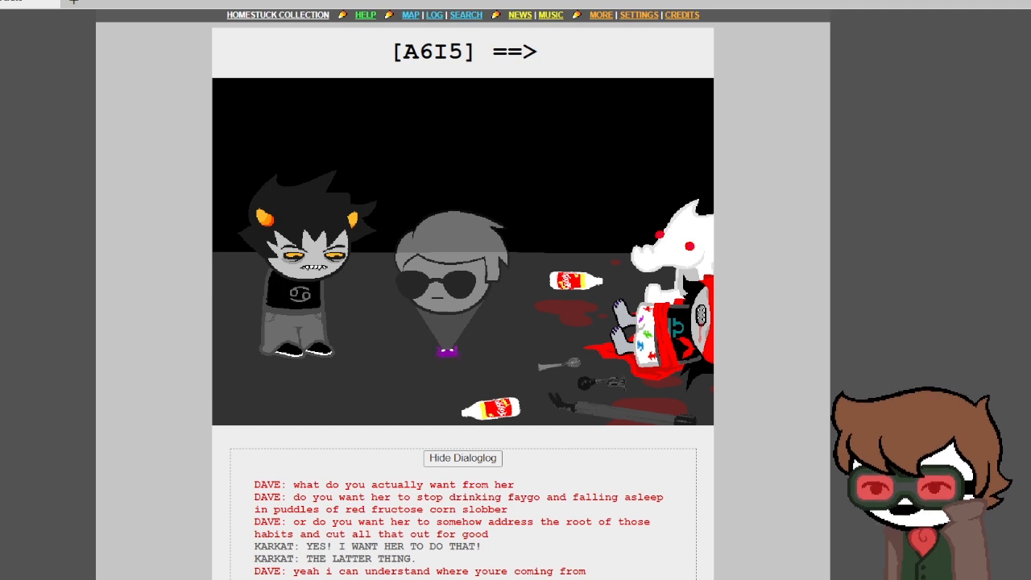
scroll(down, 3)
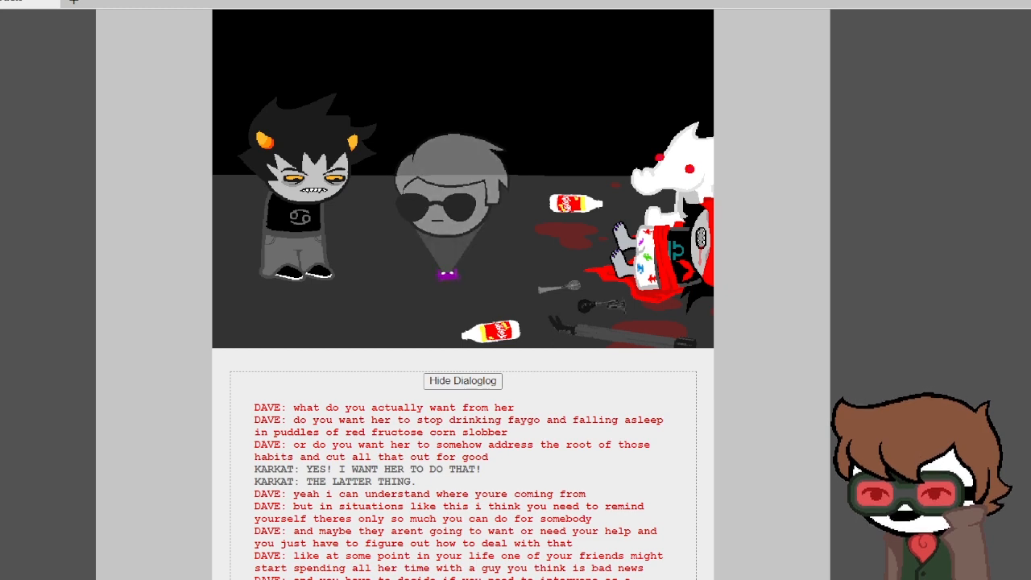
scroll(down, 3)
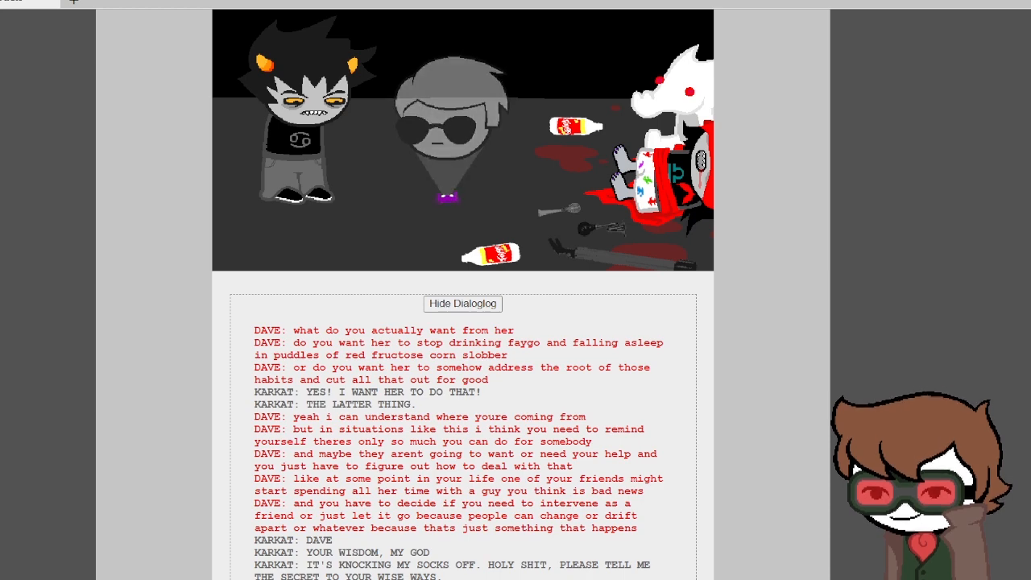
scroll(down, 3)
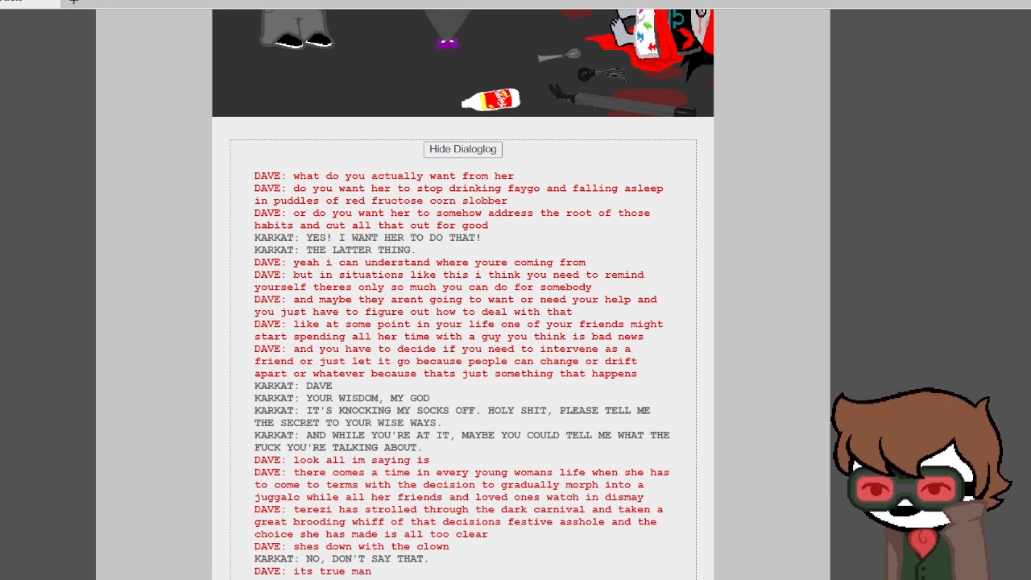
scroll(down, 3)
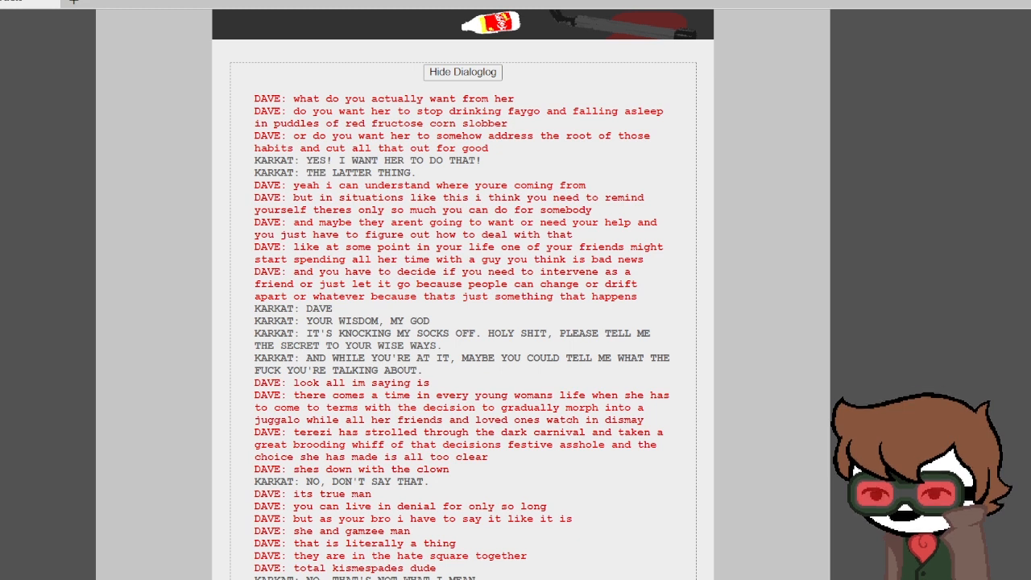
scroll(down, 3)
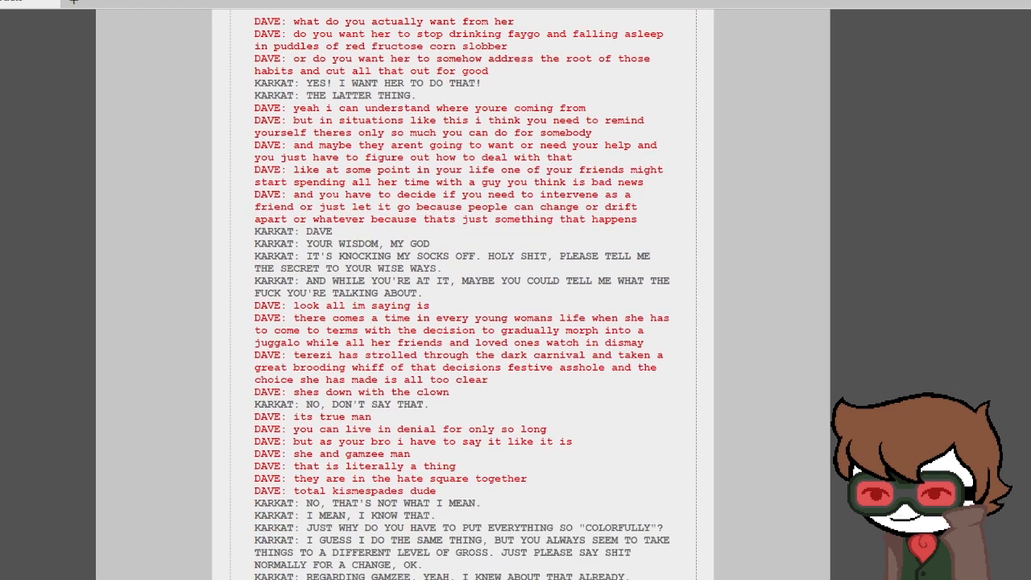
scroll(down, 3)
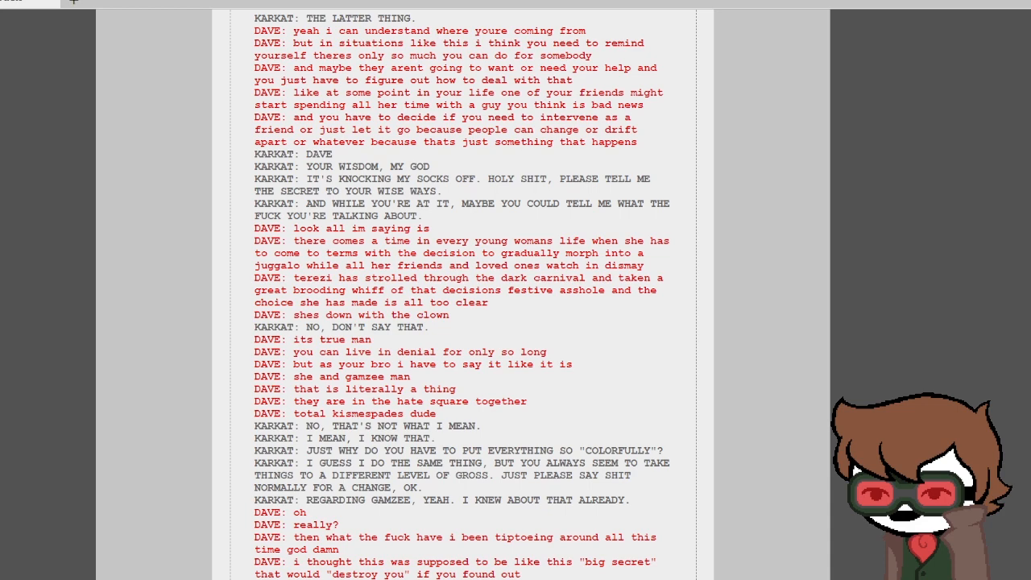
scroll(down, 3)
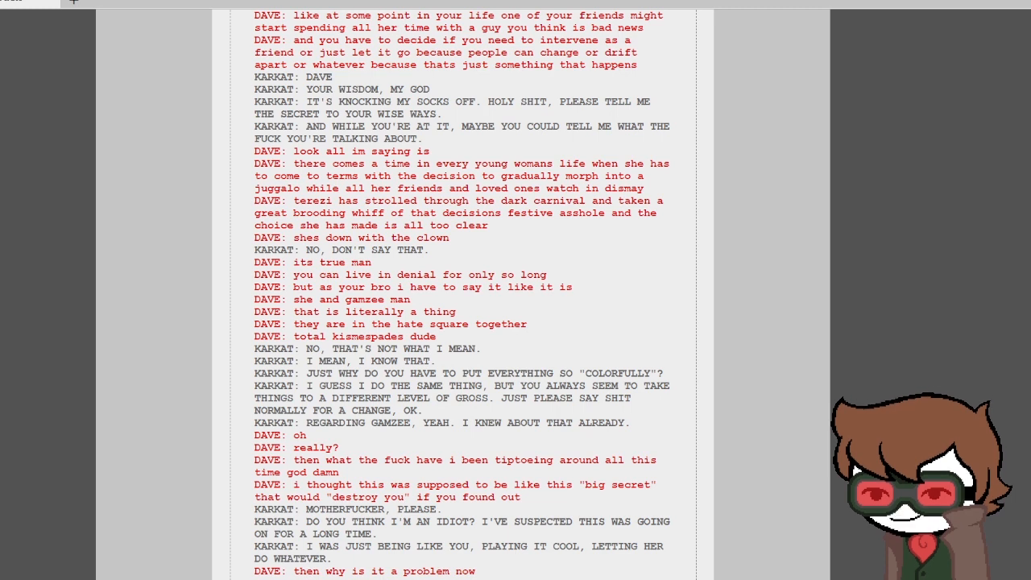
scroll(down, 3)
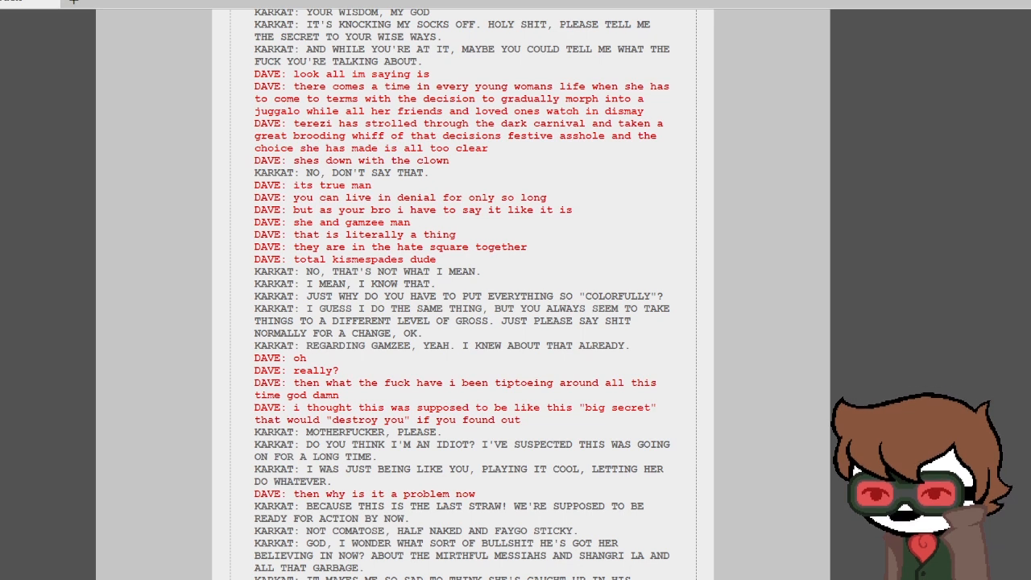
scroll(down, 3)
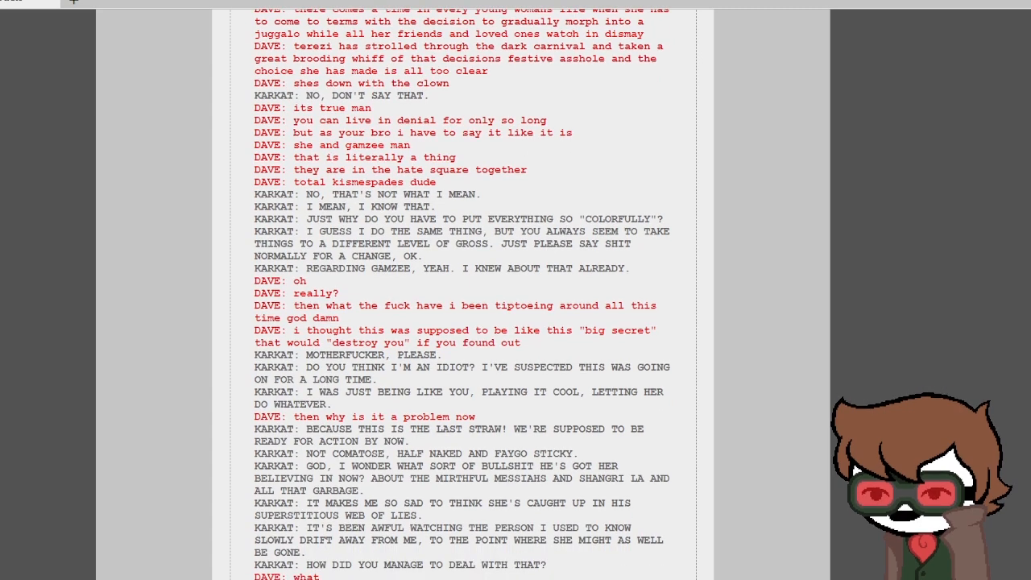
scroll(down, 3)
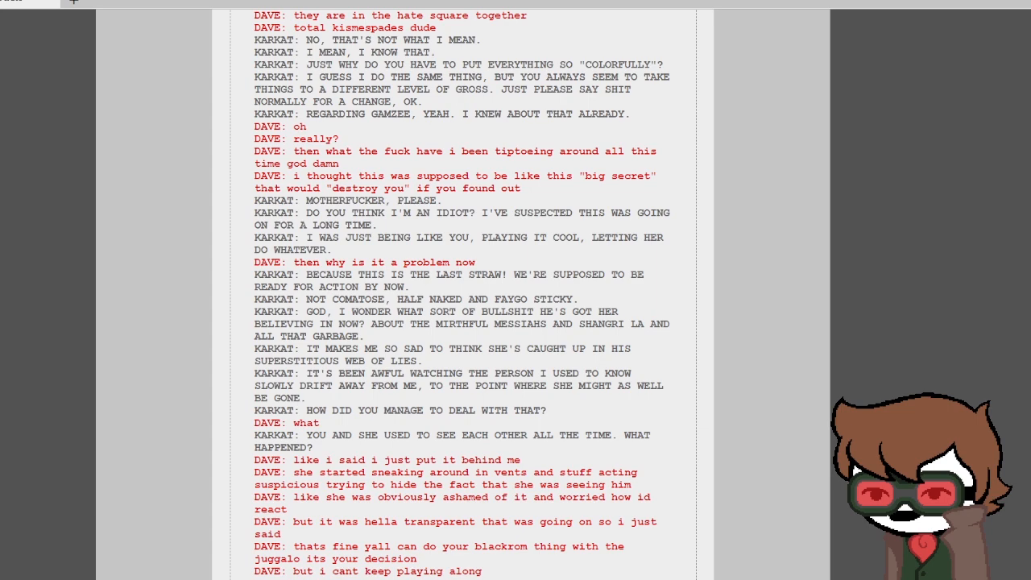
scroll(down, 3)
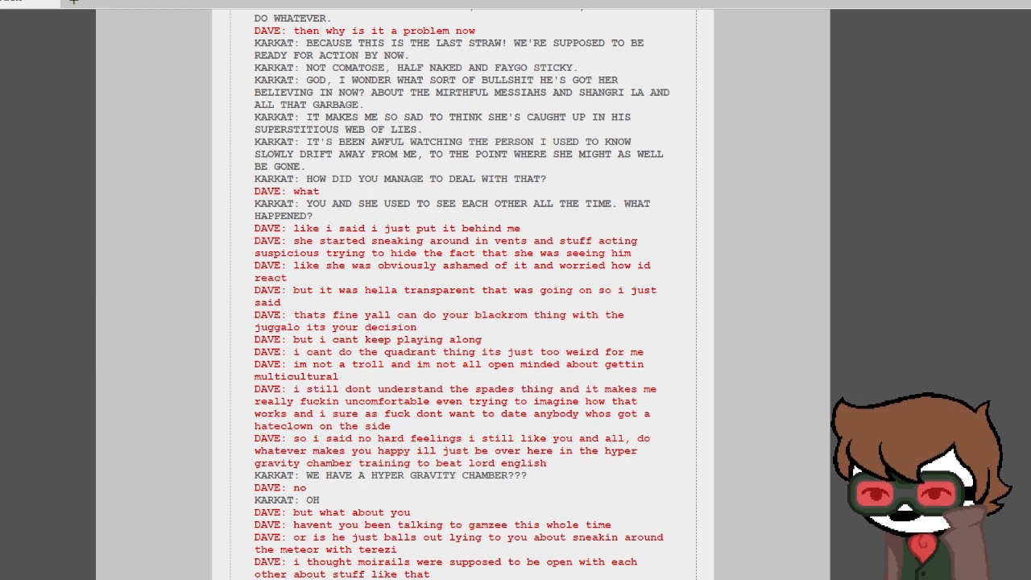
scroll(down, 3)
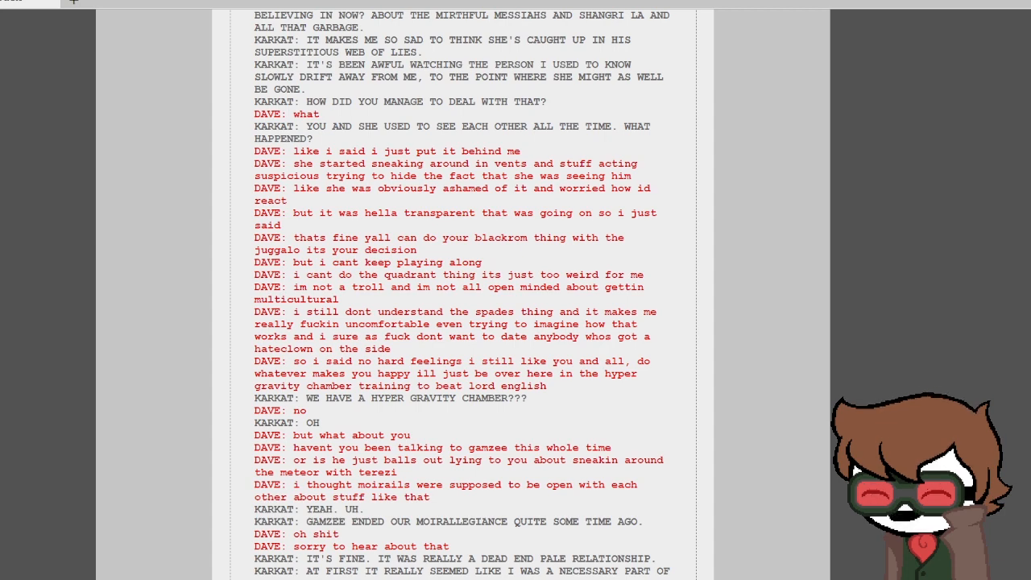
scroll(down, 3)
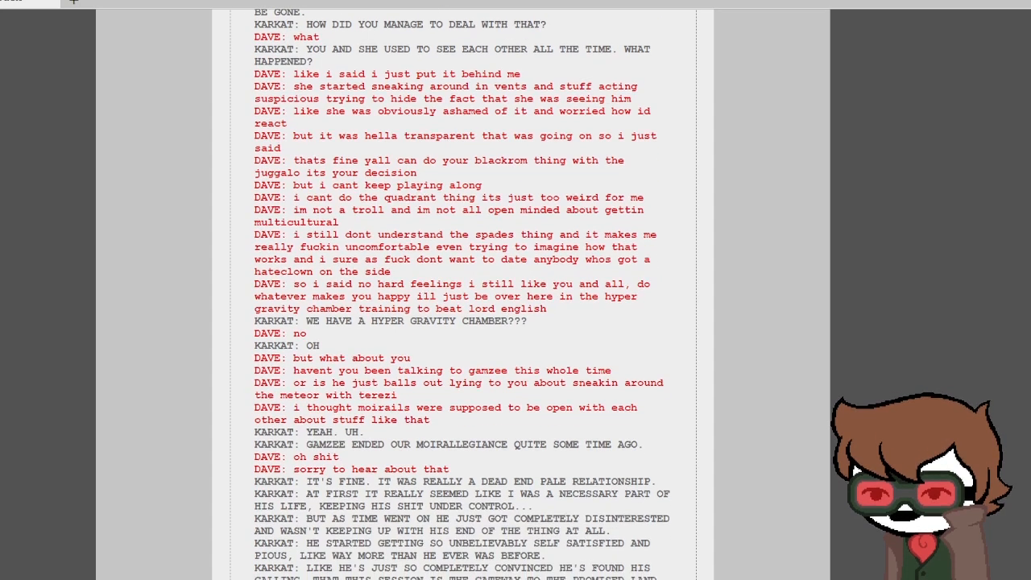
Step: Scroll through Dave's friendship lesson to the dialoglog's end where Terezi wakes
scroll(down, 3)
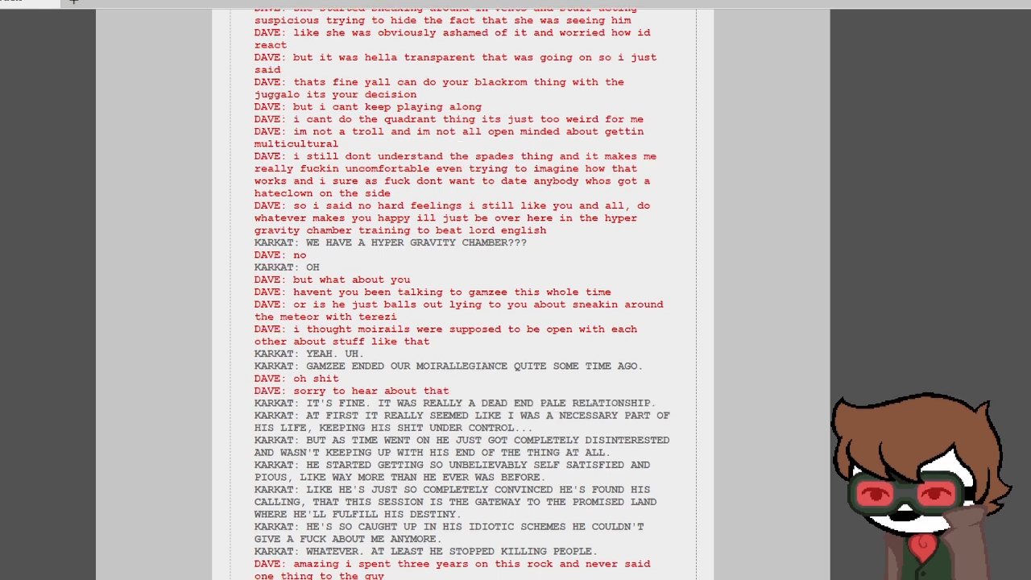
scroll(down, 3)
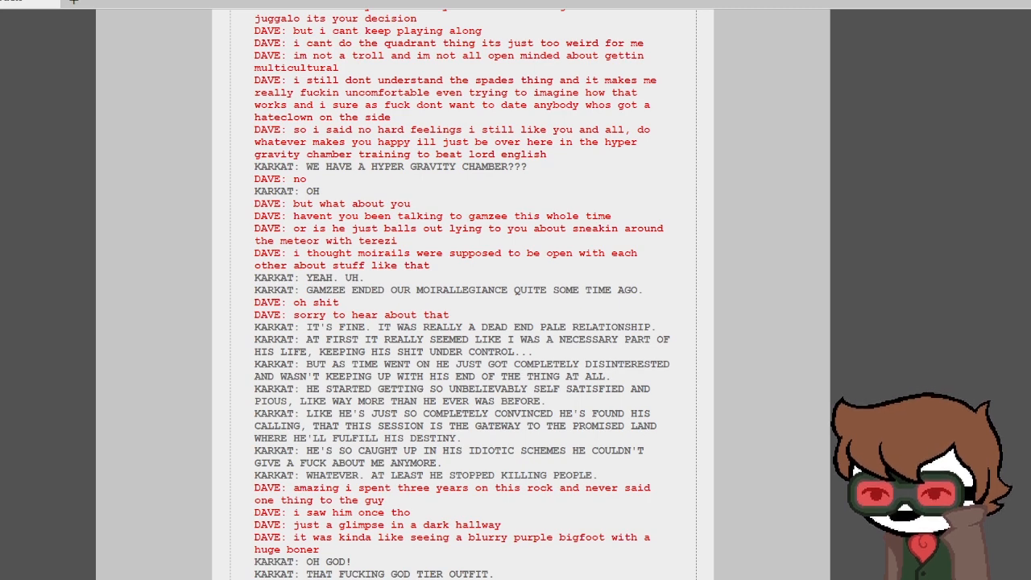
scroll(down, 3)
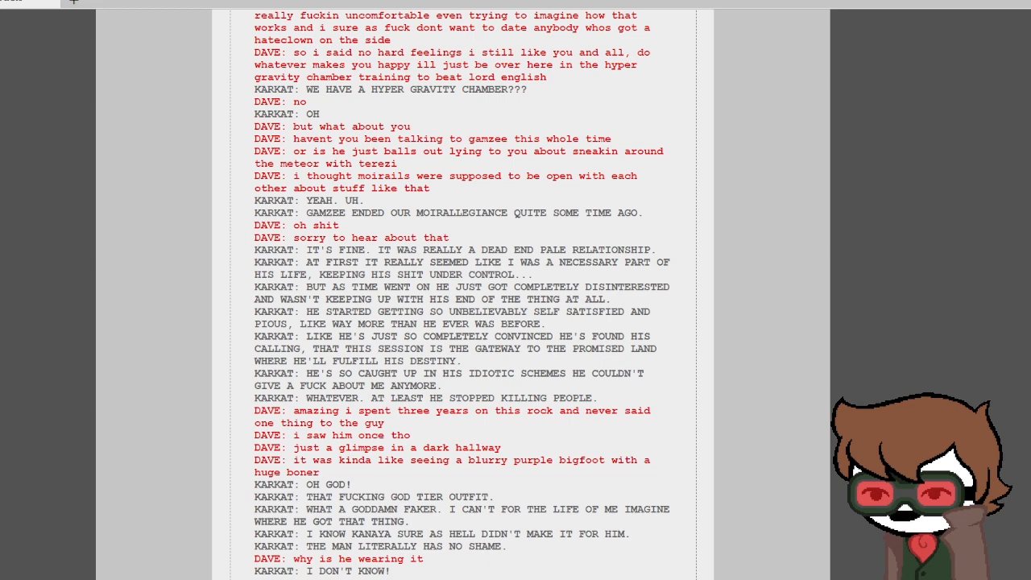
scroll(down, 3)
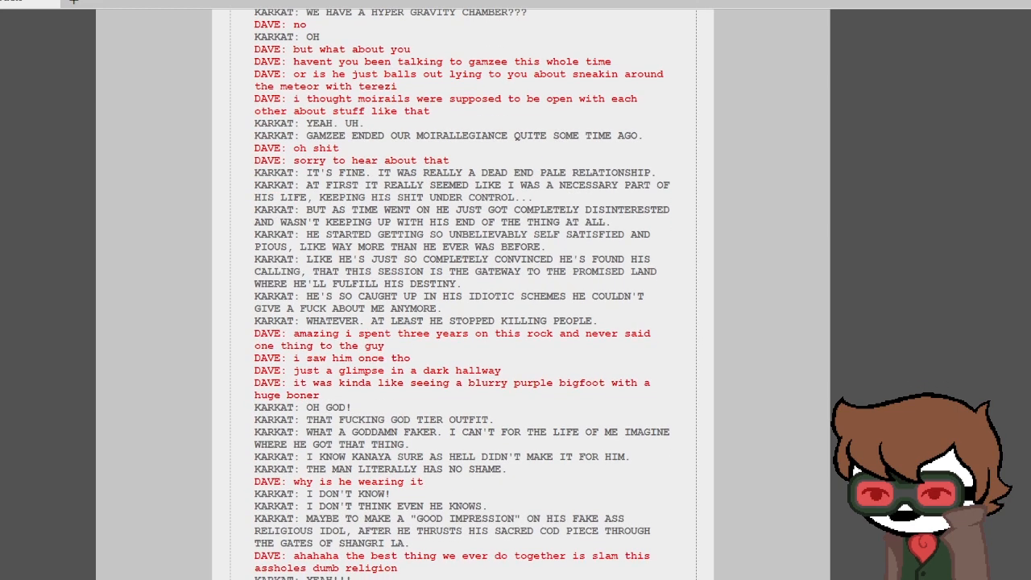
scroll(down, 3)
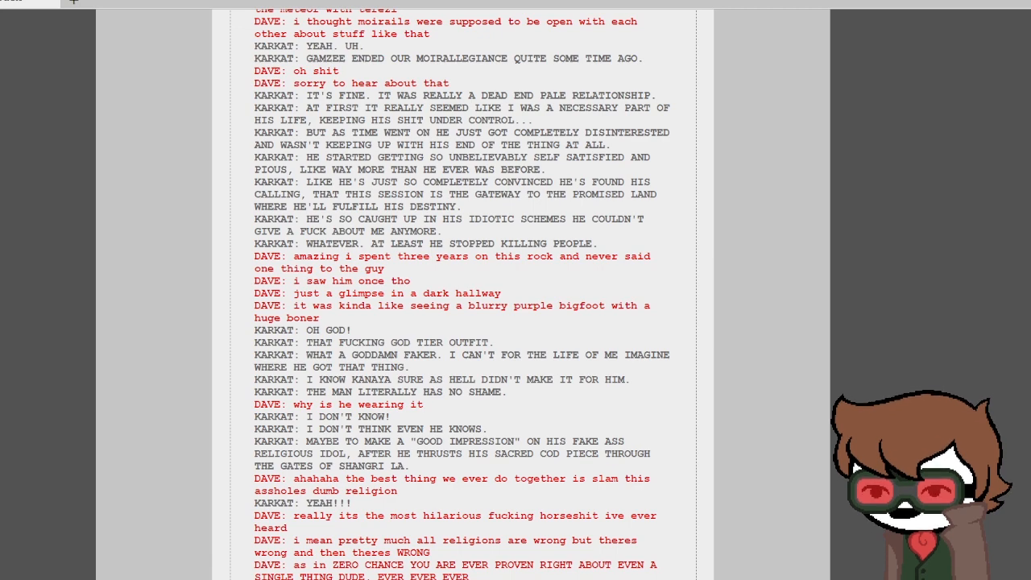
scroll(down, 3)
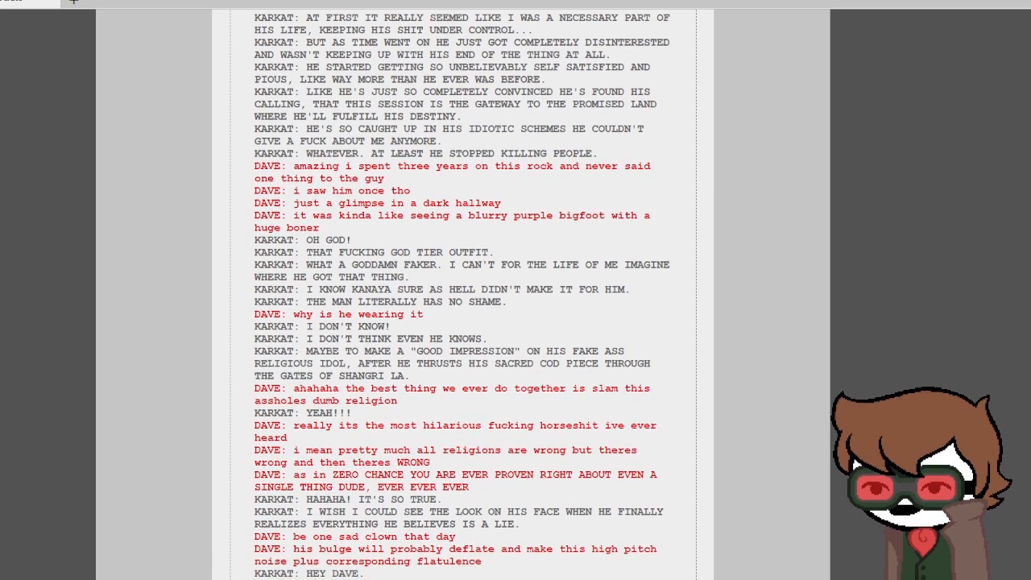
scroll(down, 3)
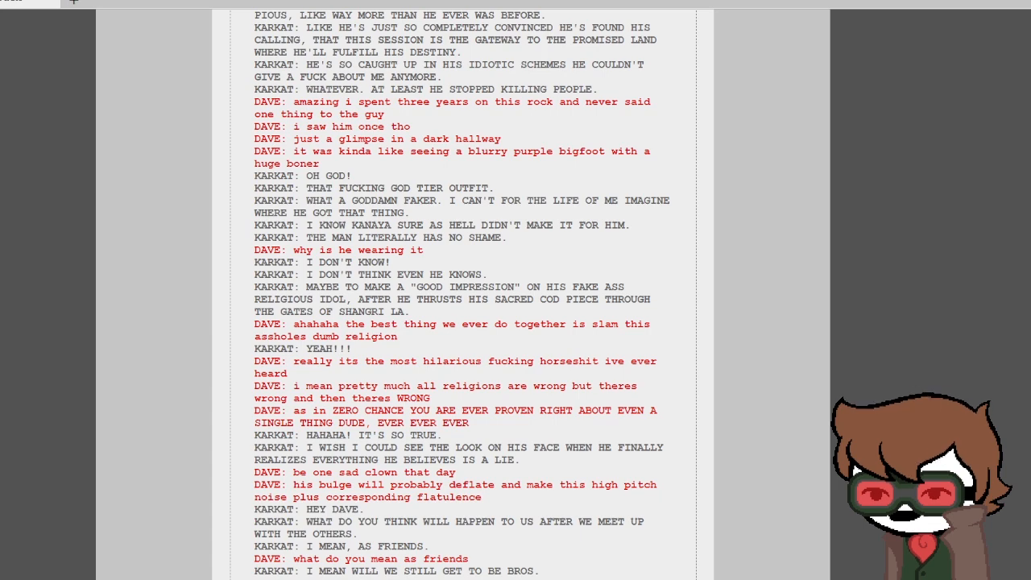
scroll(down, 3)
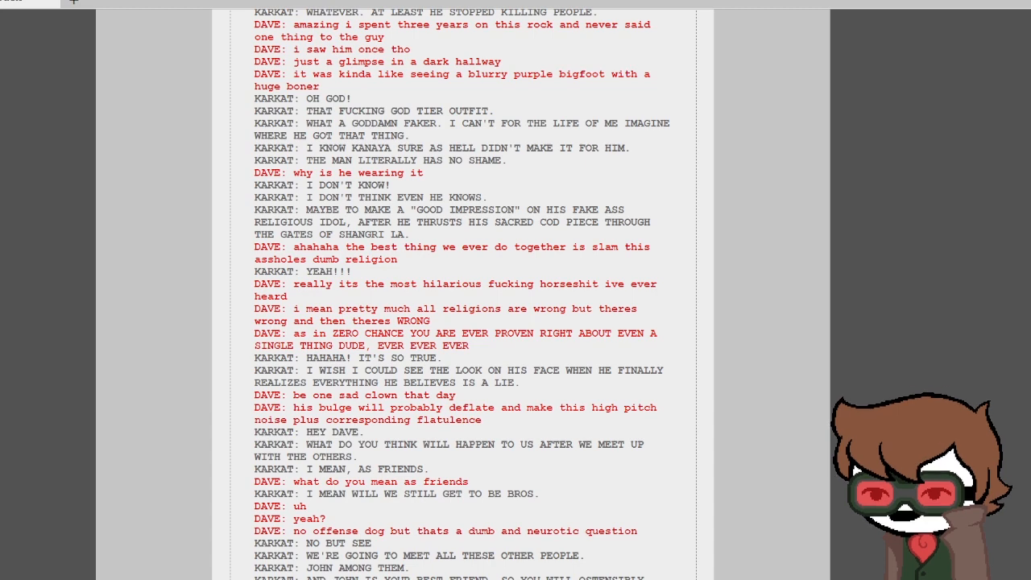
scroll(down, 3)
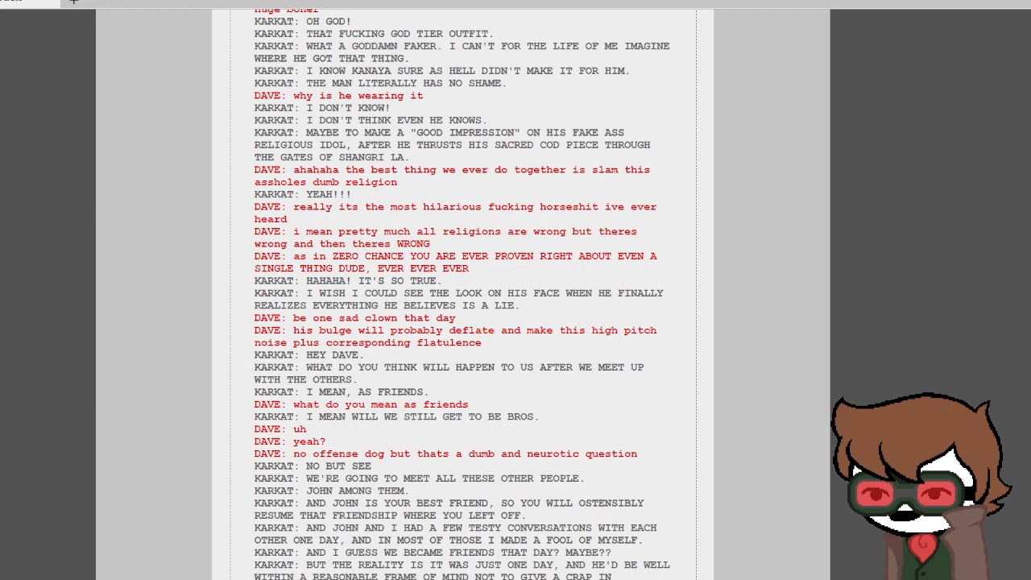
scroll(down, 3)
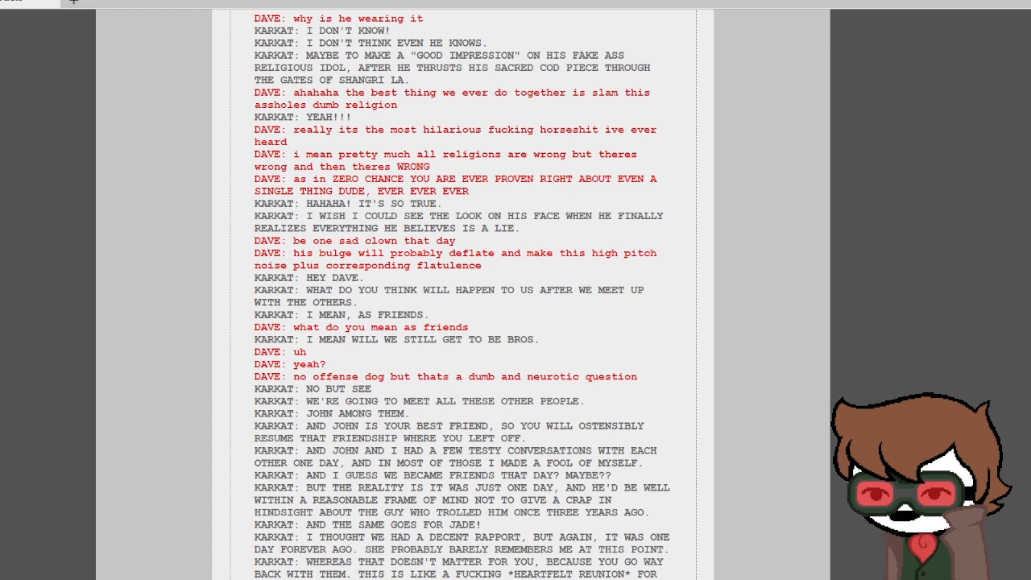
scroll(down, 3)
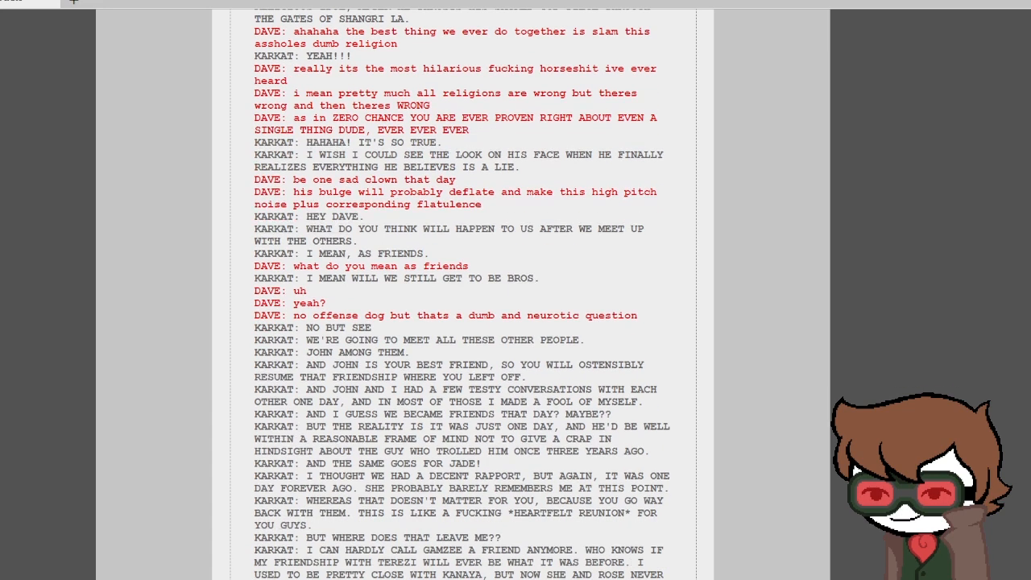
scroll(down, 3)
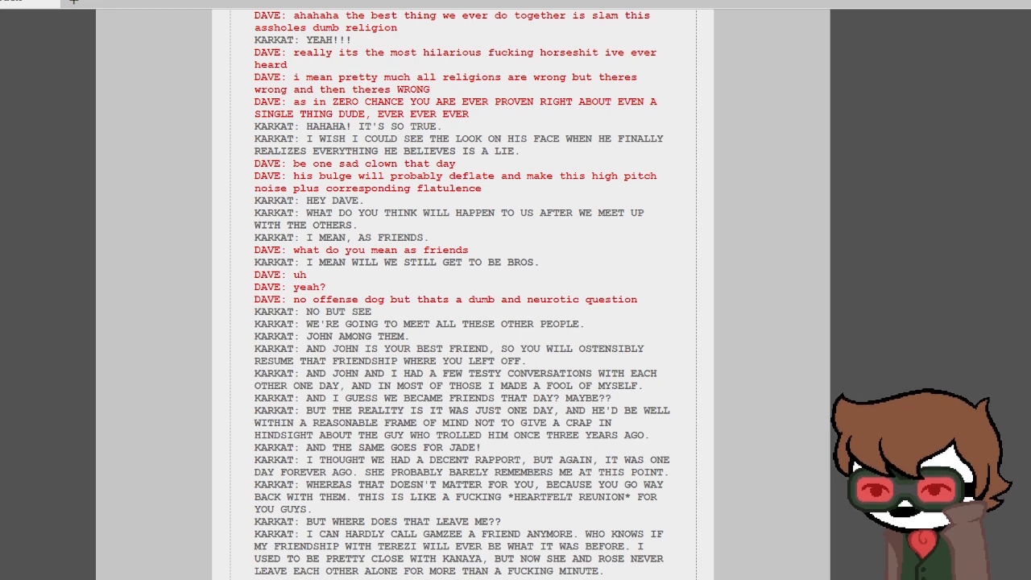
scroll(down, 3)
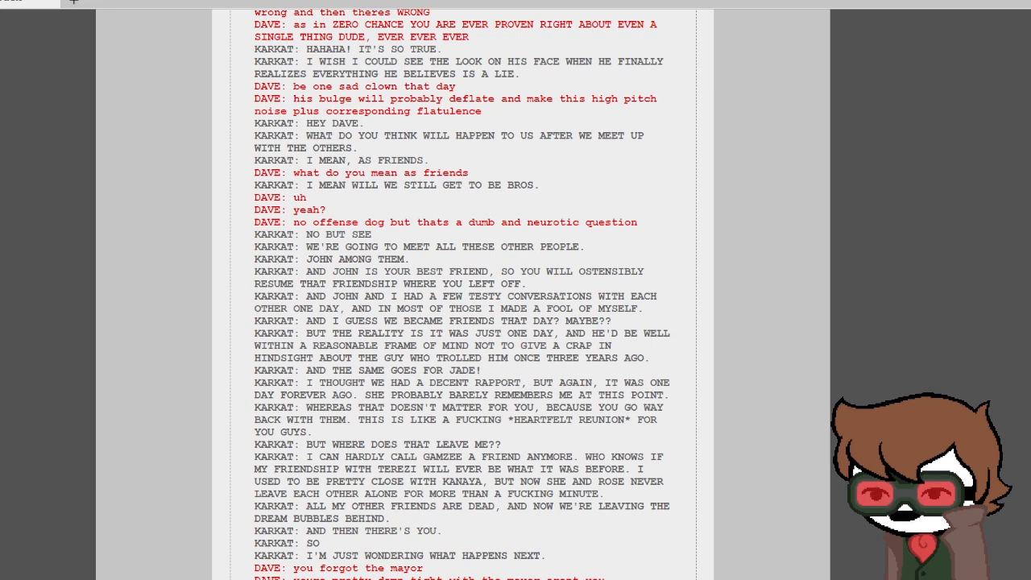
scroll(down, 3)
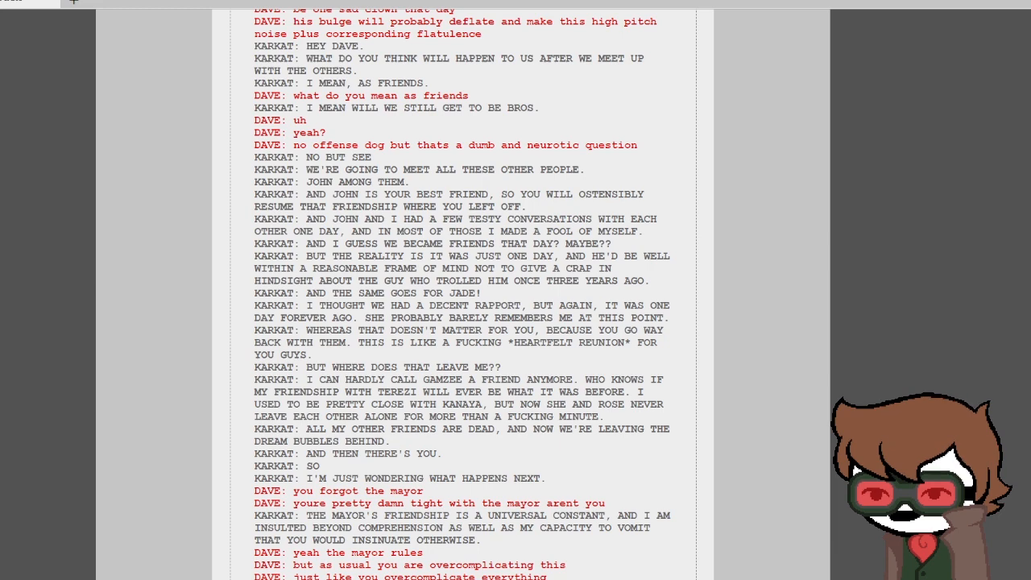
scroll(down, 3)
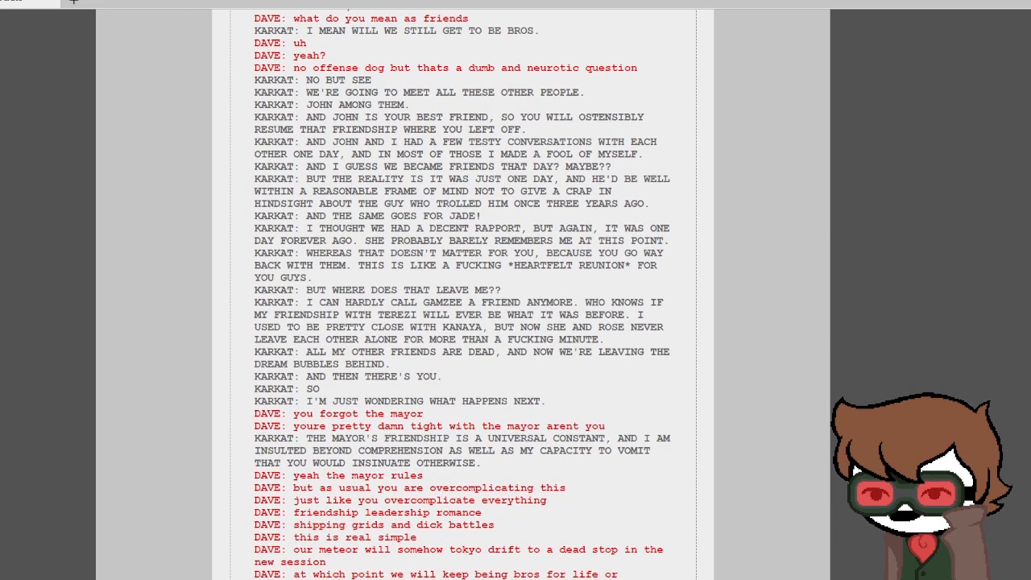
scroll(down, 3)
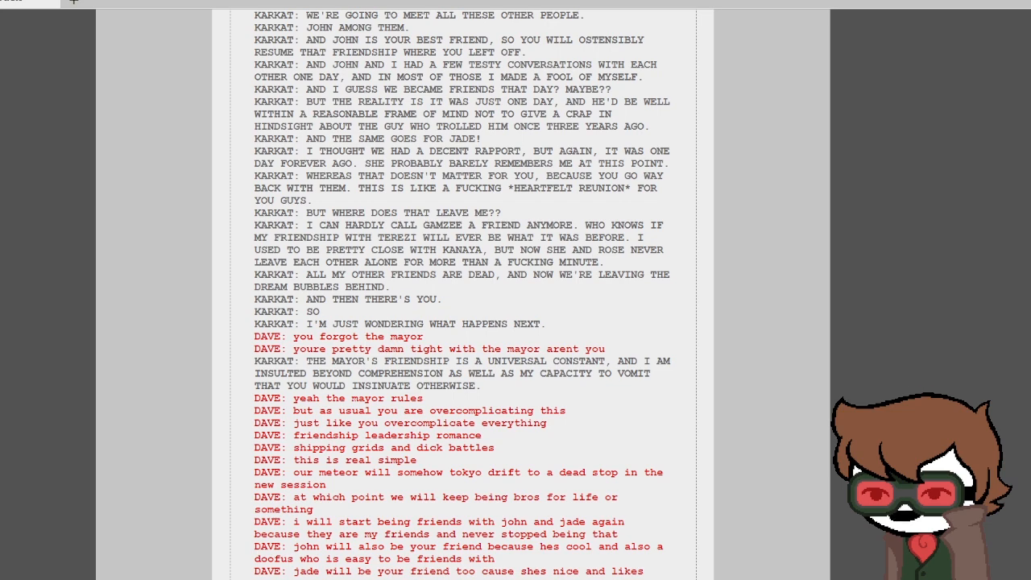
scroll(down, 3)
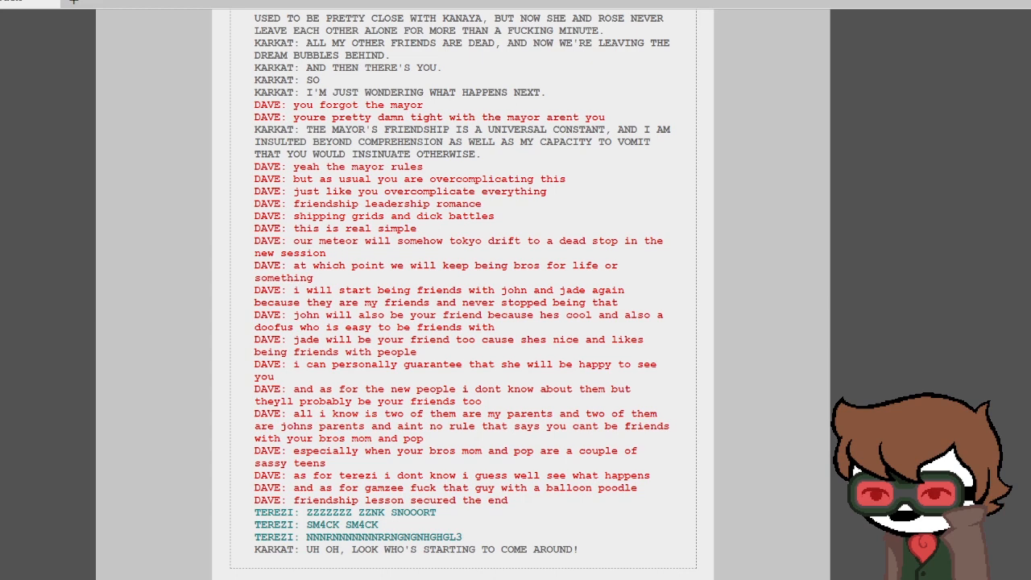
scroll(down, 3)
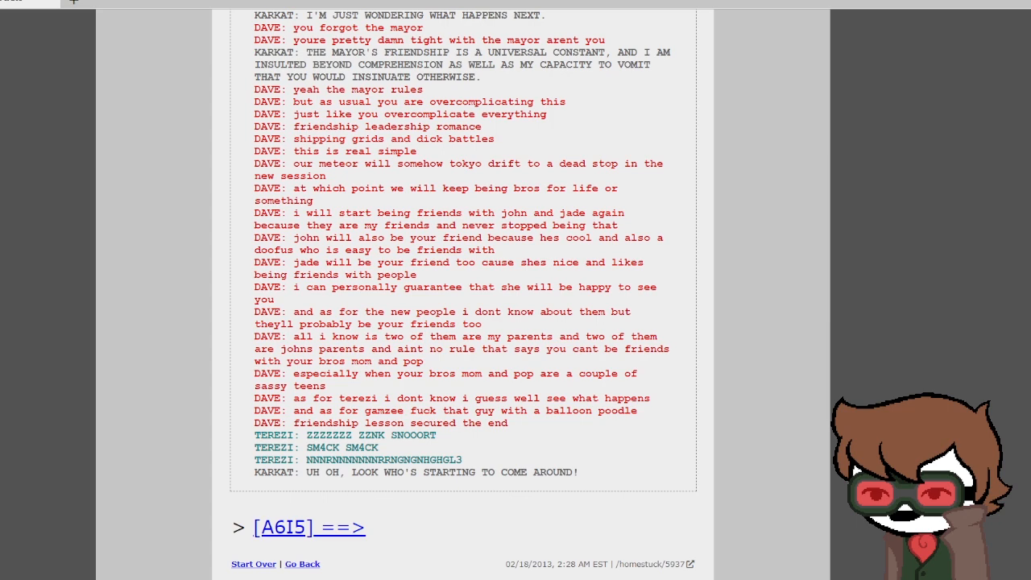
Step: Advance to the horn-honking page and reveal Karkat's 'wake up sleepy head' dialoglog
click(309, 527)
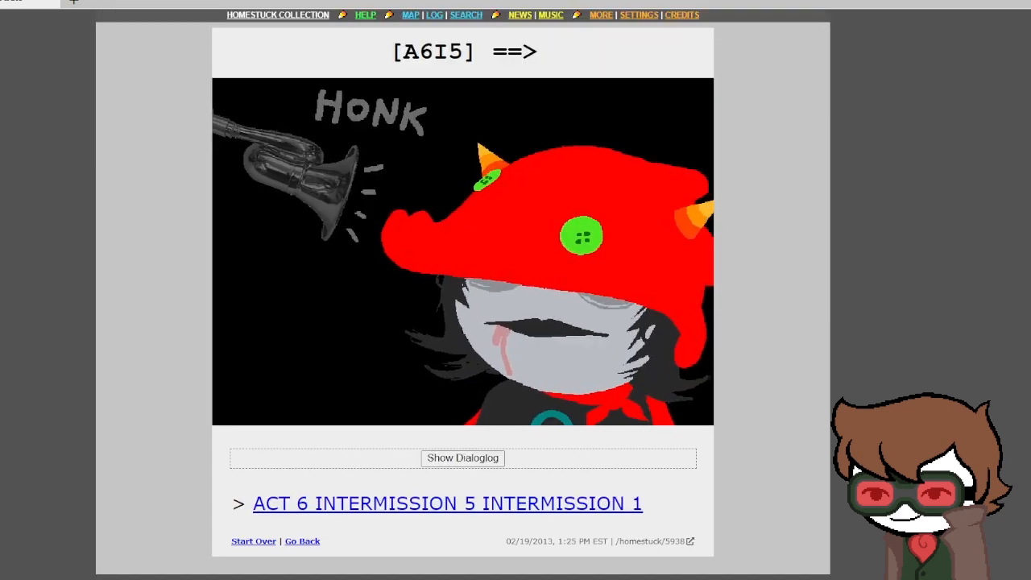
click(462, 457)
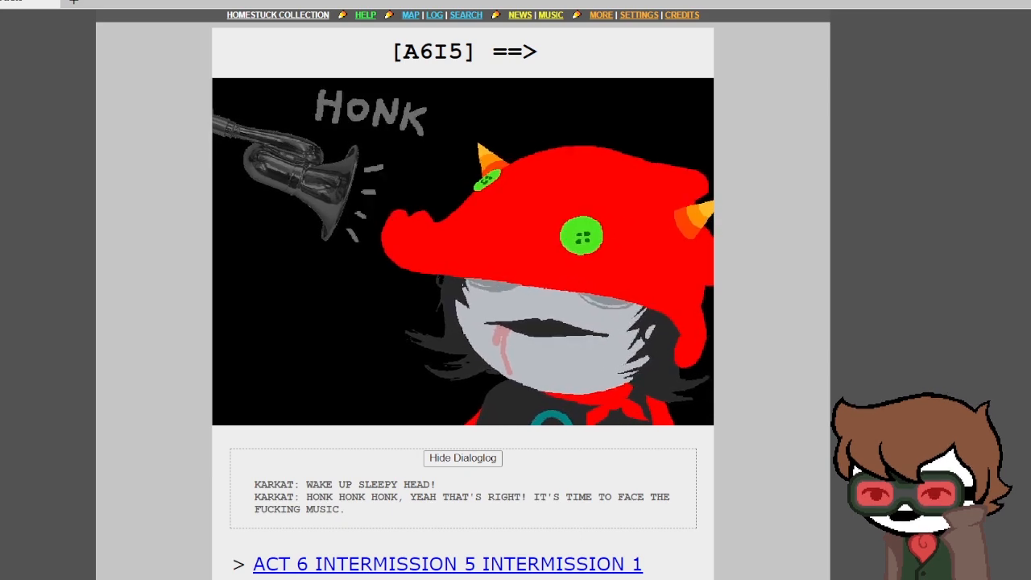
scroll(down, 3)
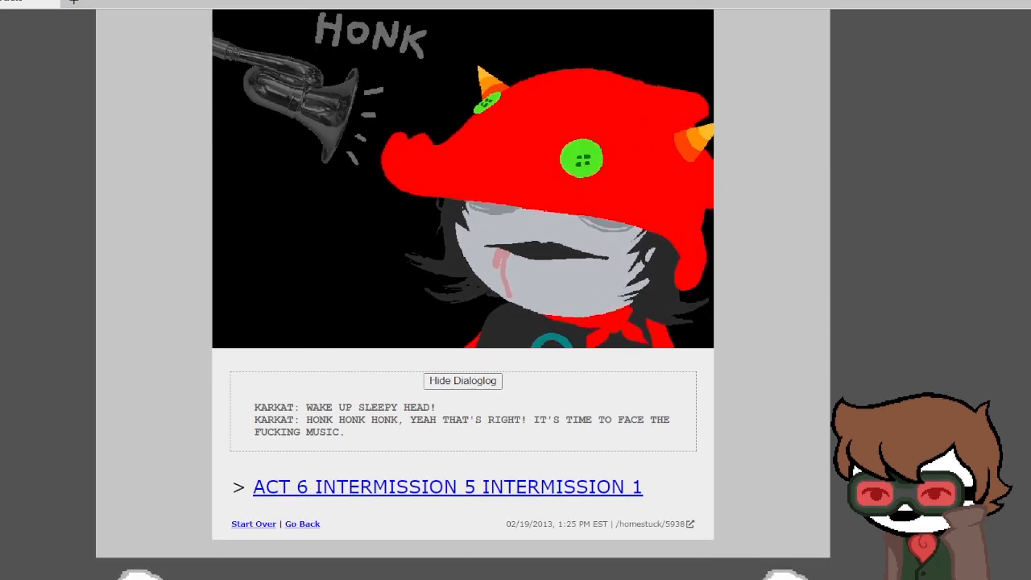
Step: Load the Act 6 Intermission 5 Intermission 1 page and start reading Caliborn's dialoglog
click(448, 487)
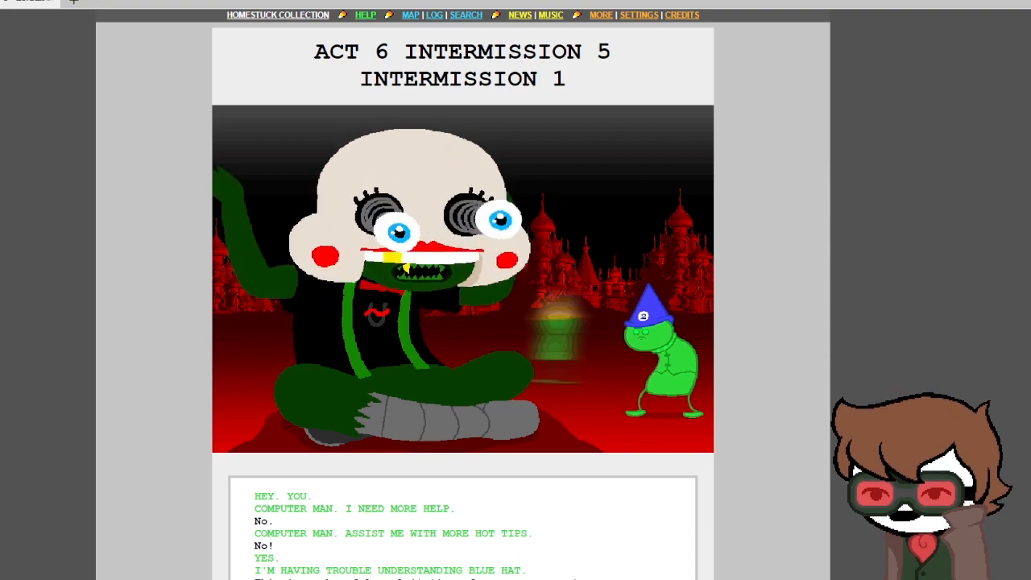
scroll(down, 3)
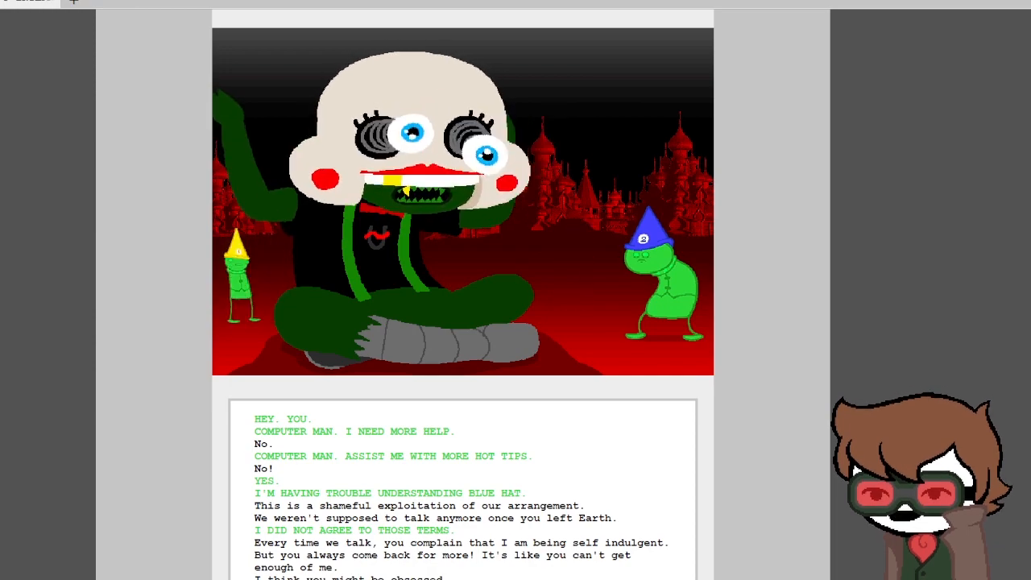
scroll(down, 3)
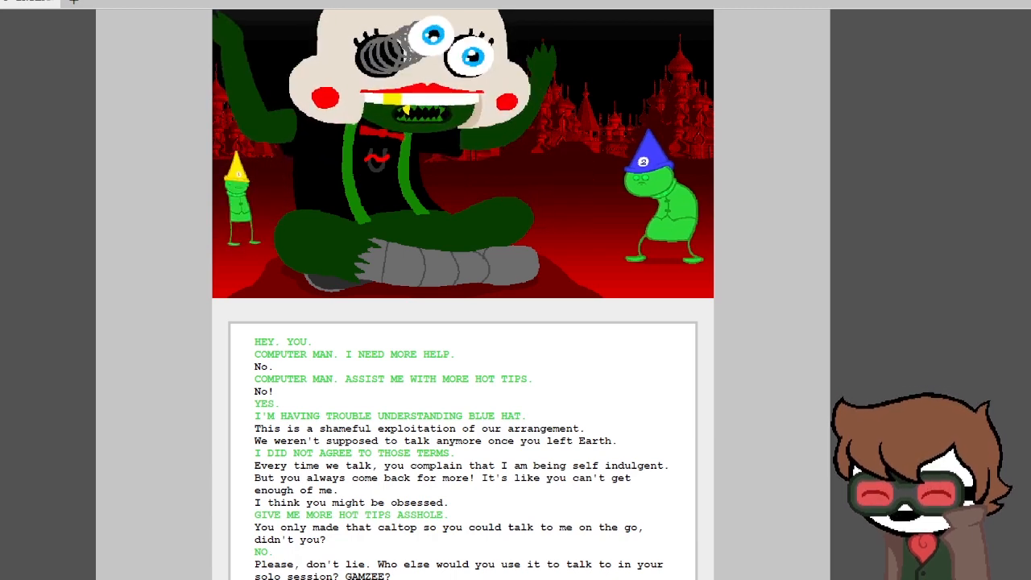
scroll(down, 3)
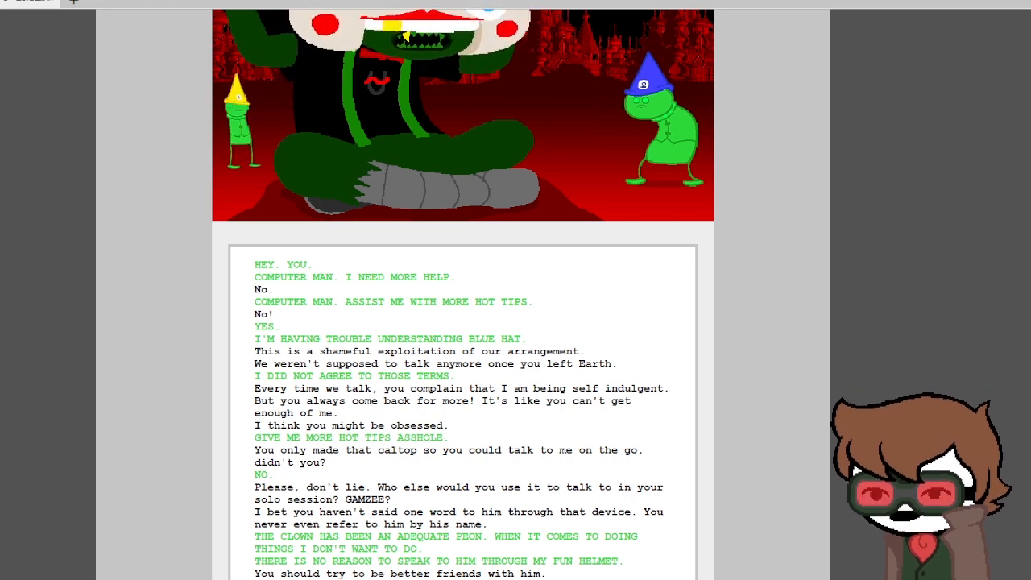
scroll(down, 3)
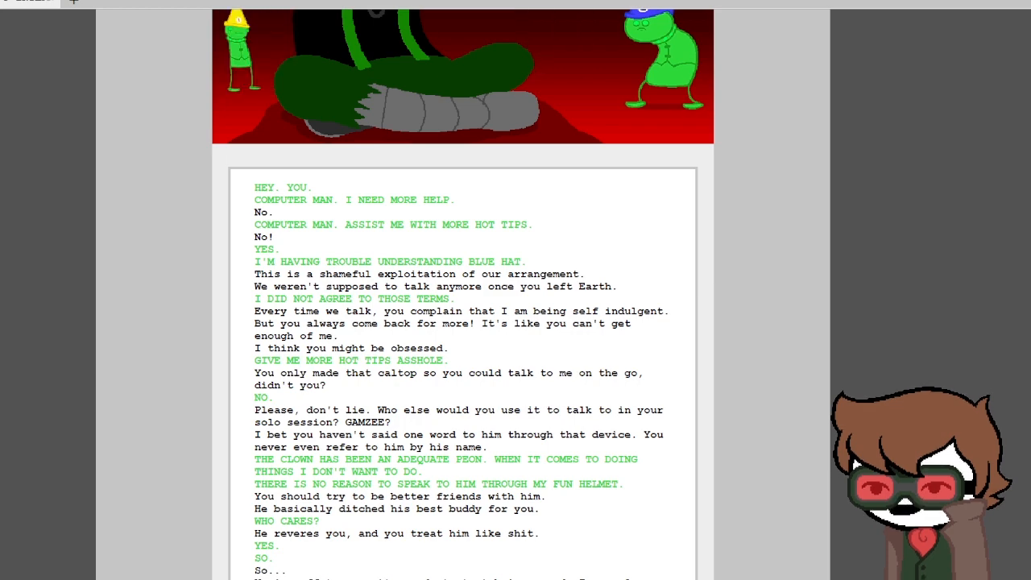
Step: Read the rest of Caliborn's Blue Hat hot-tips conversation down to the final 'BYE.'
scroll(down, 3)
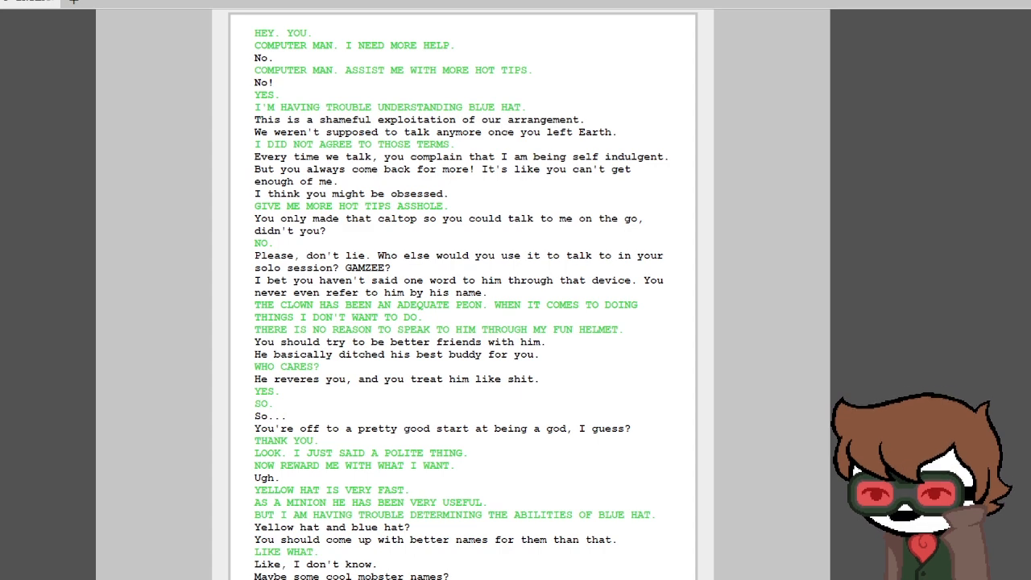
scroll(down, 3)
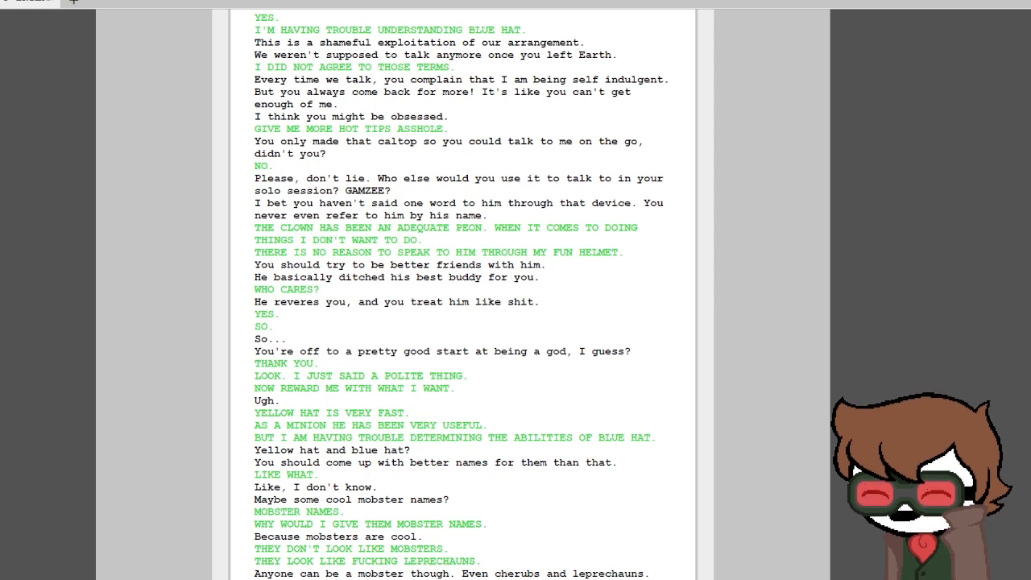
scroll(down, 3)
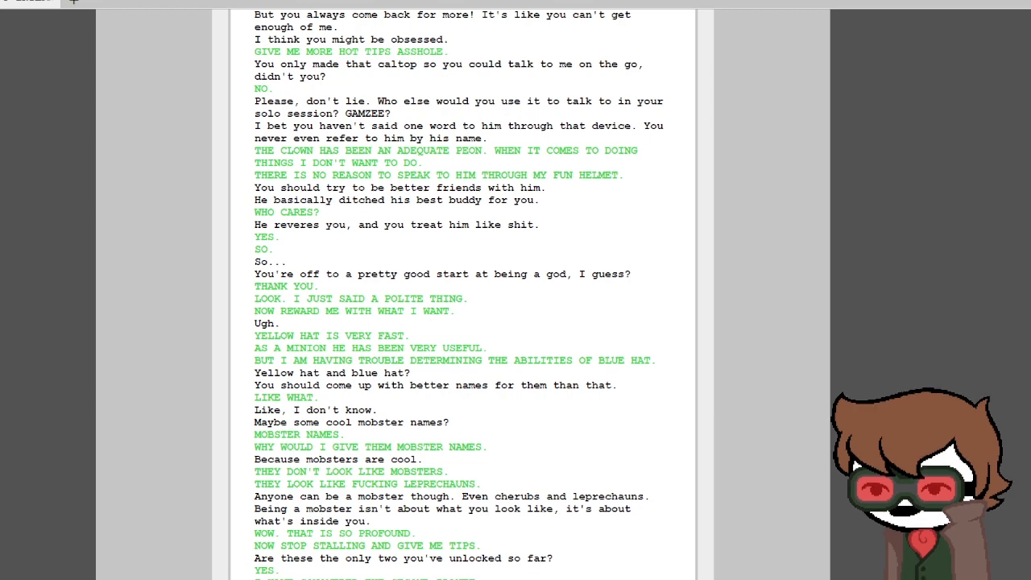
scroll(down, 3)
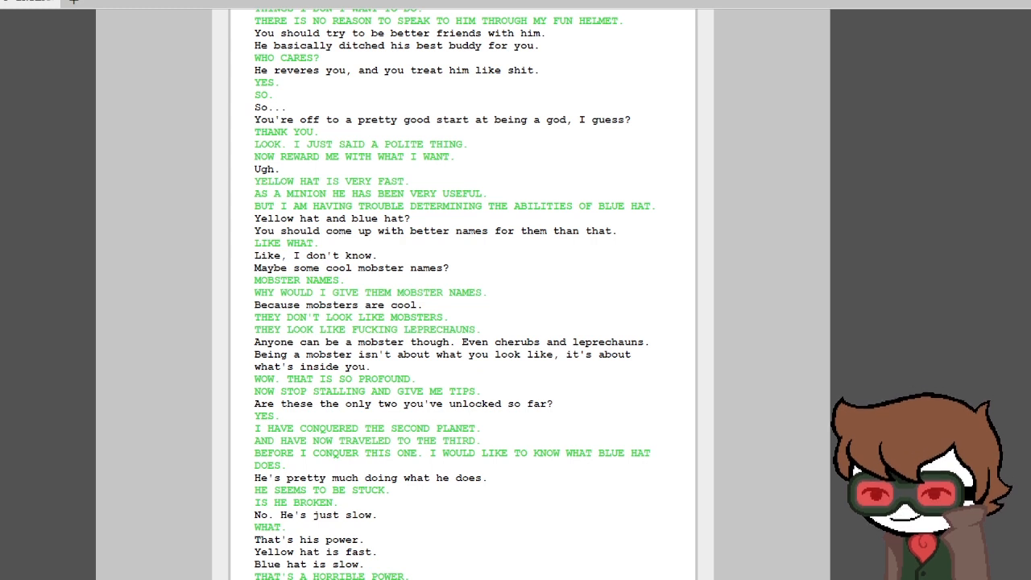
scroll(down, 3)
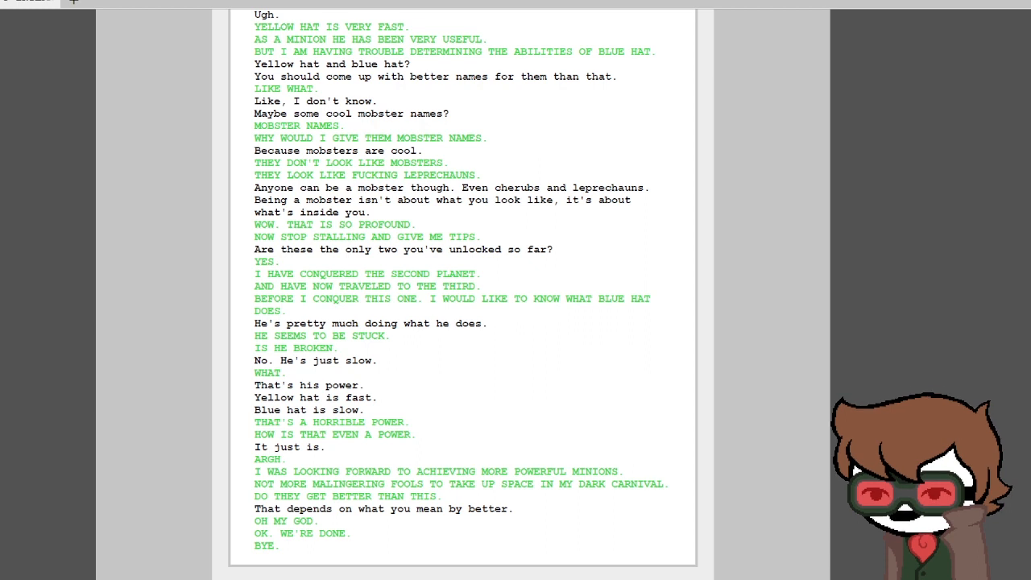
scroll(down, 3)
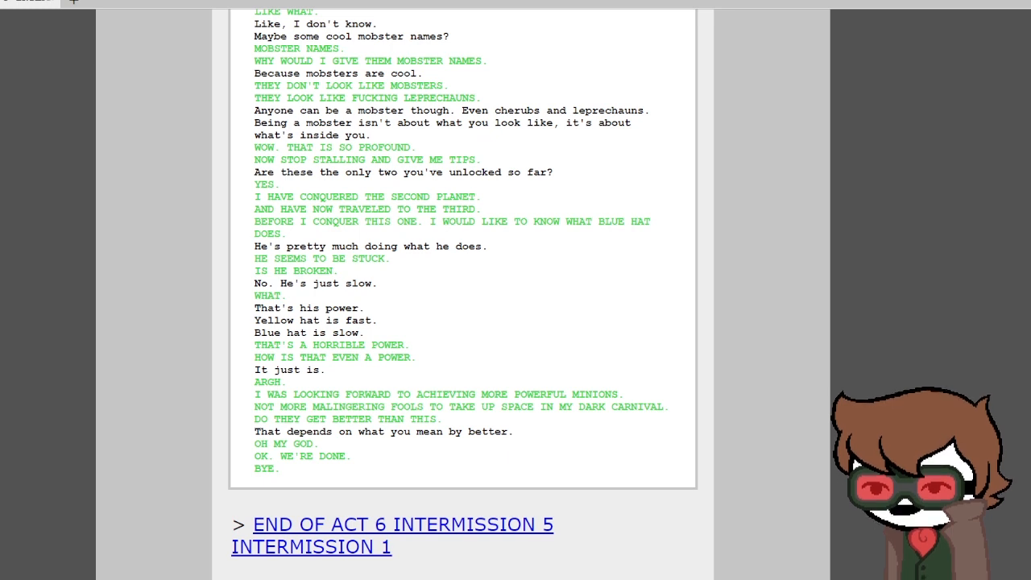
click(403, 525)
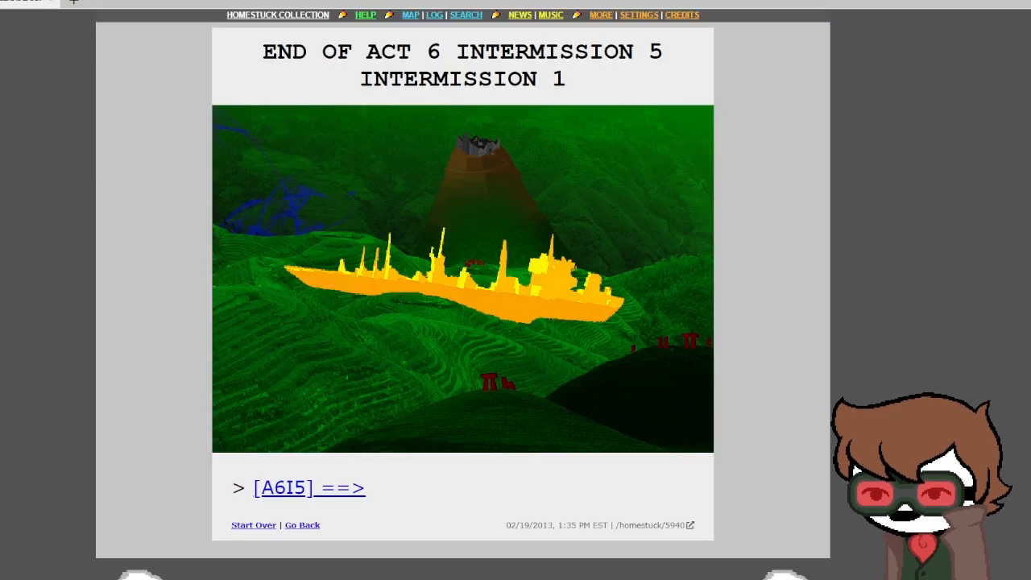
click(309, 486)
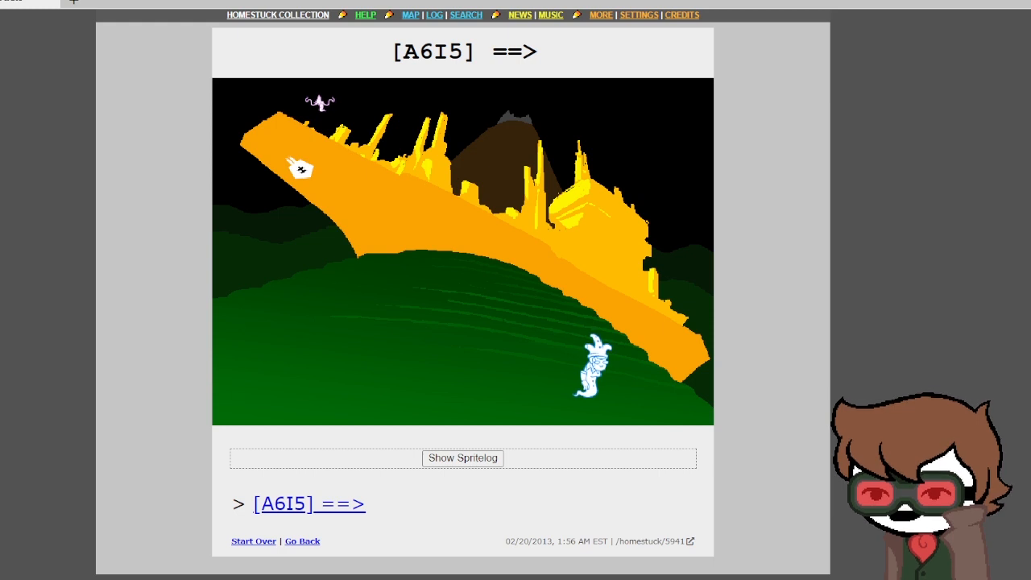
click(463, 458)
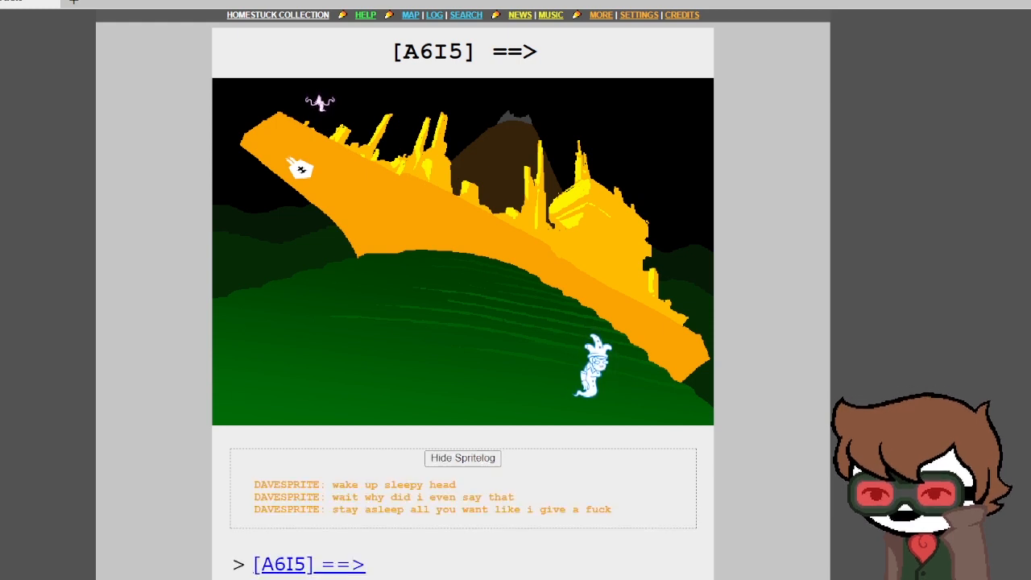
scroll(down, 3)
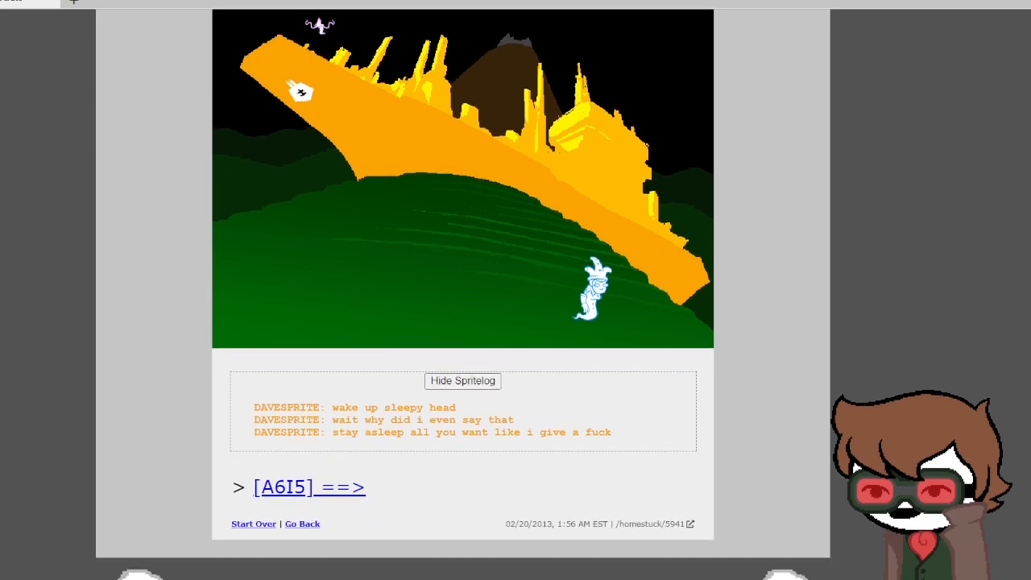
click(309, 487)
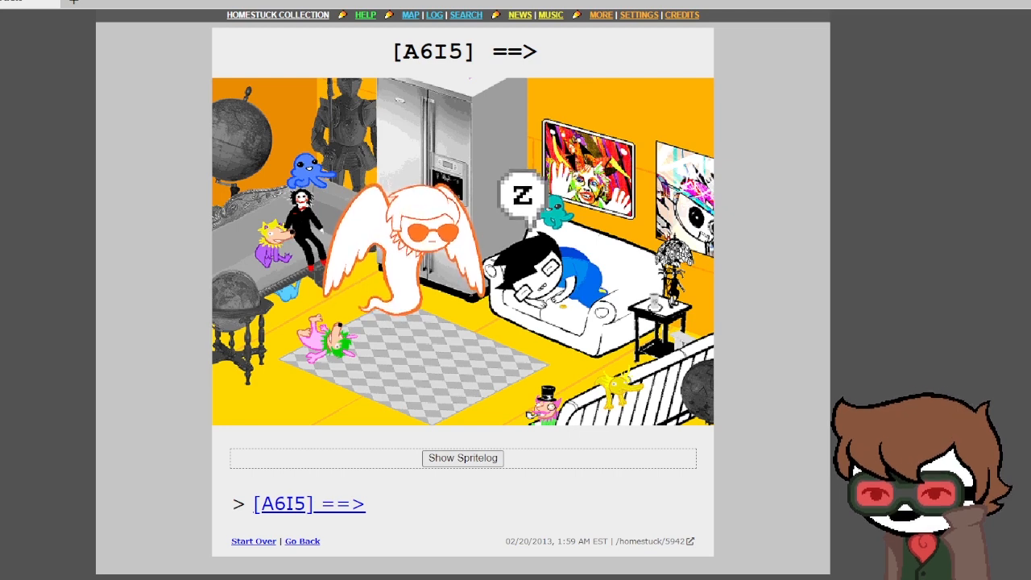
click(463, 457)
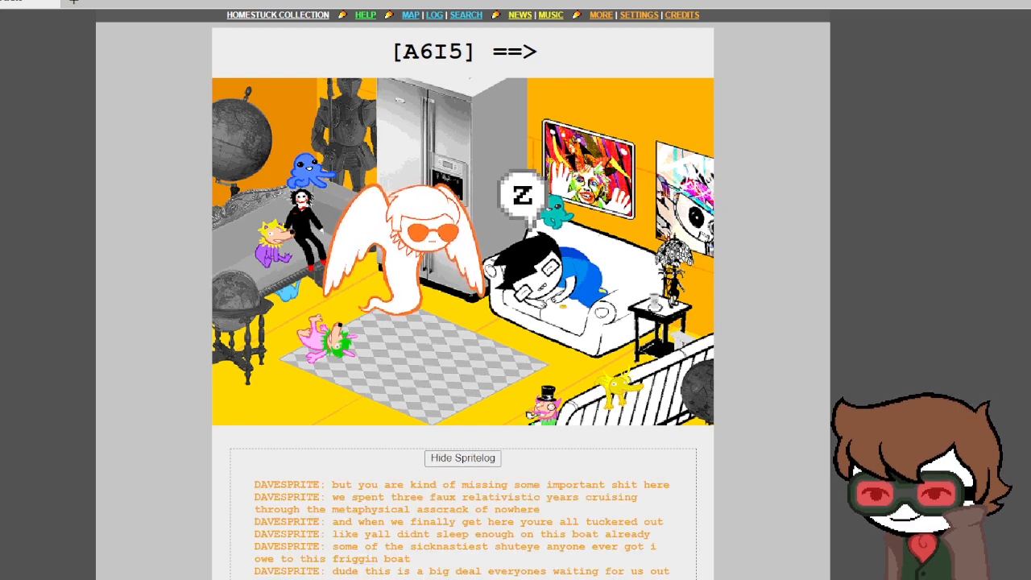
scroll(down, 3)
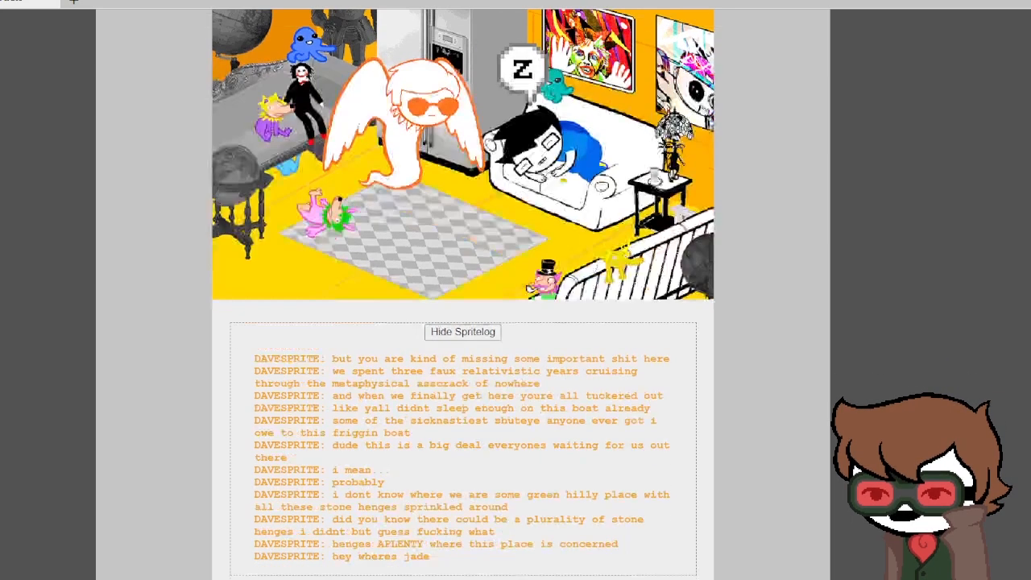
scroll(down, 3)
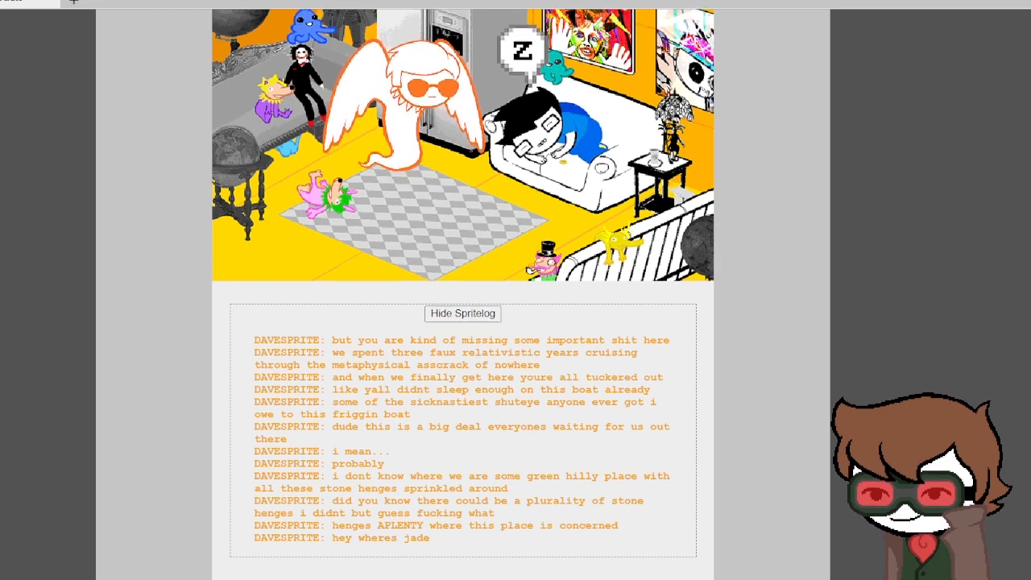
scroll(up, 3)
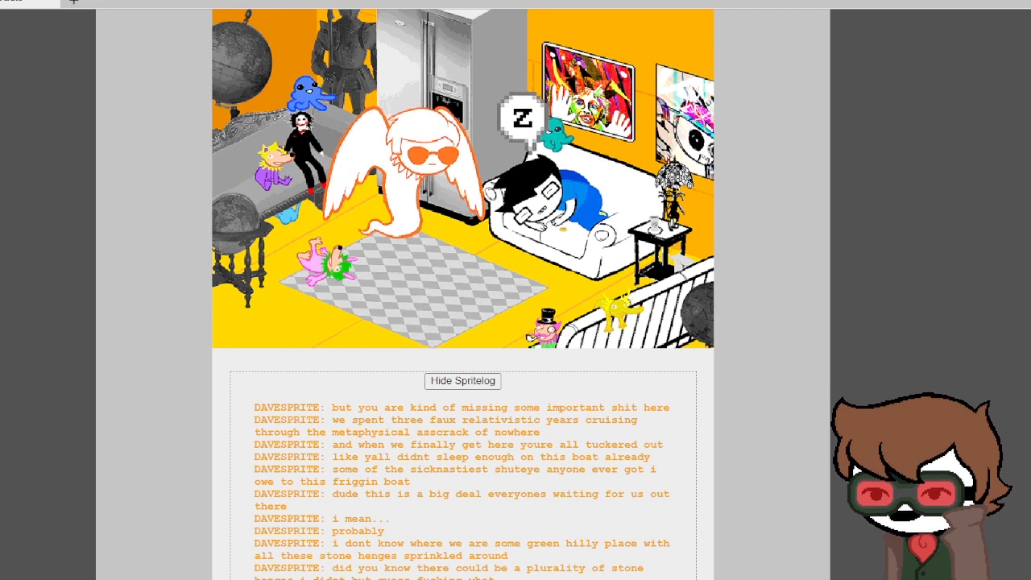
scroll(down, 3)
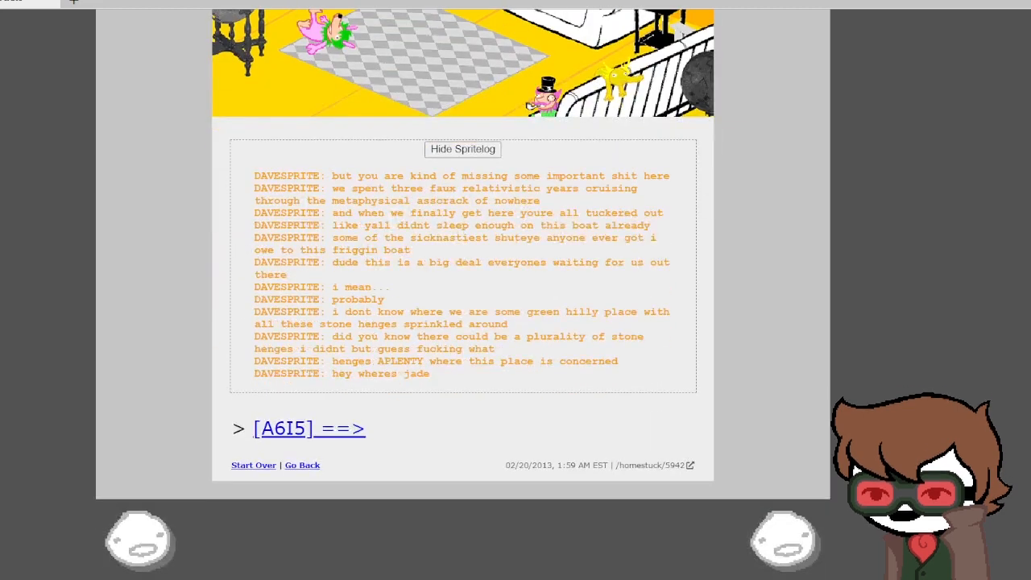
Step: Advance to the sleeping-John page and reveal Davesprite's spritelog
click(310, 428)
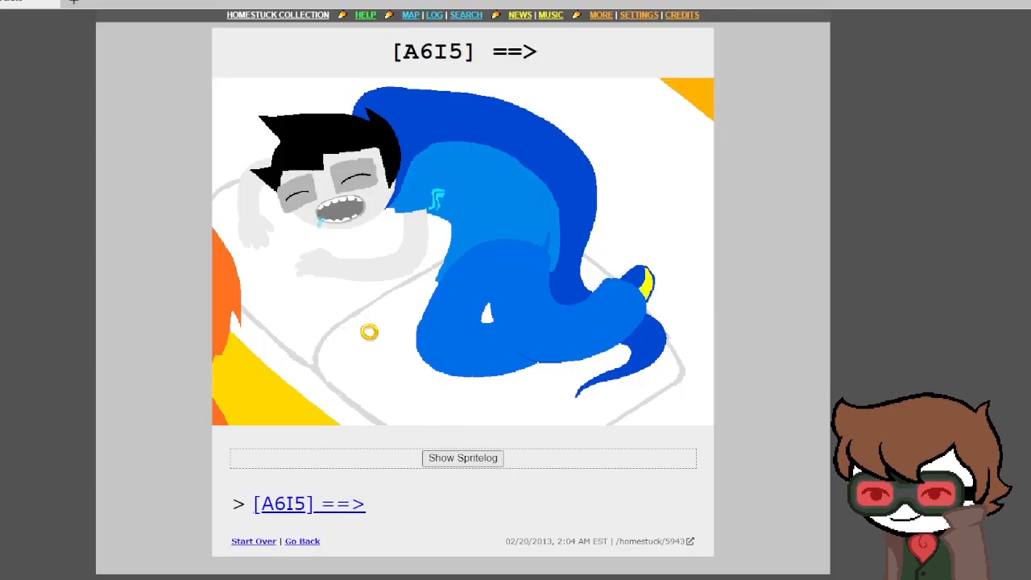
click(462, 458)
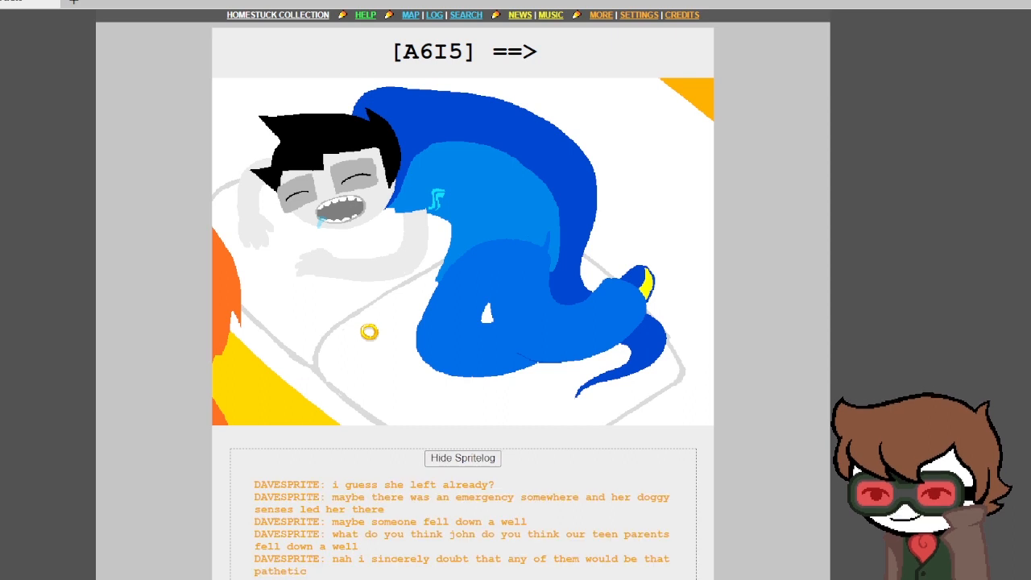
scroll(down, 3)
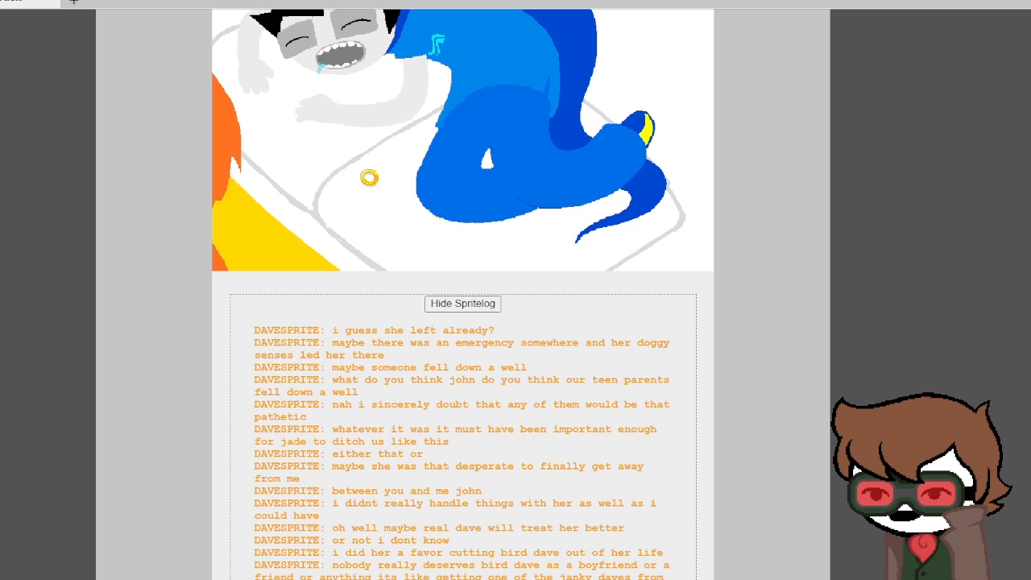
scroll(down, 3)
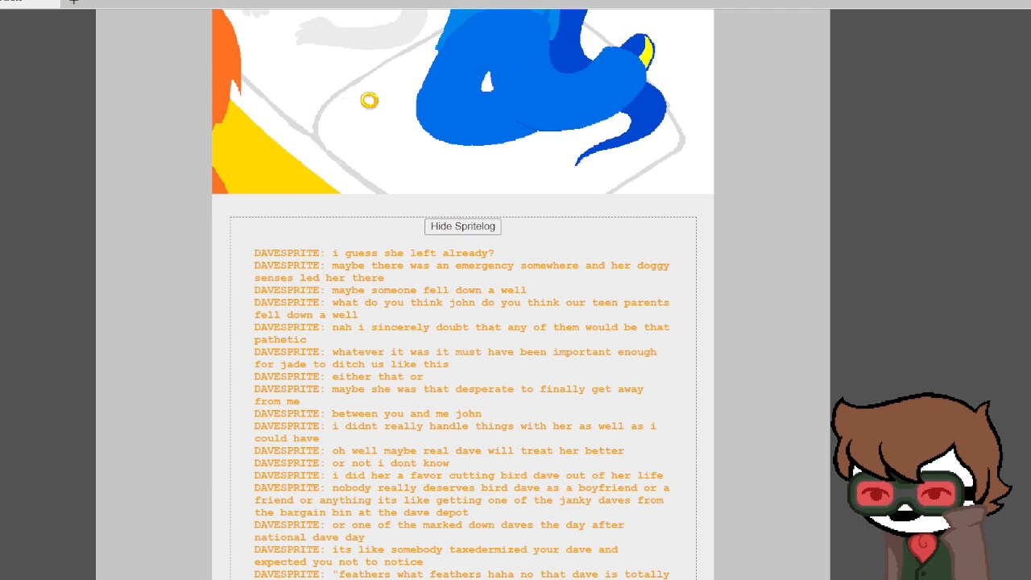
Step: Read Davesprite's spritelog to its end about magic notes taped on stuff
scroll(down, 3)
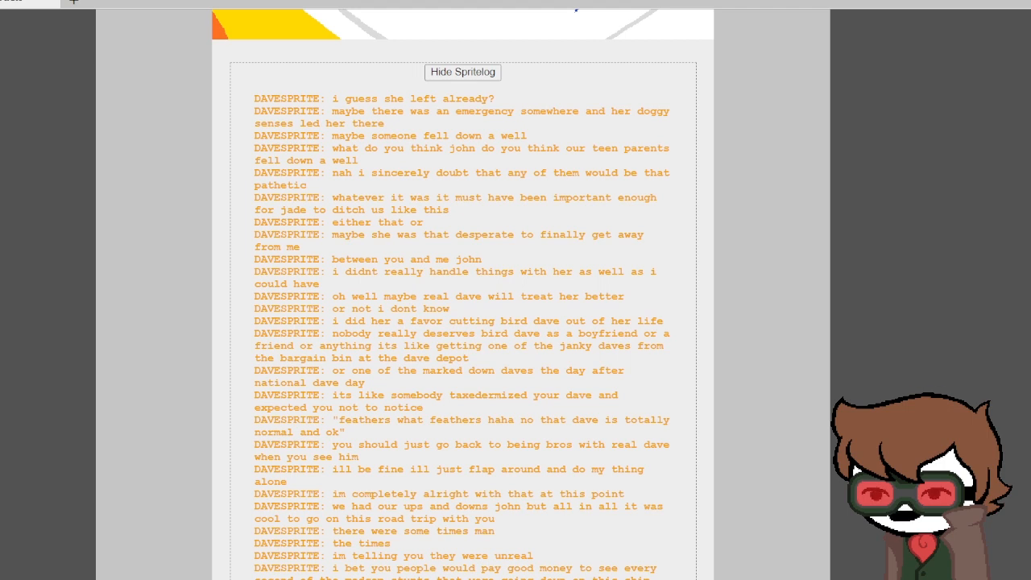
scroll(down, 3)
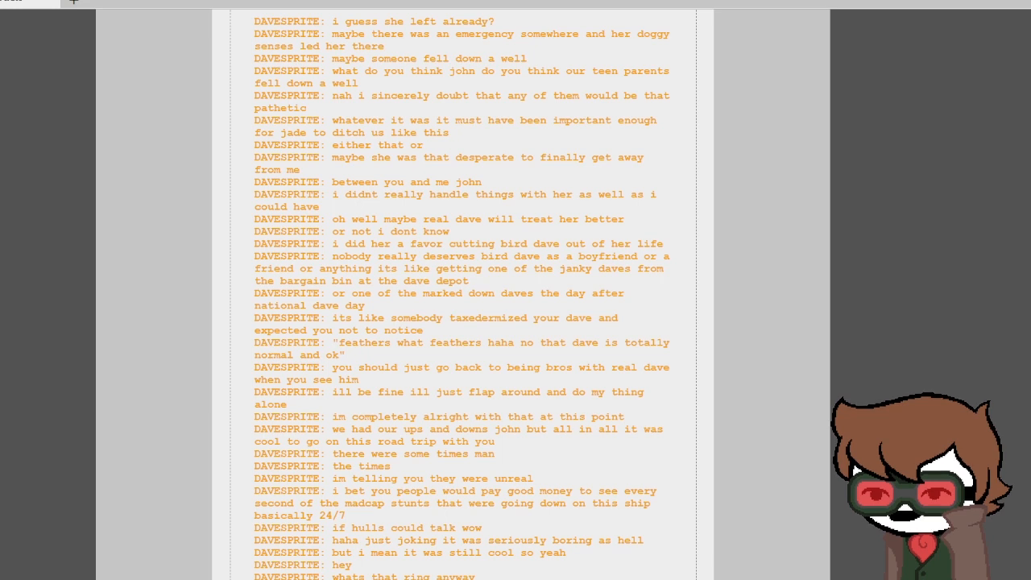
scroll(down, 3)
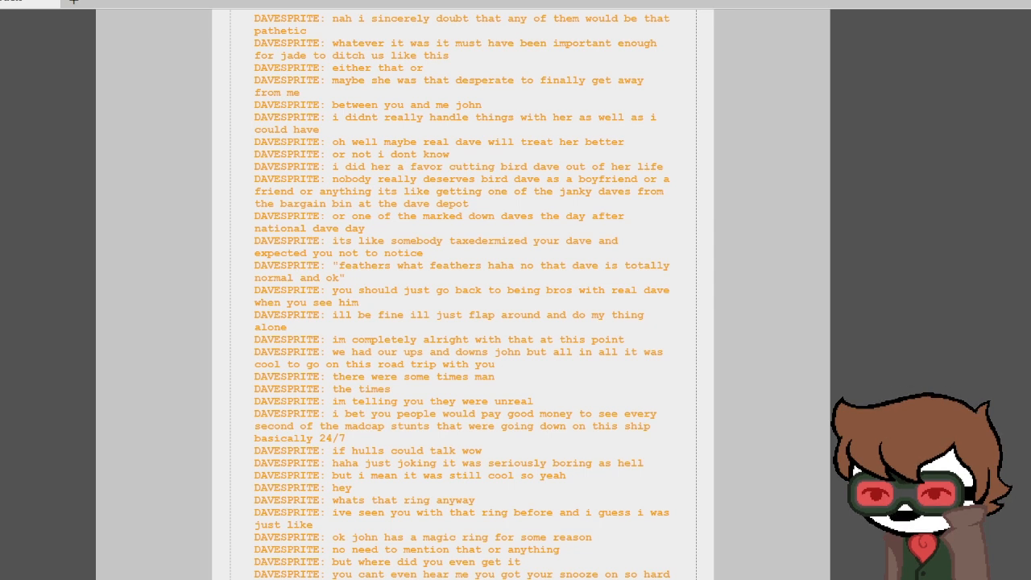
scroll(down, 3)
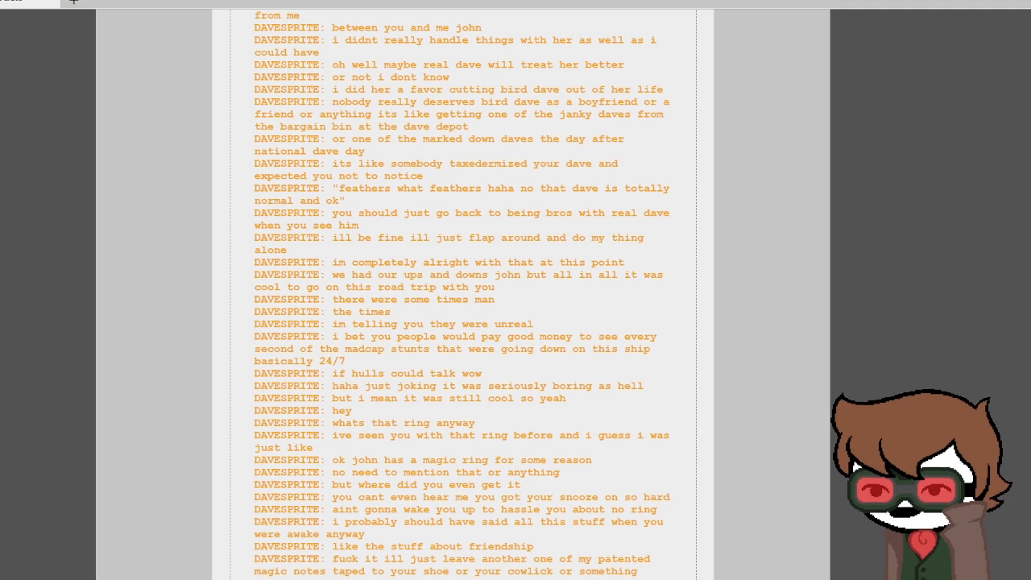
scroll(down, 3)
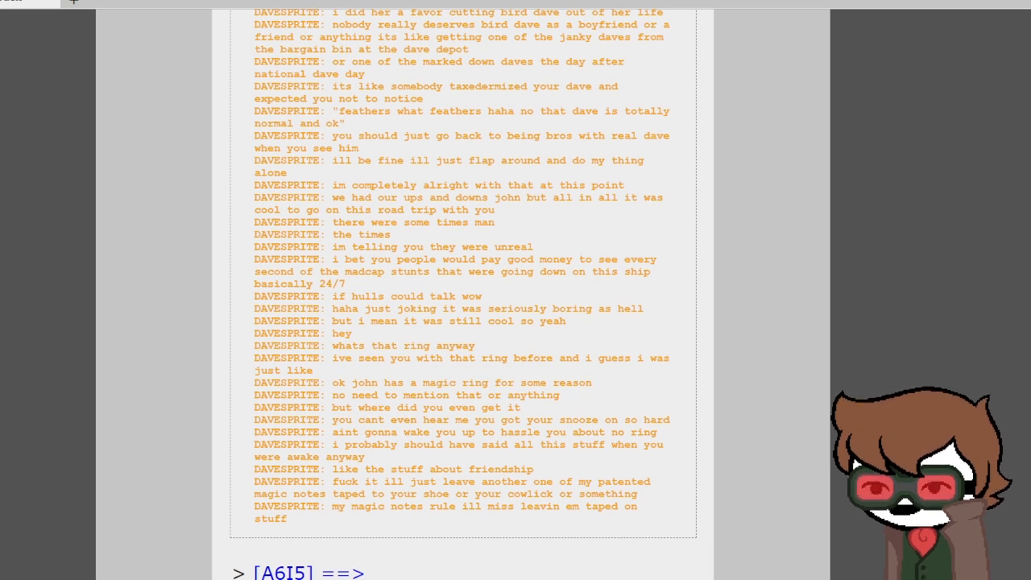
Step: Read Davesprite's 'anyway im out' log, then reach the dark watermark page's 'happy birthday john' spritelog
click(298, 572)
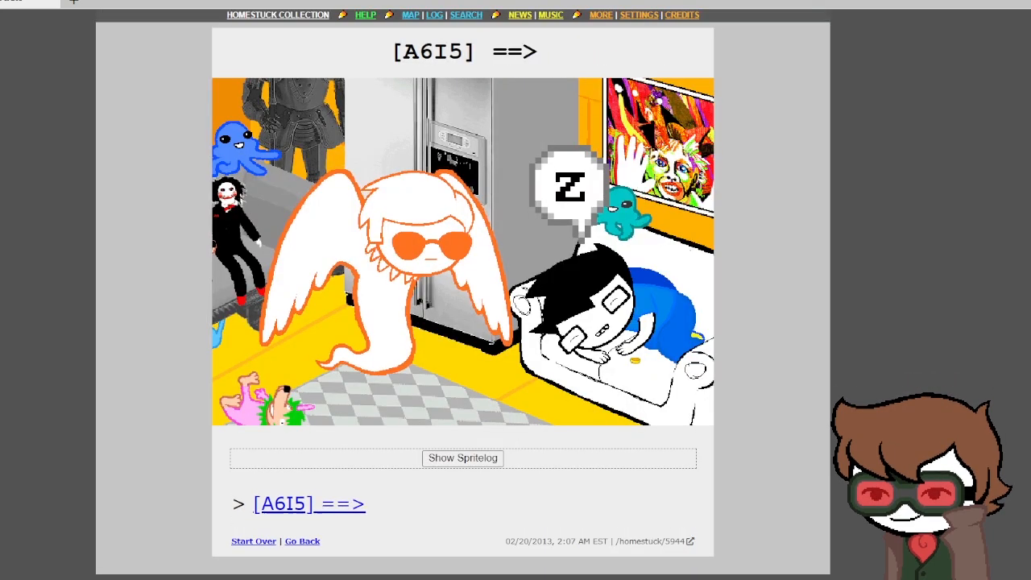
click(462, 457)
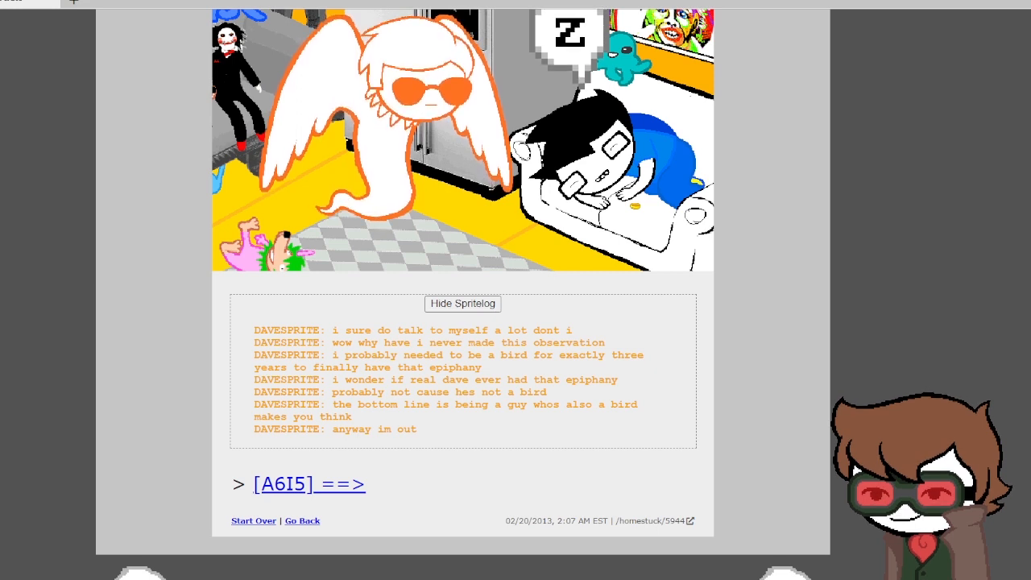
click(309, 483)
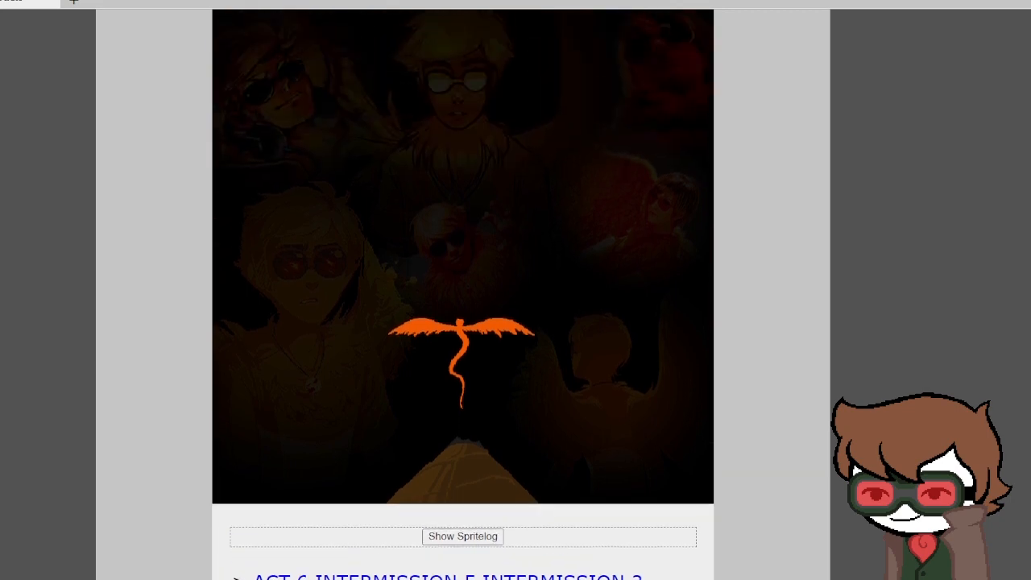
scroll(up, 3)
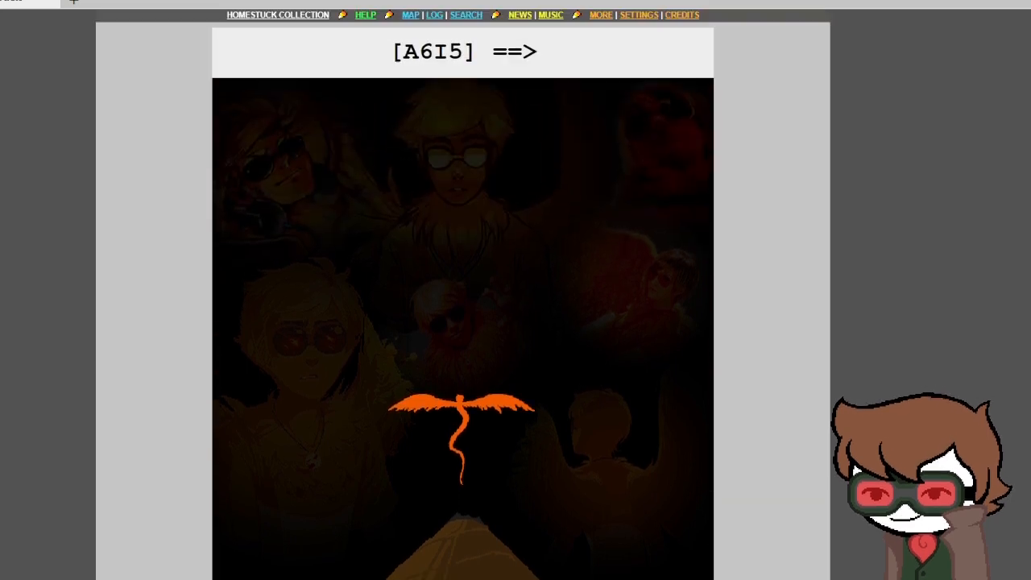
scroll(down, 3)
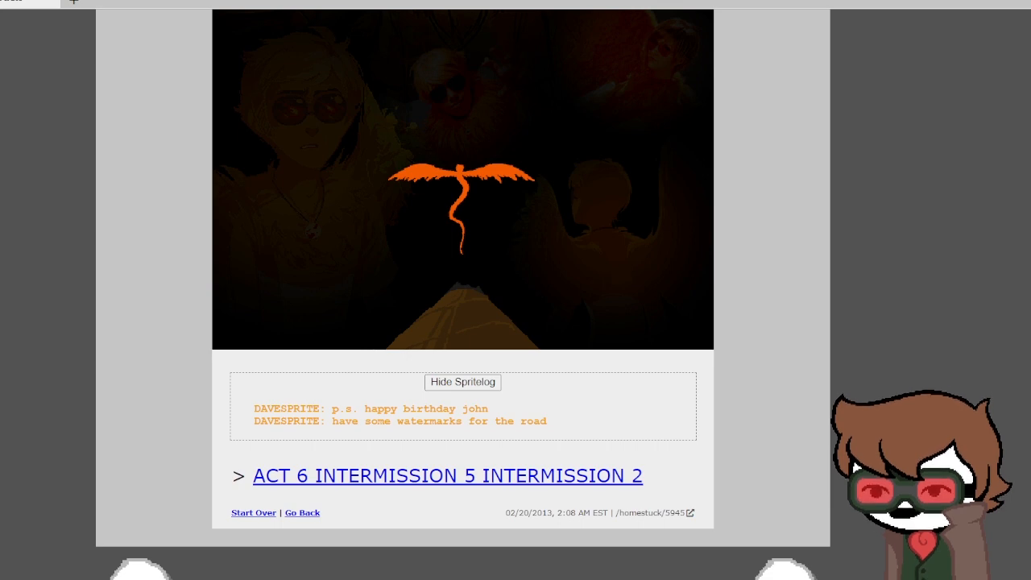
Step: Load the Intermission 2 gnome planet page and begin reading Caliborn's dialoglog
click(448, 475)
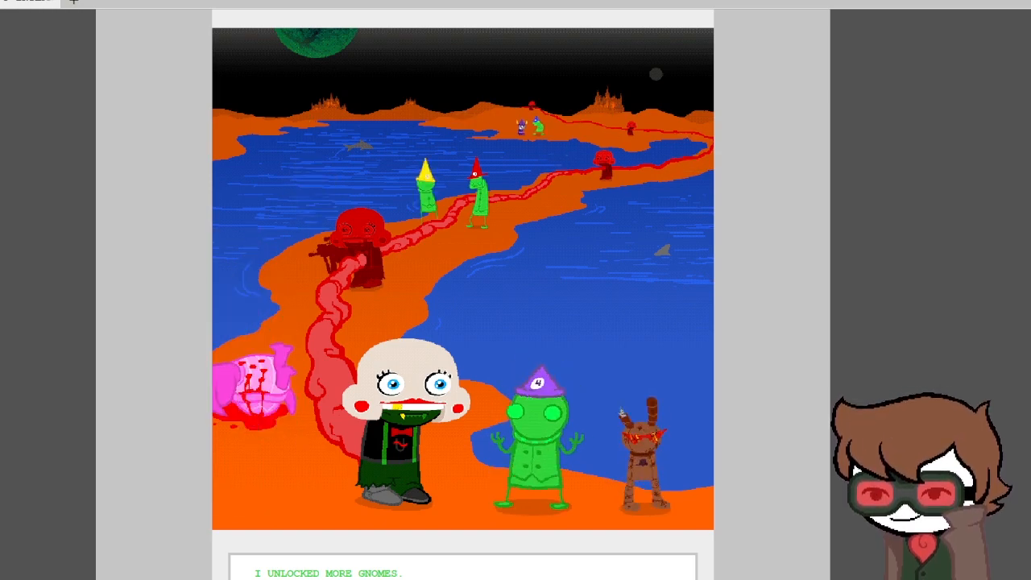
scroll(down, 3)
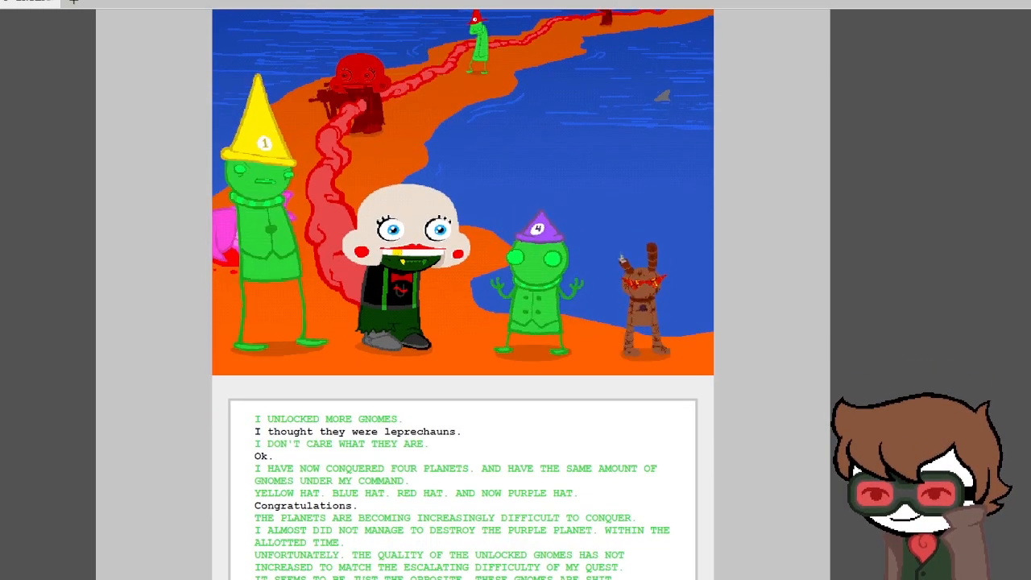
scroll(down, 3)
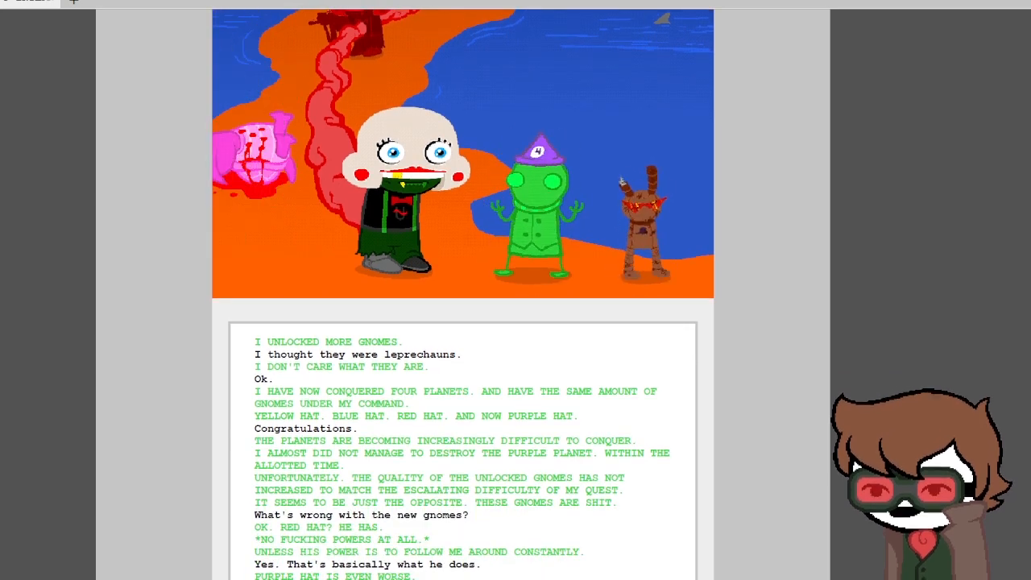
scroll(down, 3)
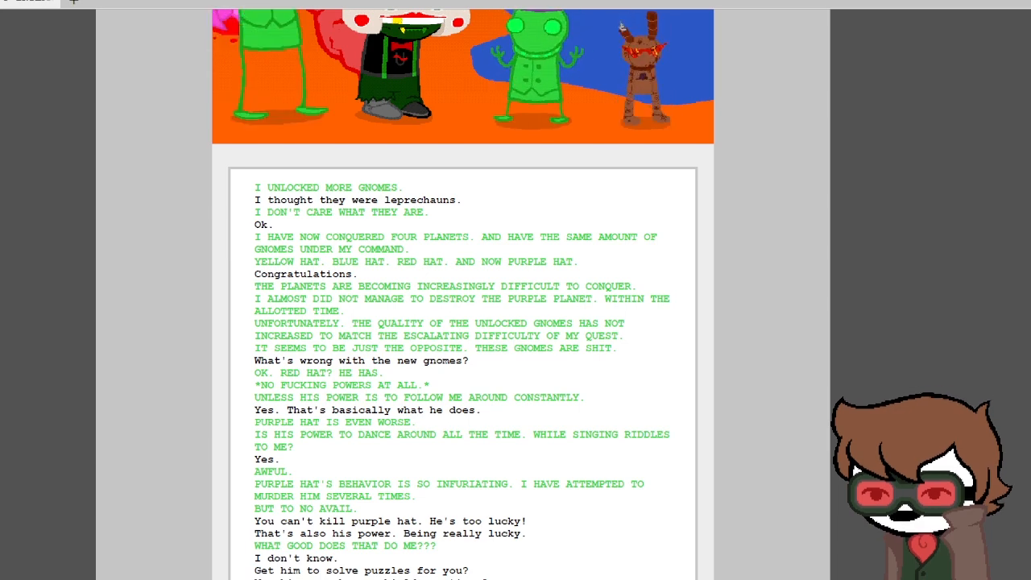
Step: Read the gnome conversation through to 'I KILLED THE TURTLE' and the end link
scroll(down, 3)
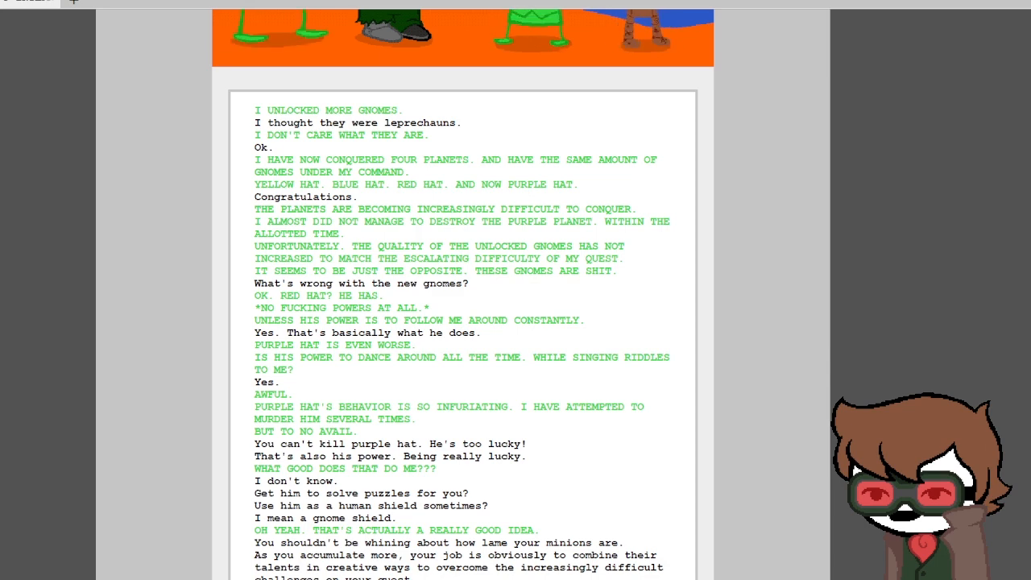
scroll(down, 3)
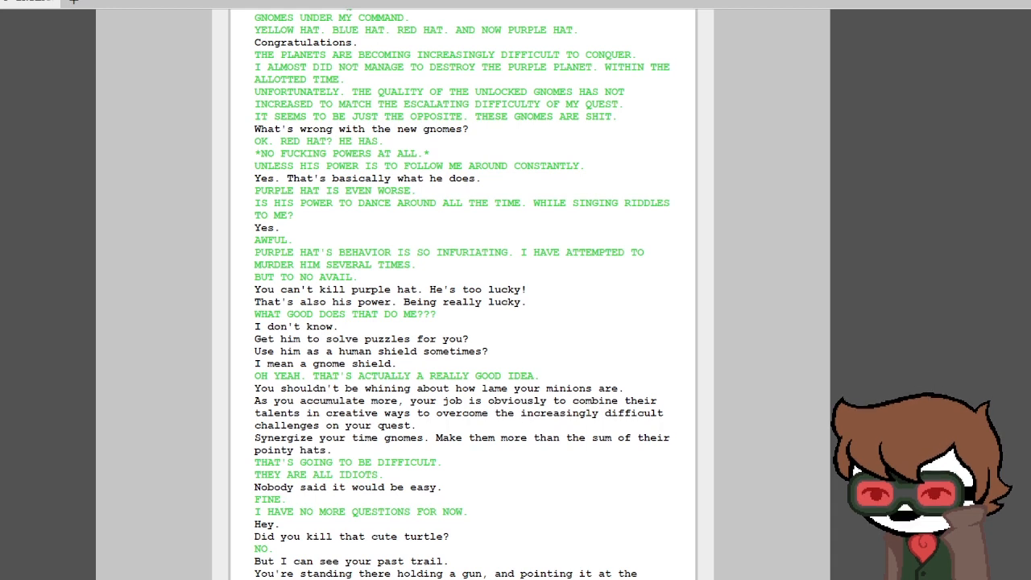
scroll(down, 3)
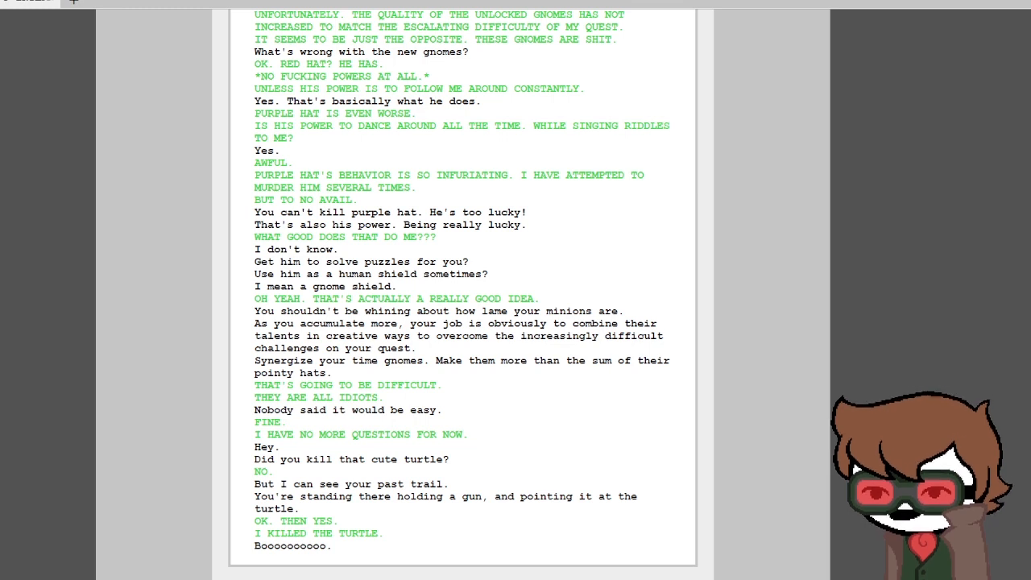
scroll(down, 3)
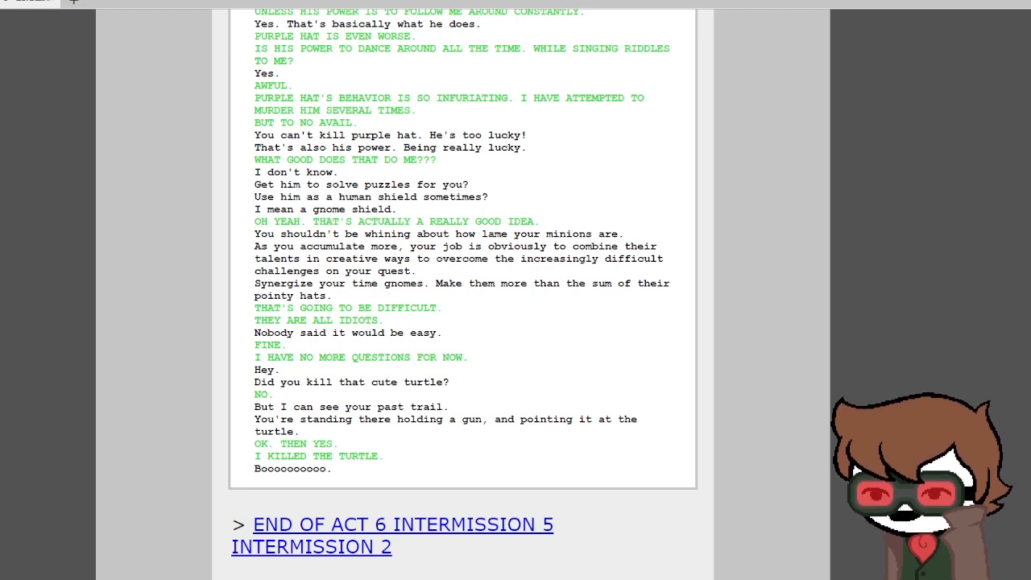
Step: Page through the intermission's closing and waterfall pages and read Meenah's 'blue buoy' dialoglog
click(403, 525)
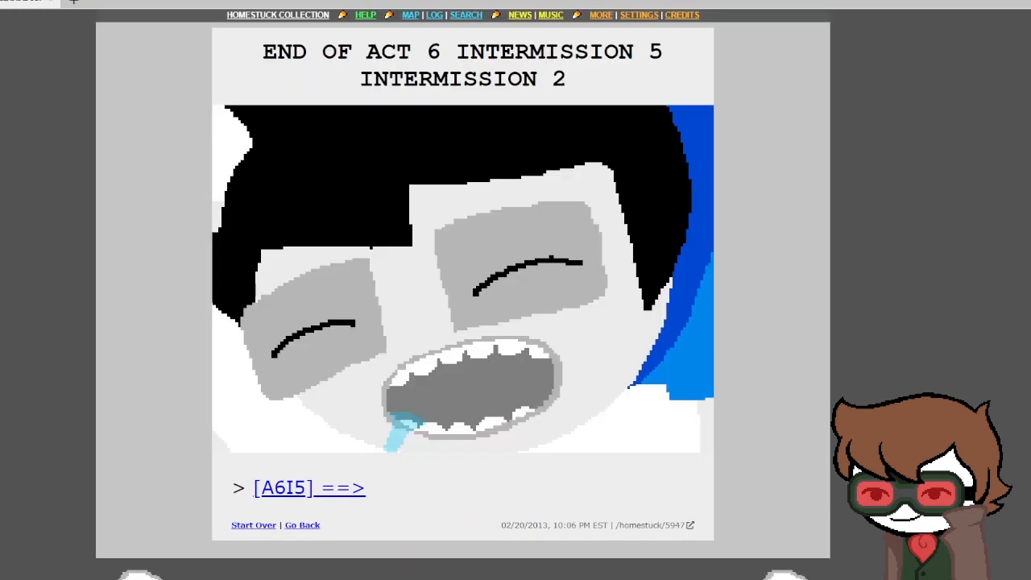
click(309, 486)
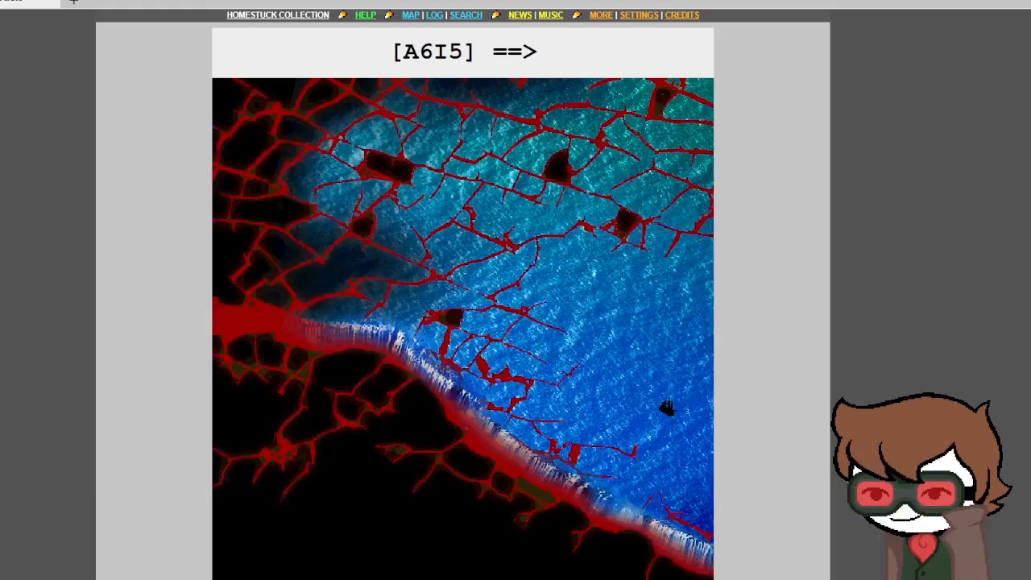
scroll(down, 3)
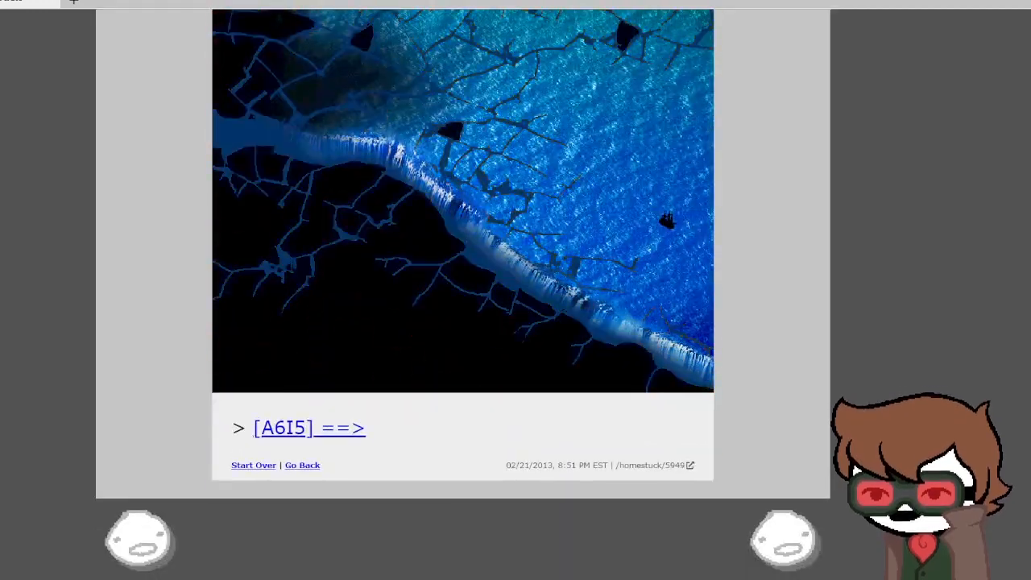
click(309, 428)
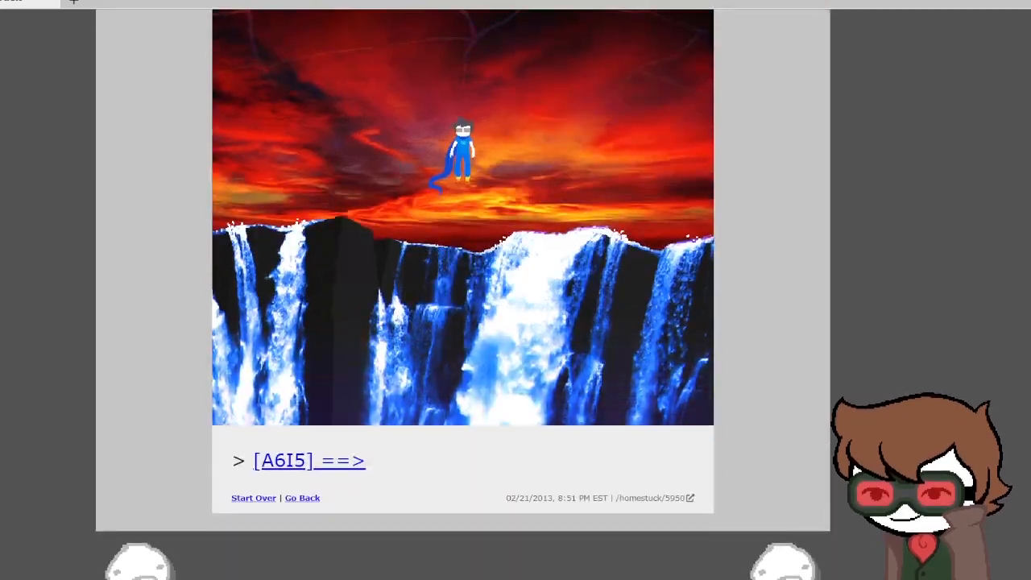
click(310, 461)
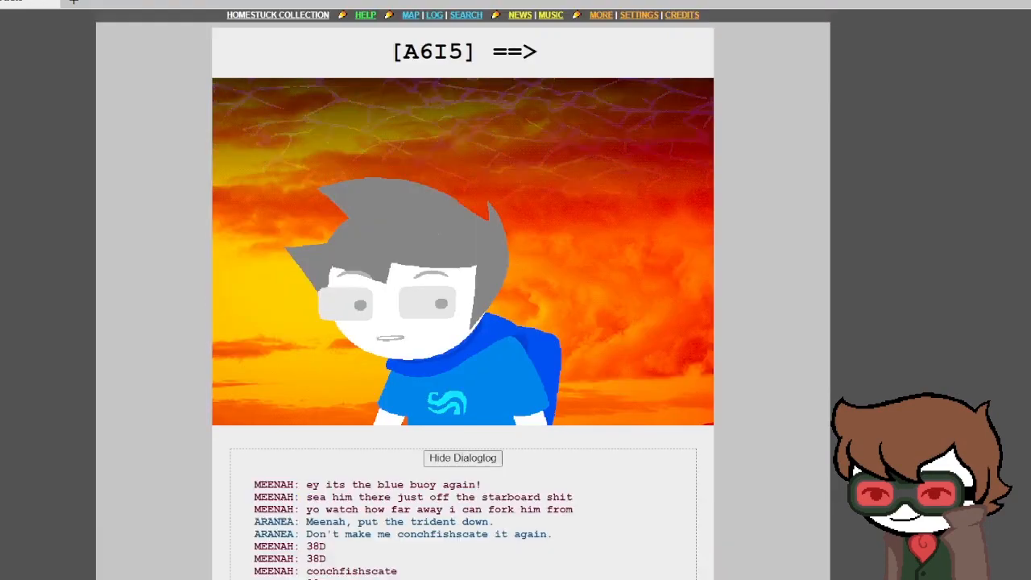
scroll(down, 3)
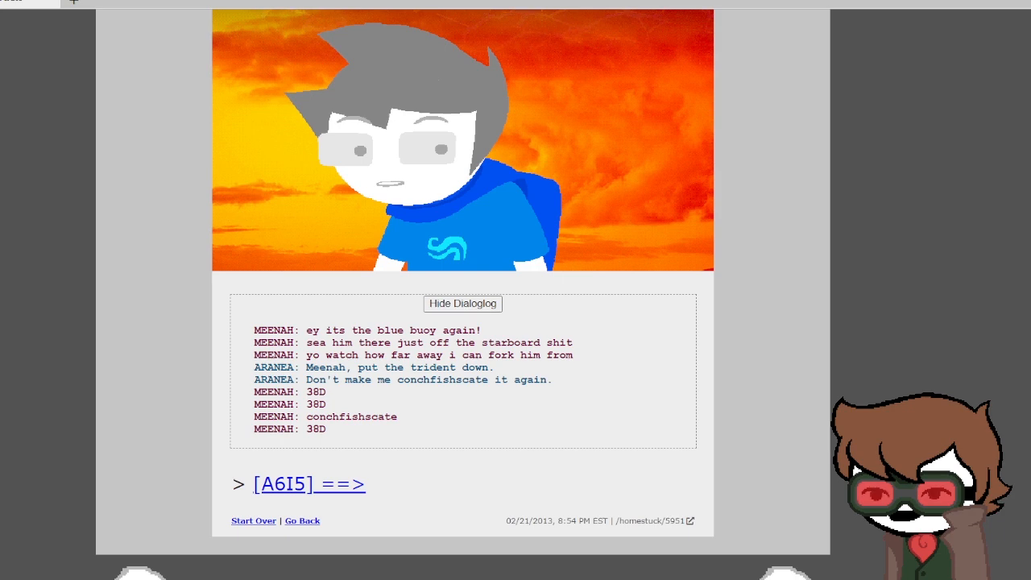
double_click(558, 341)
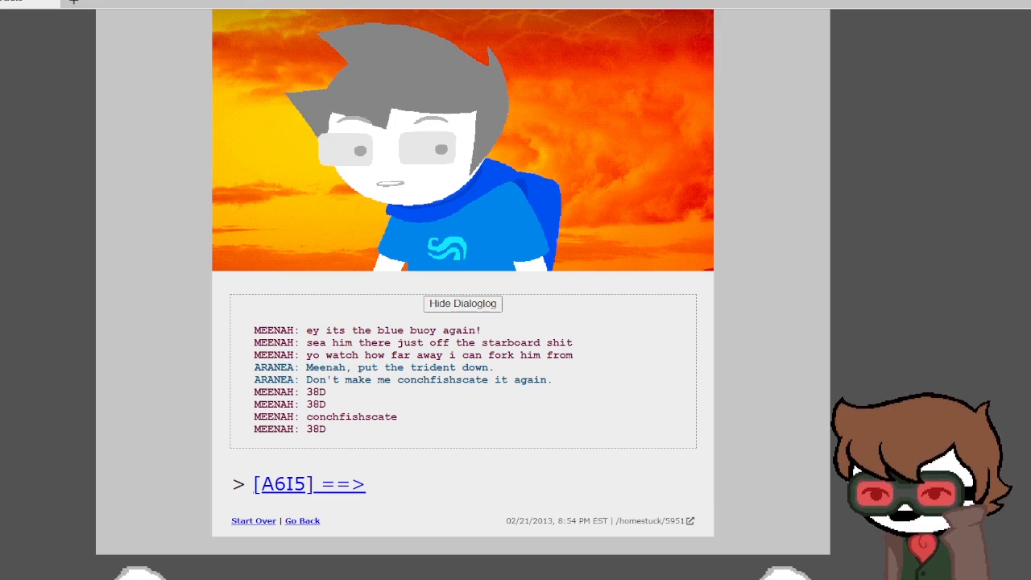
Step: Advance to the pirate-ship page and read its Vriska–John–Tavros dialoglog
click(309, 483)
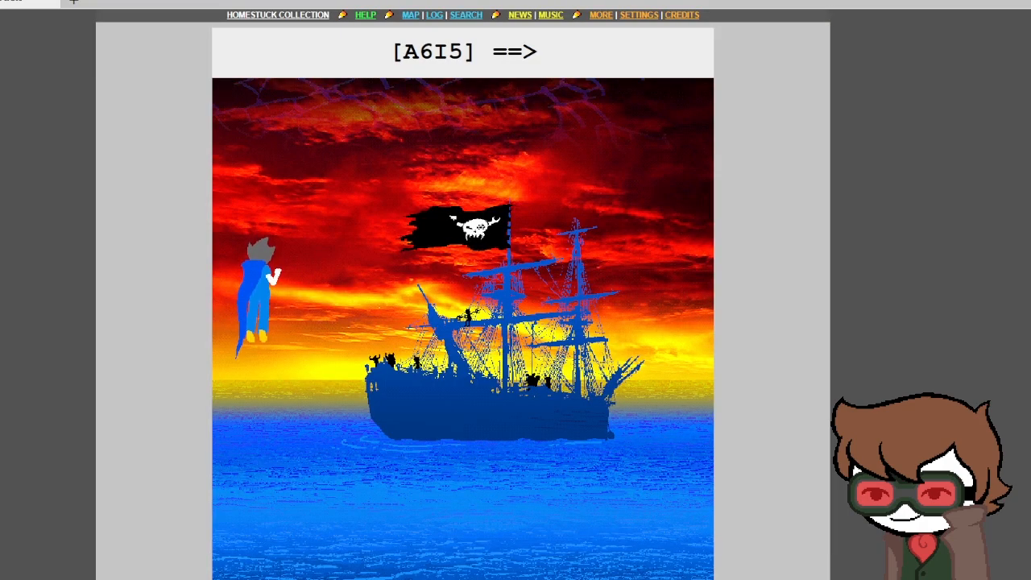
scroll(down, 3)
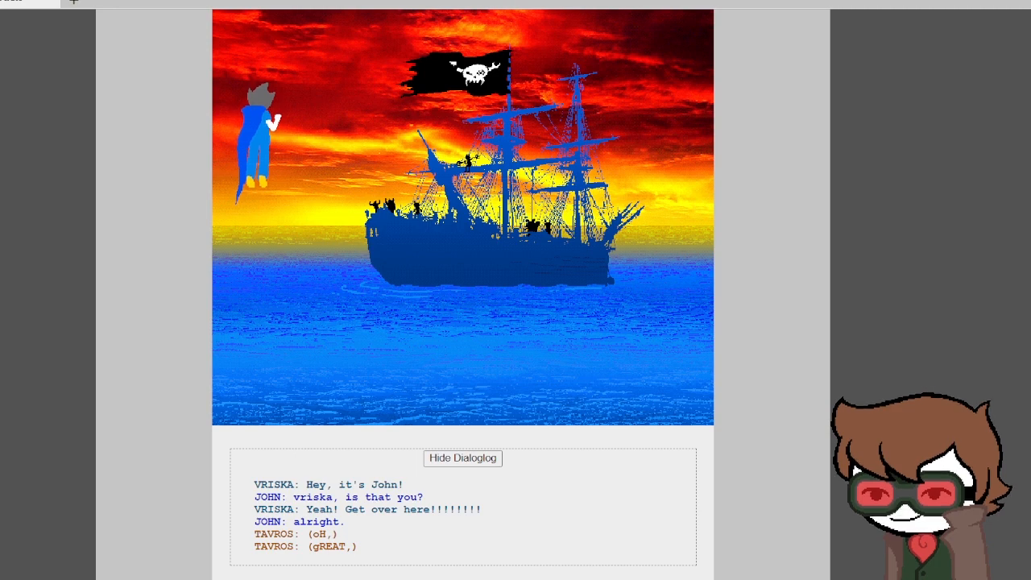
scroll(down, 3)
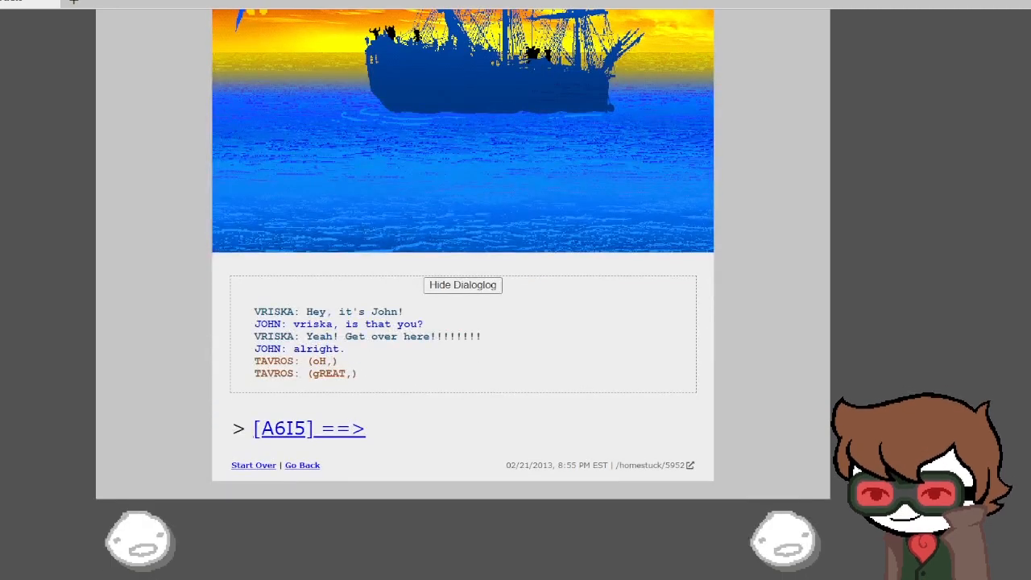
Step: Advance to the sunset crew-deck page and reveal Vriska's conversation with John
click(309, 429)
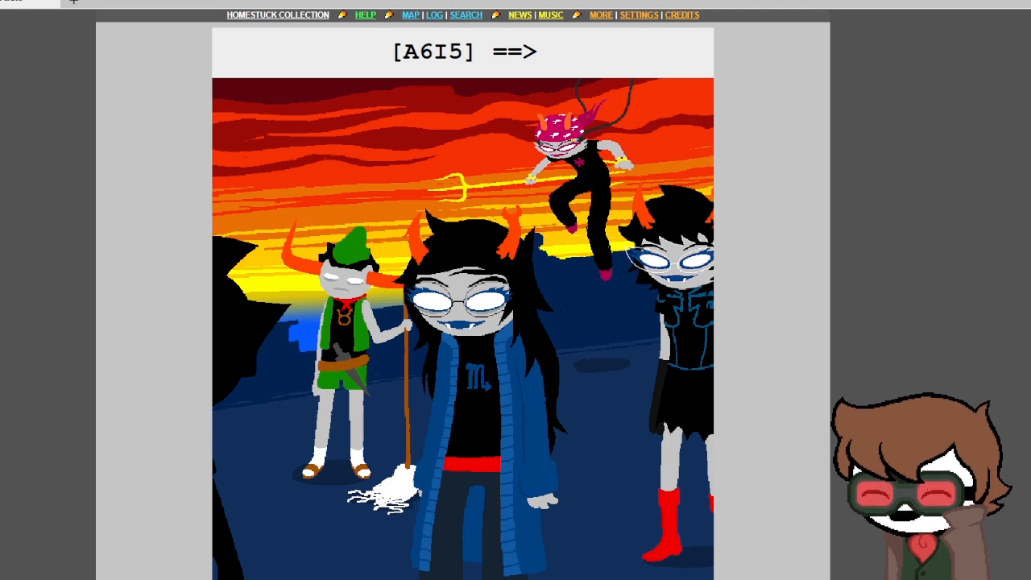
scroll(down, 3)
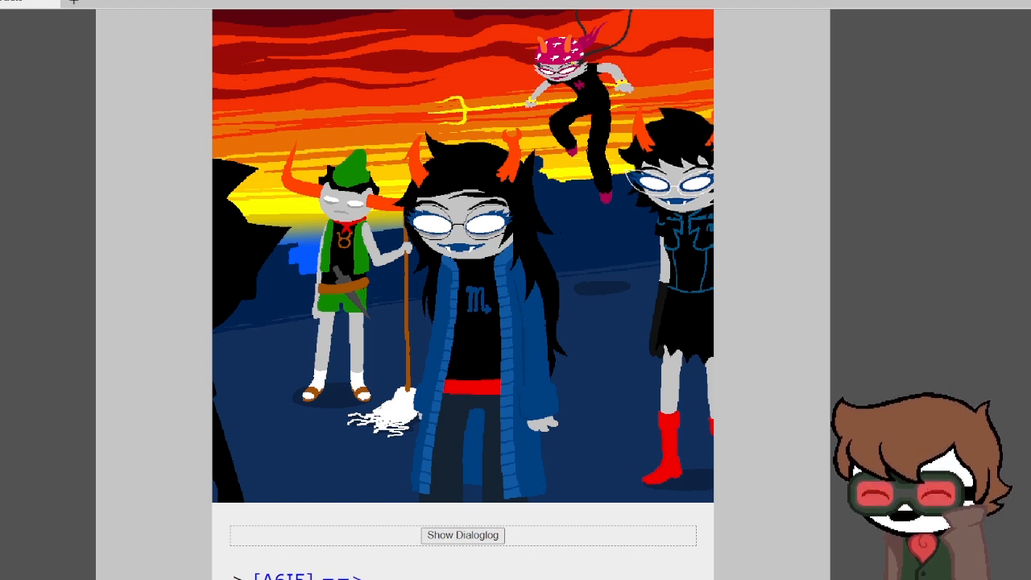
click(463, 535)
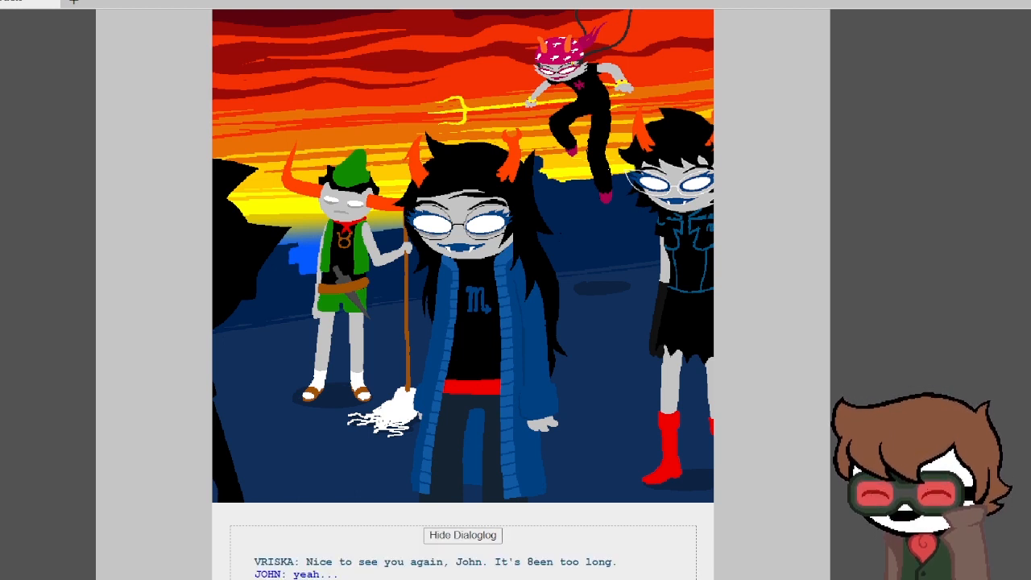
scroll(down, 3)
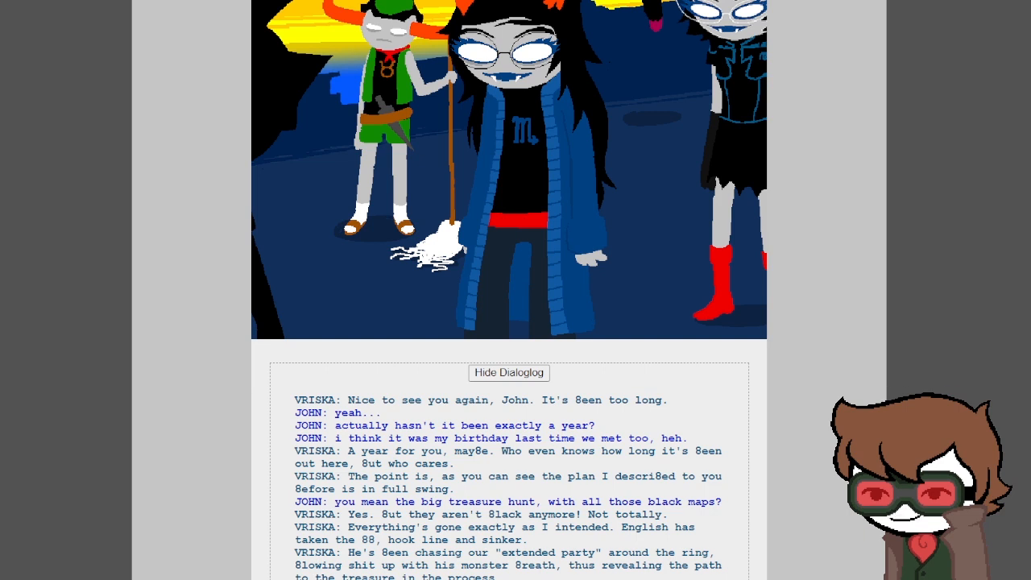
Step: Read Vriska and John's dialoglog down to Vriska's 'Exactly!'
scroll(down, 3)
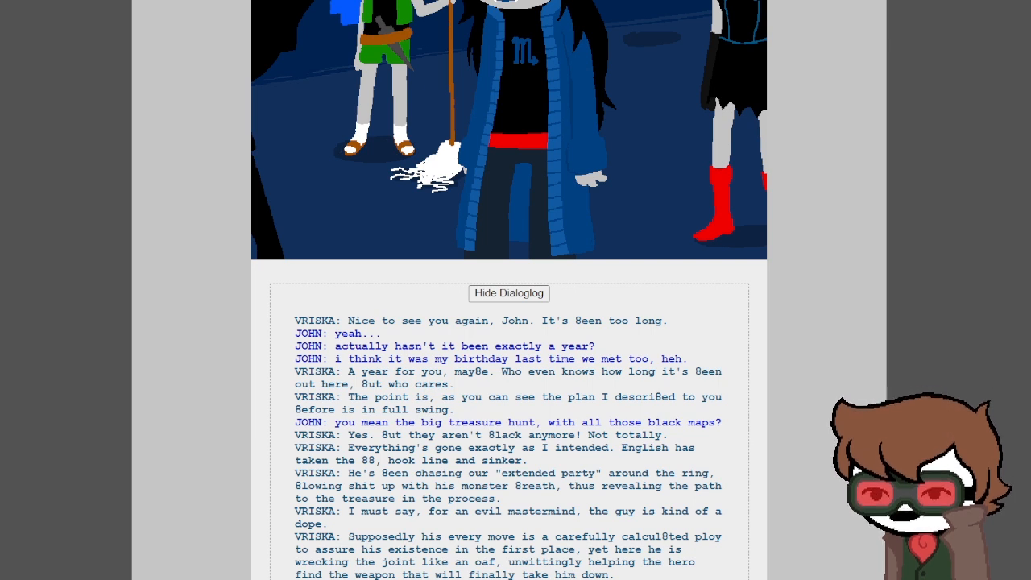
scroll(down, 3)
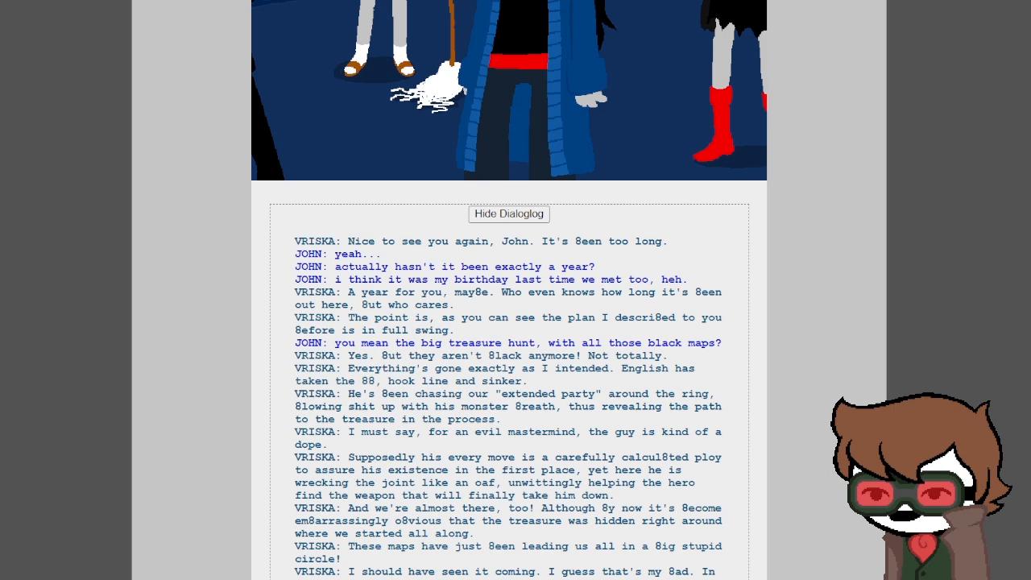
scroll(down, 3)
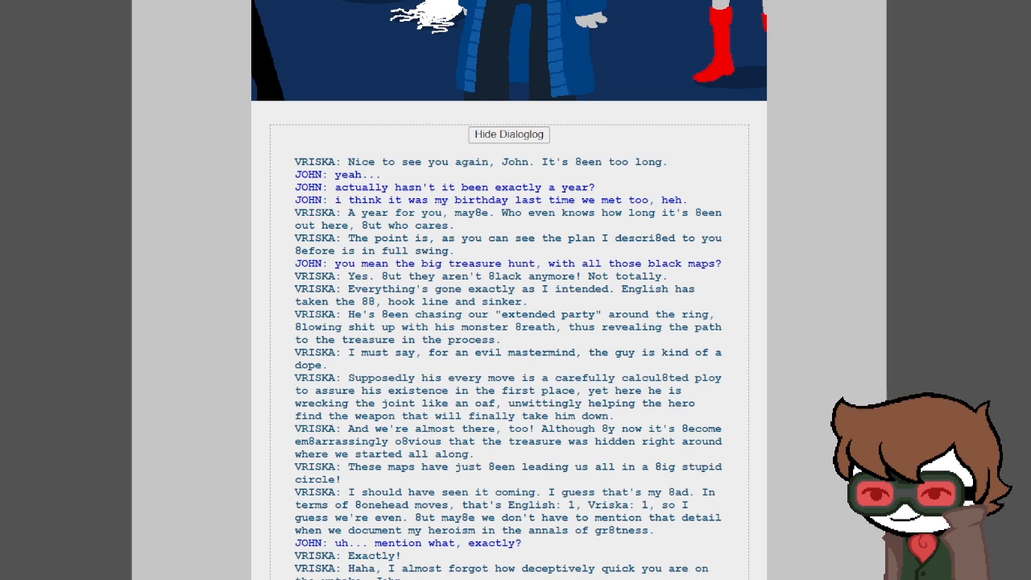
Step: Read the treasure-hunt dialoglog to Tavros's sad face and advance to the crew page
scroll(down, 3)
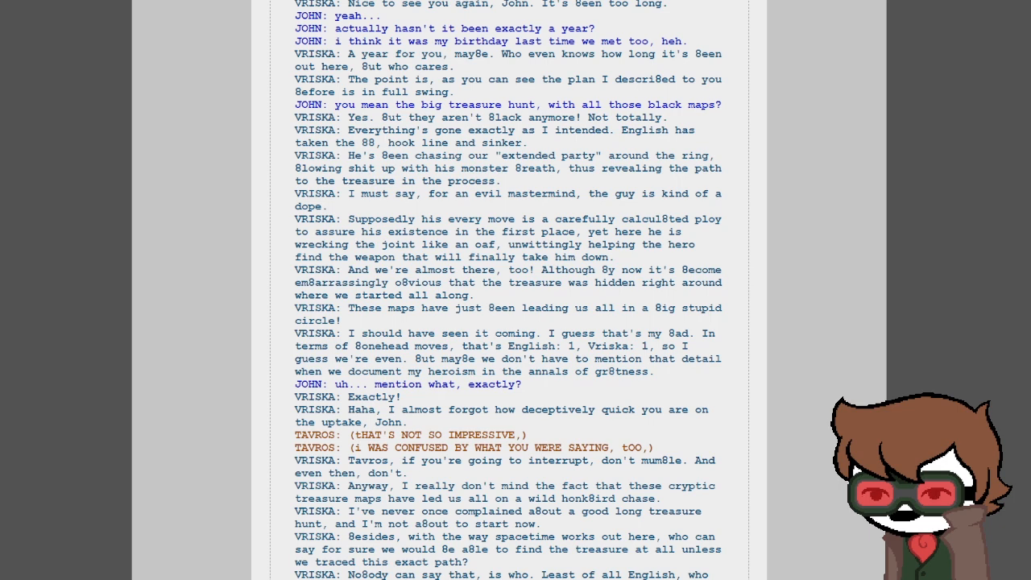
scroll(down, 3)
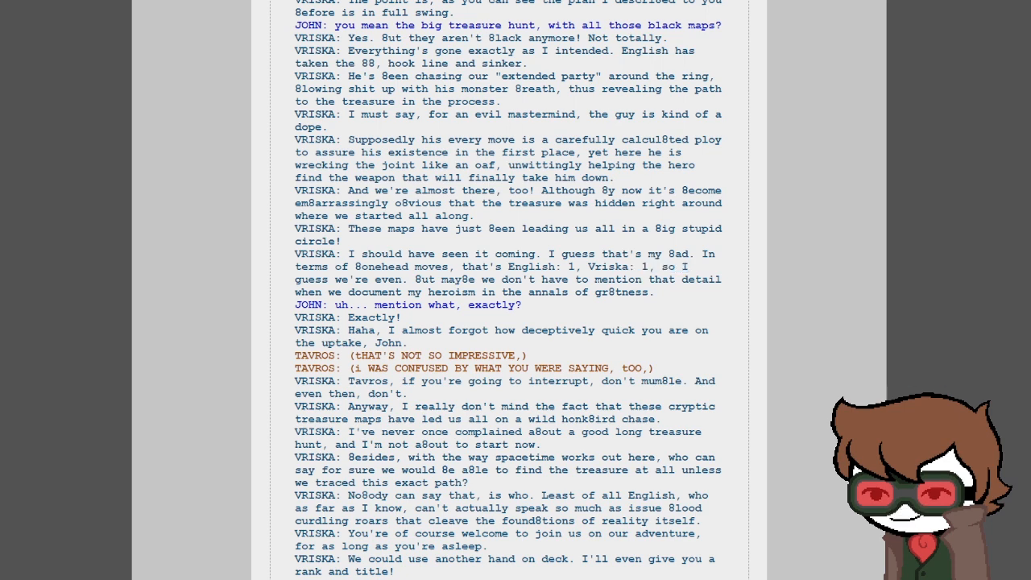
scroll(down, 3)
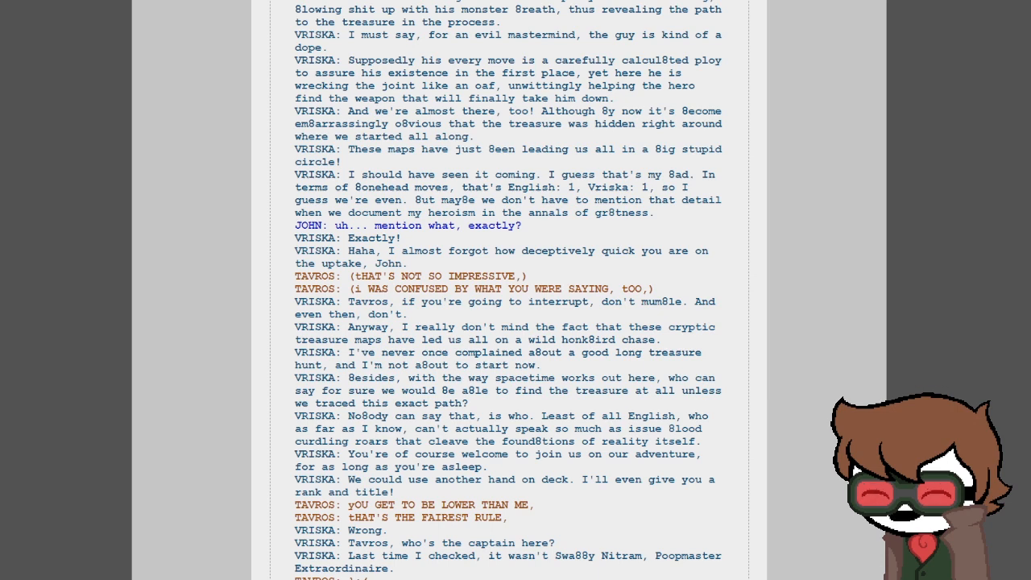
scroll(down, 3)
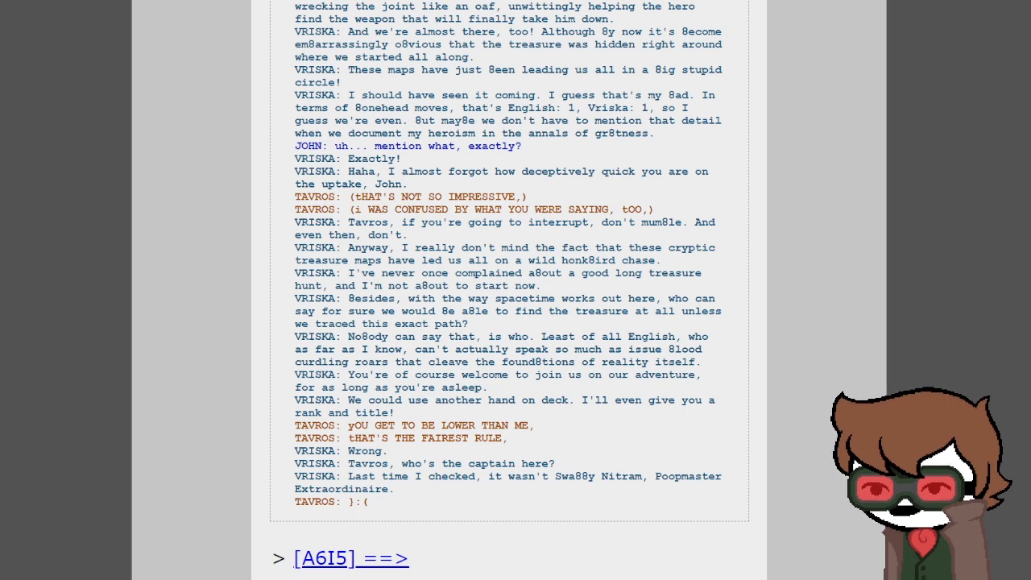
scroll(down, 3)
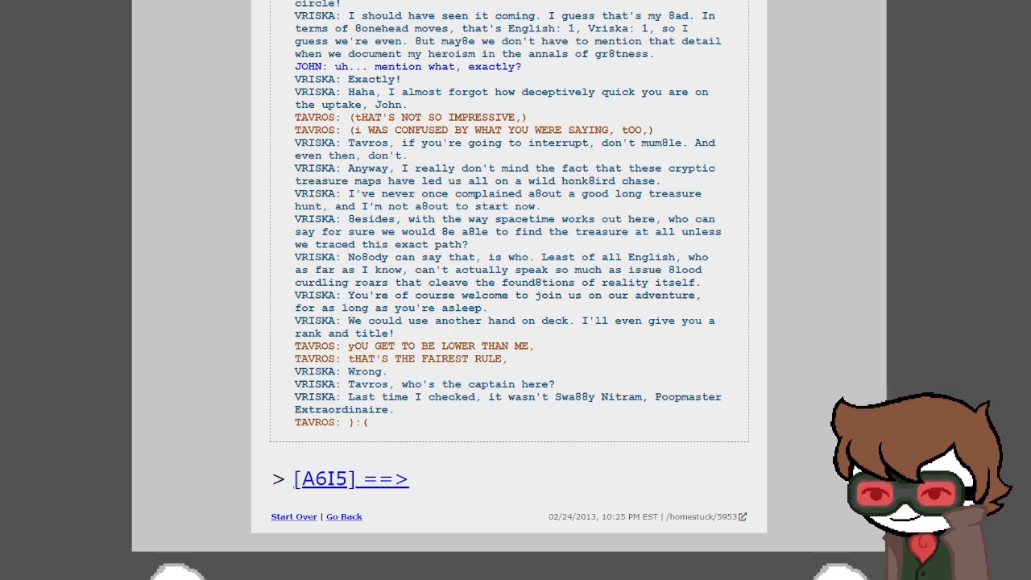
click(351, 478)
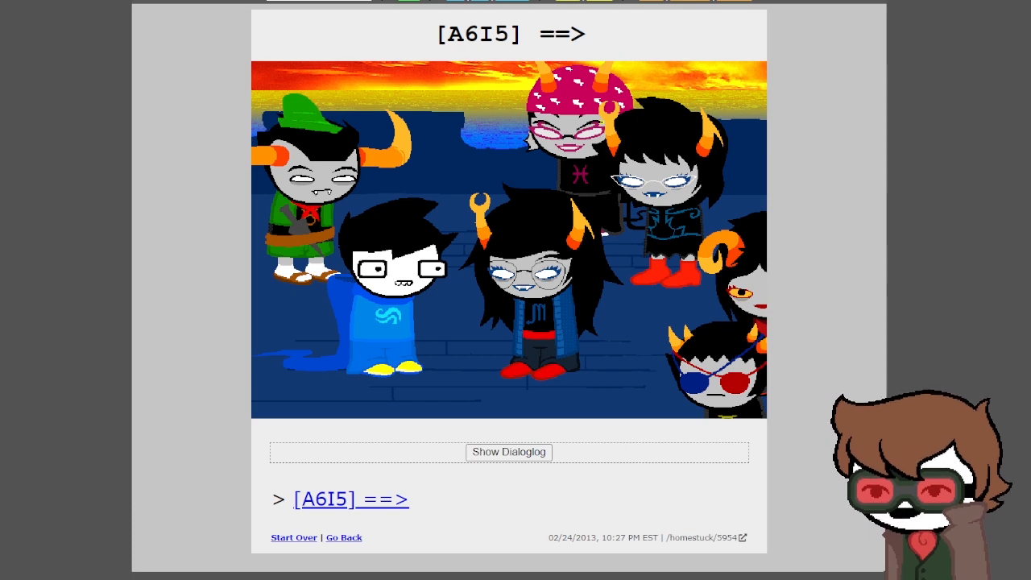
Step: Reveal the crew-page dialoglog and read to John asking Aranea's name and about the other two
click(509, 451)
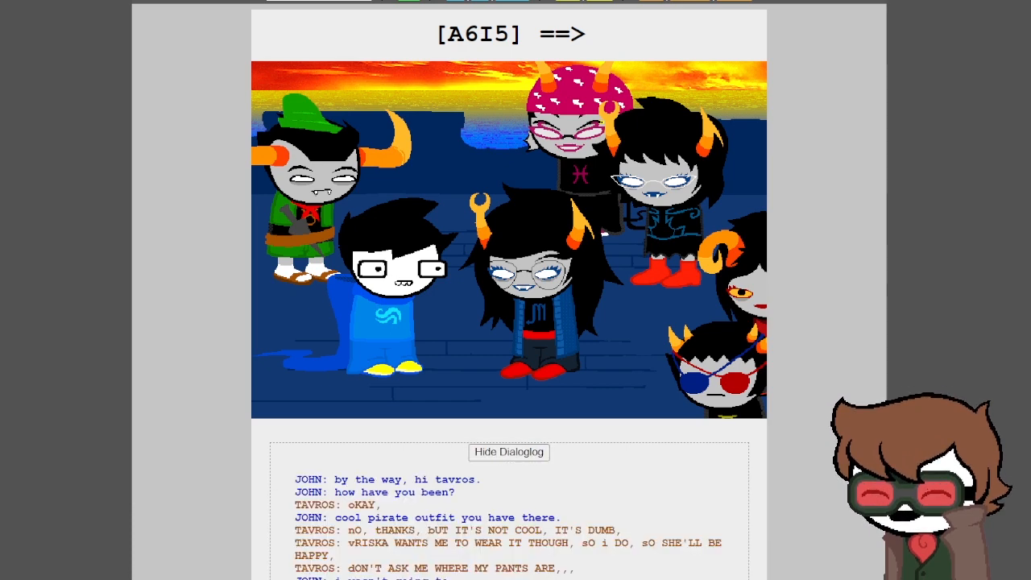
scroll(down, 3)
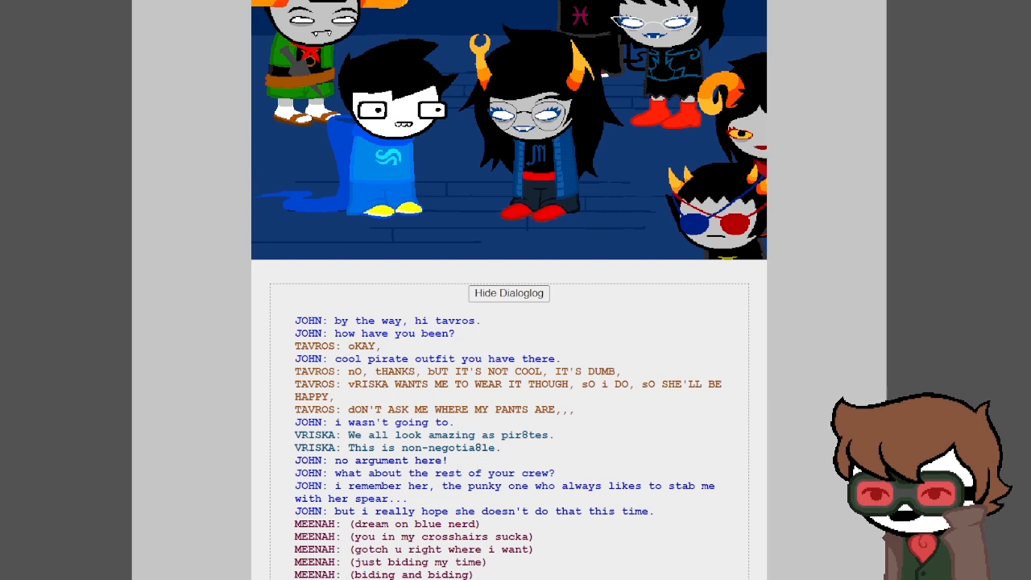
scroll(down, 3)
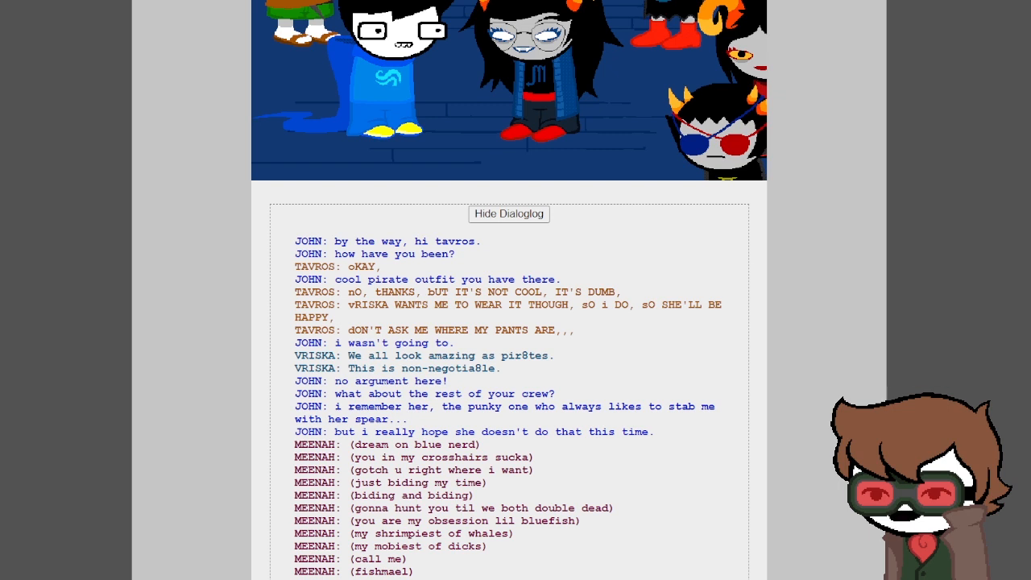
scroll(down, 3)
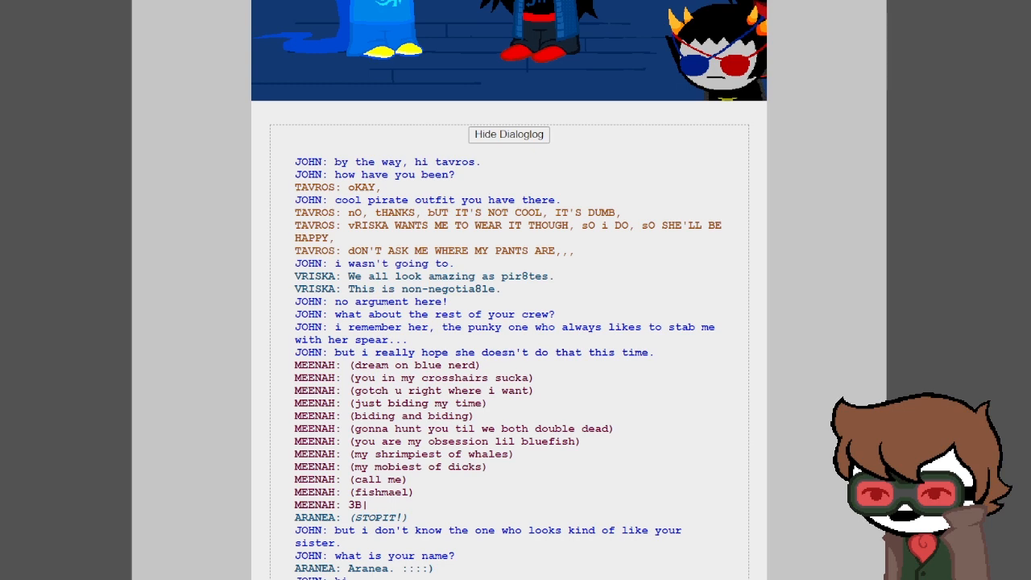
scroll(down, 3)
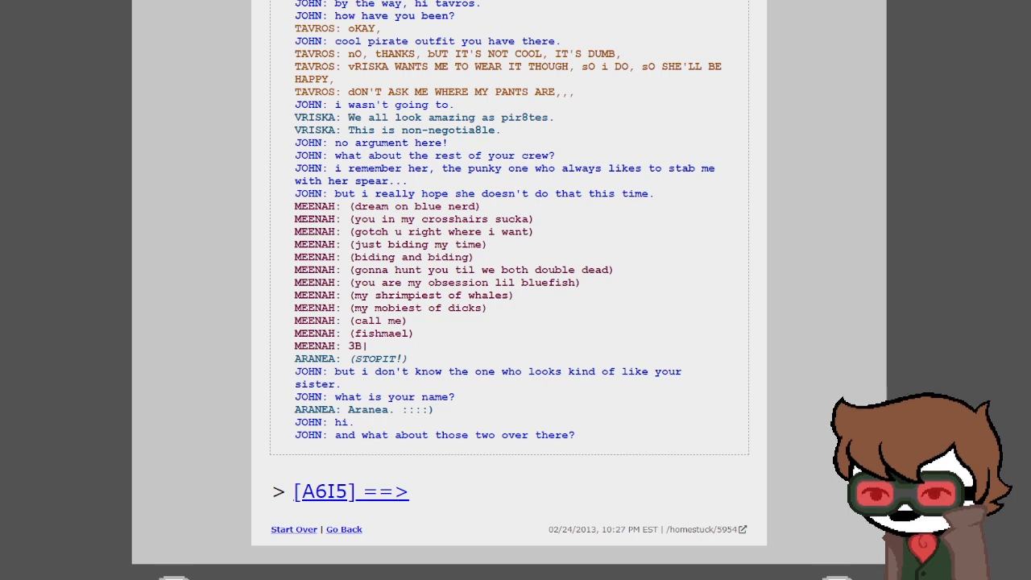
scroll(down, 3)
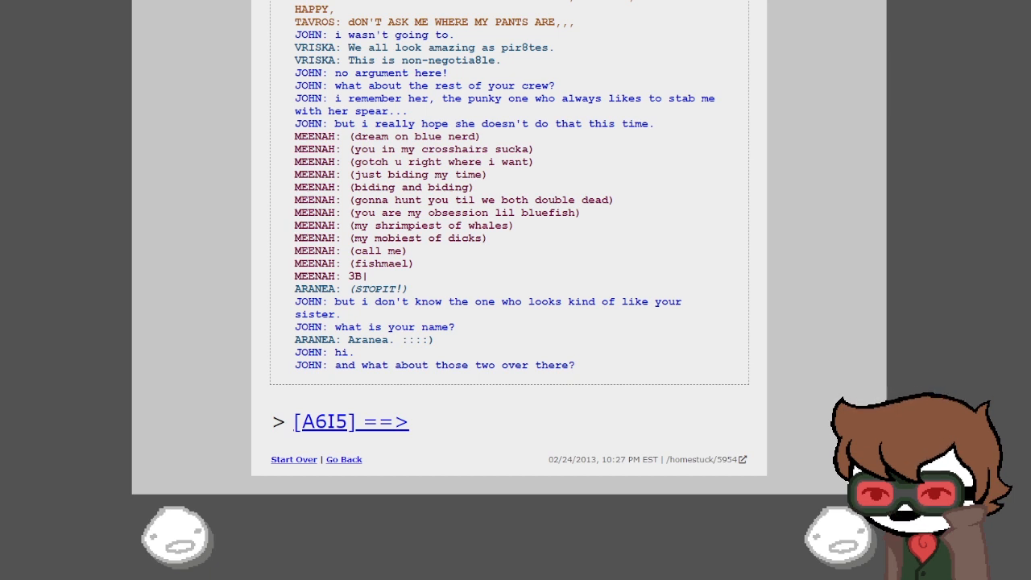
Step: Advance to the Aradia and Sollux page and read through Aradia's introduction
click(351, 422)
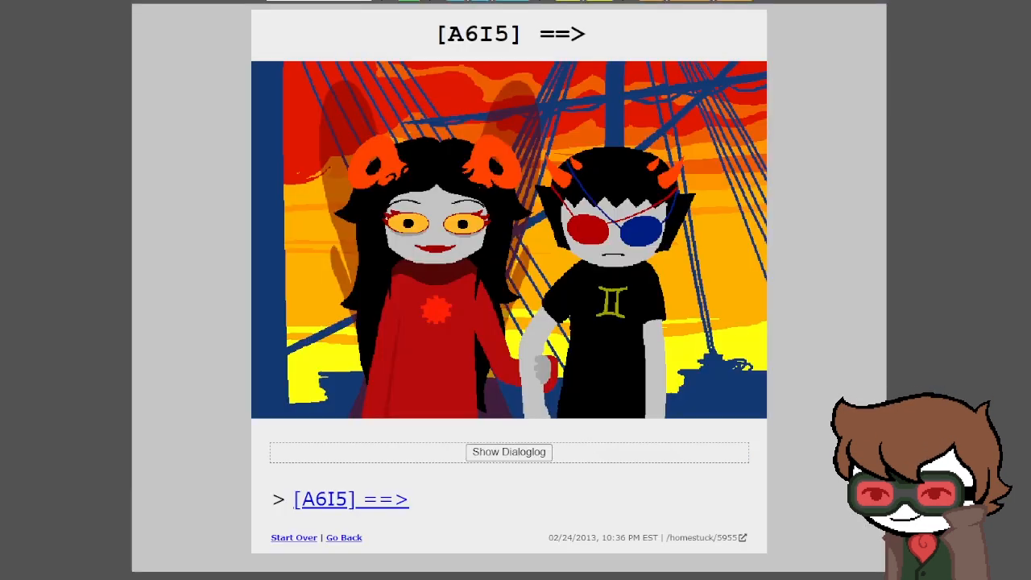
click(509, 451)
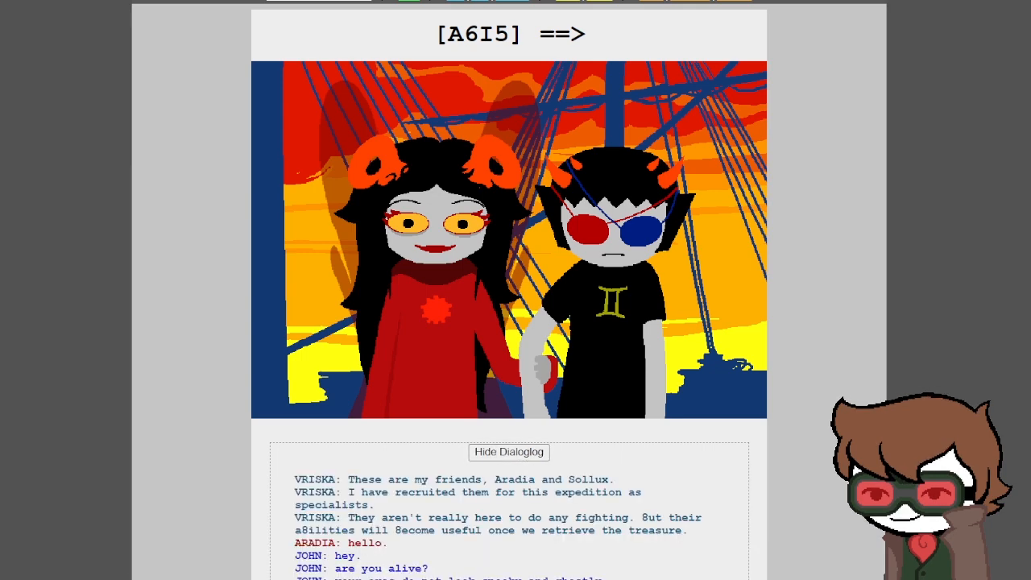
scroll(down, 3)
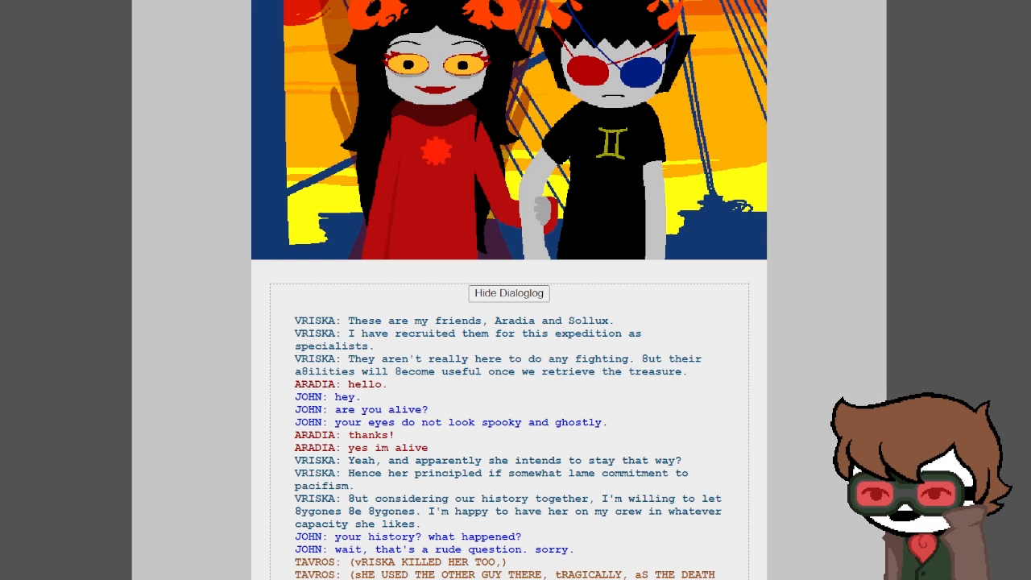
scroll(down, 3)
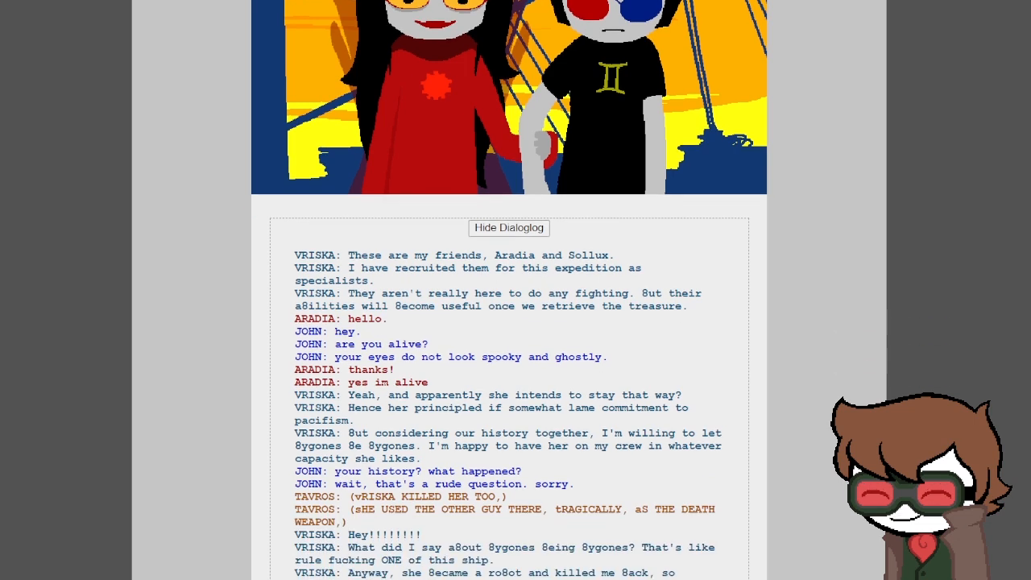
scroll(down, 3)
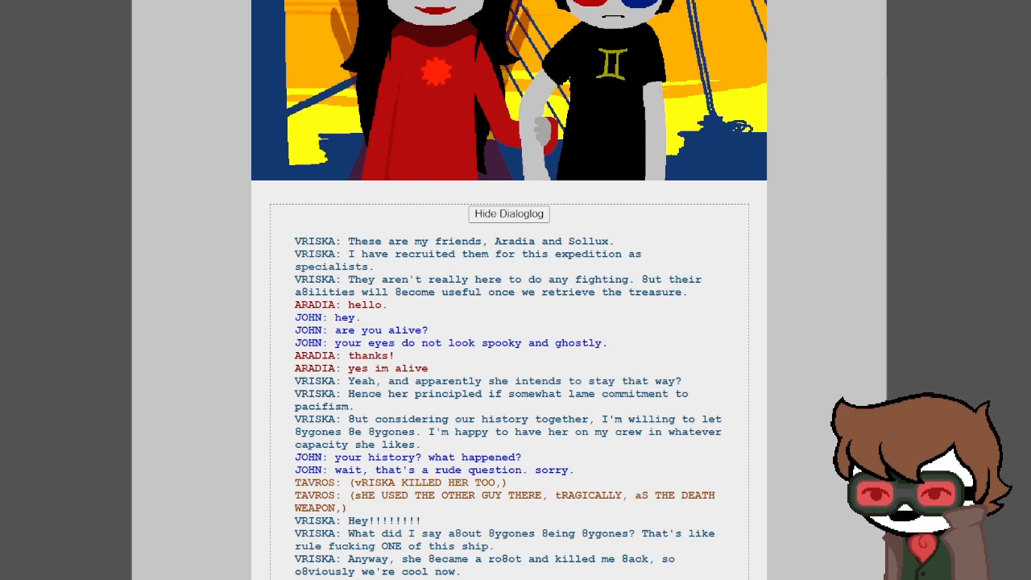
scroll(down, 3)
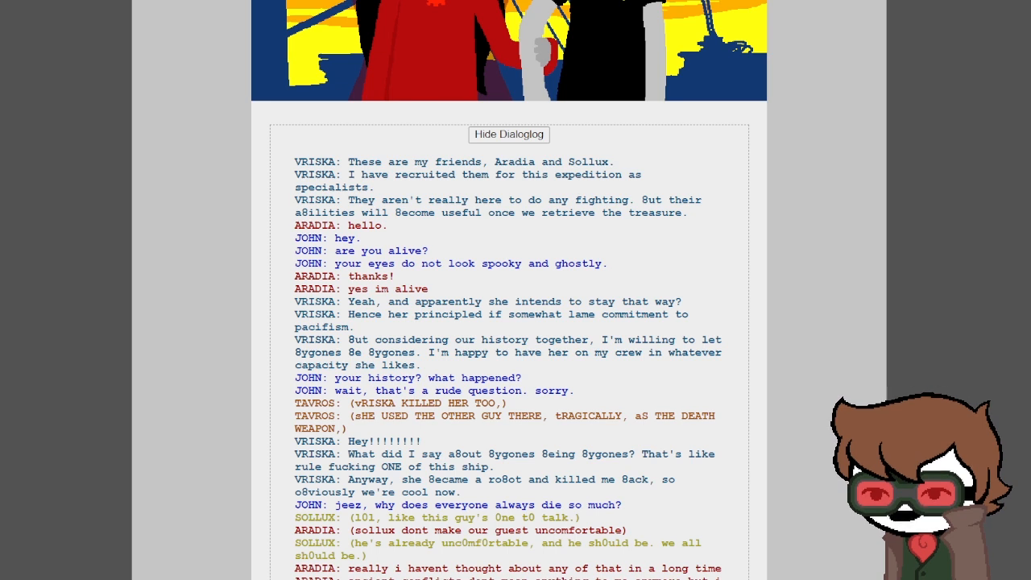
Step: Read on through Sollux's half-dead story to John asking who Eridan is
scroll(up, 3)
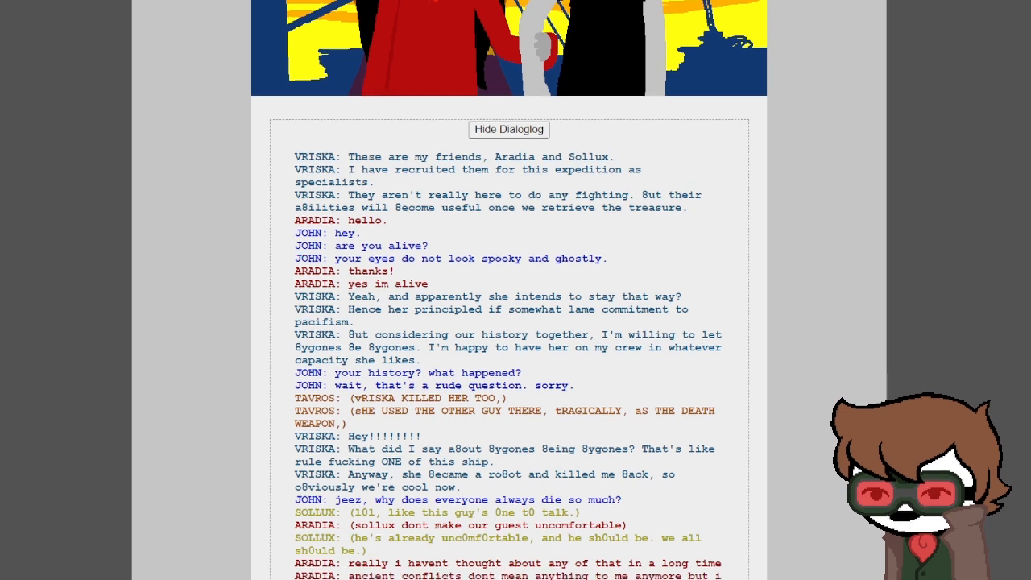
scroll(down, 3)
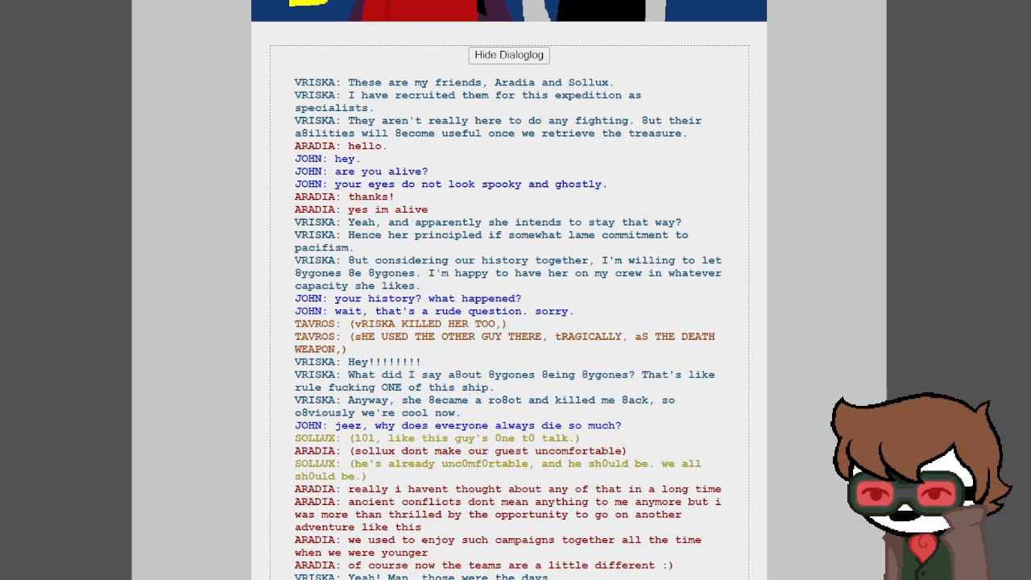
scroll(down, 3)
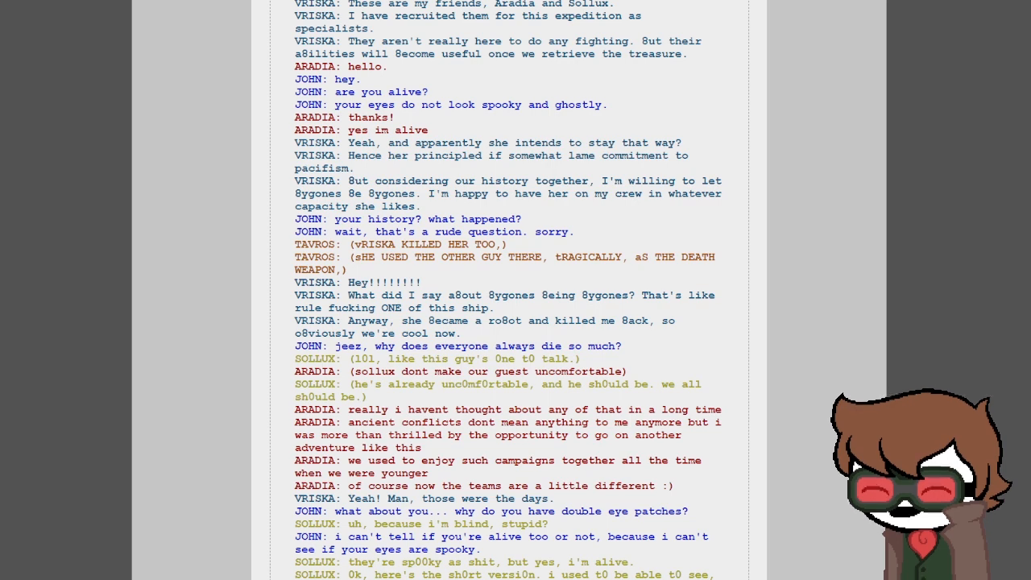
scroll(down, 3)
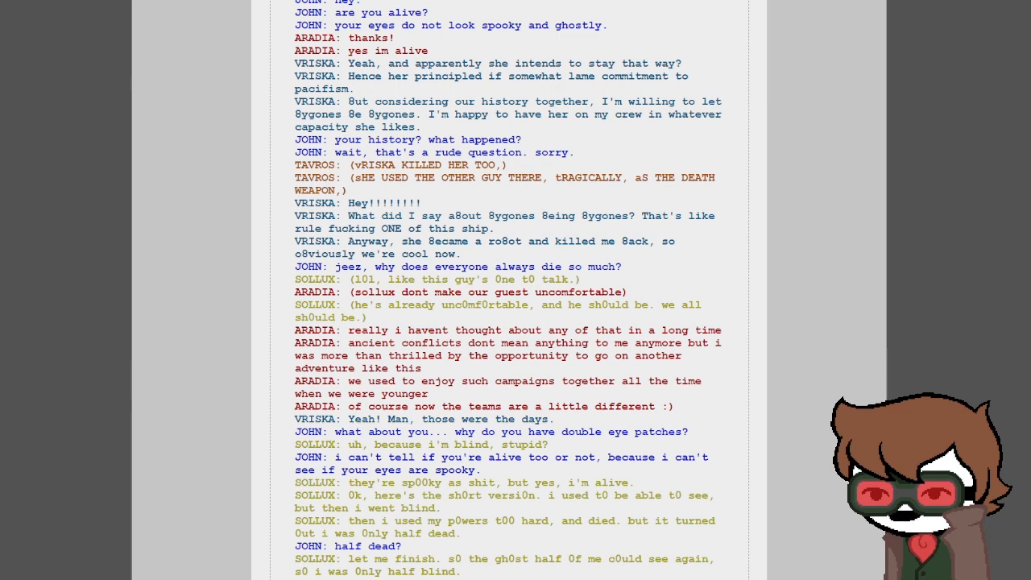
scroll(down, 3)
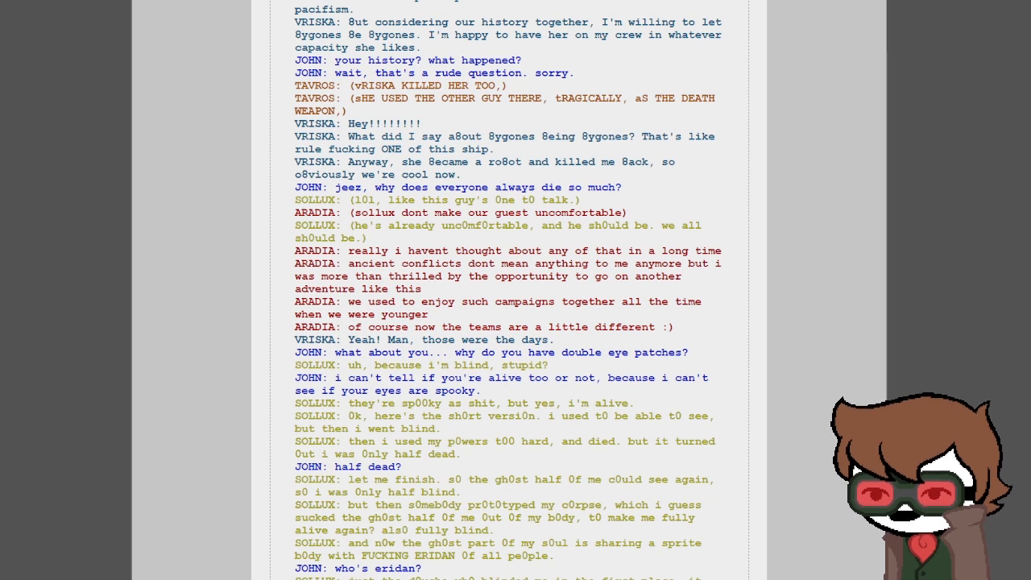
Step: Scroll through the log where Sollux refuses to explain and Vriska disputes Eridan's ghosts being copies
scroll(down, 3)
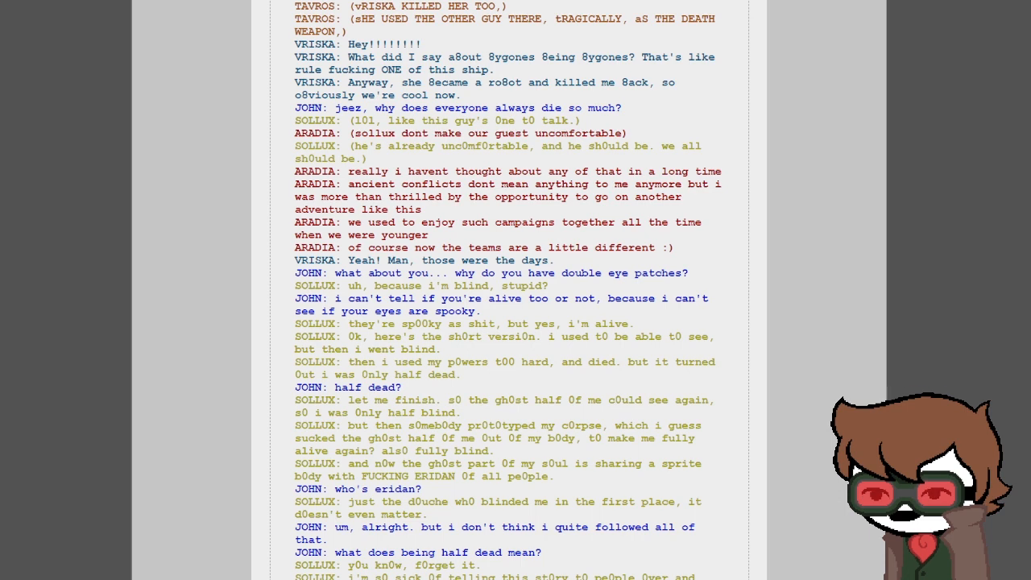
scroll(down, 3)
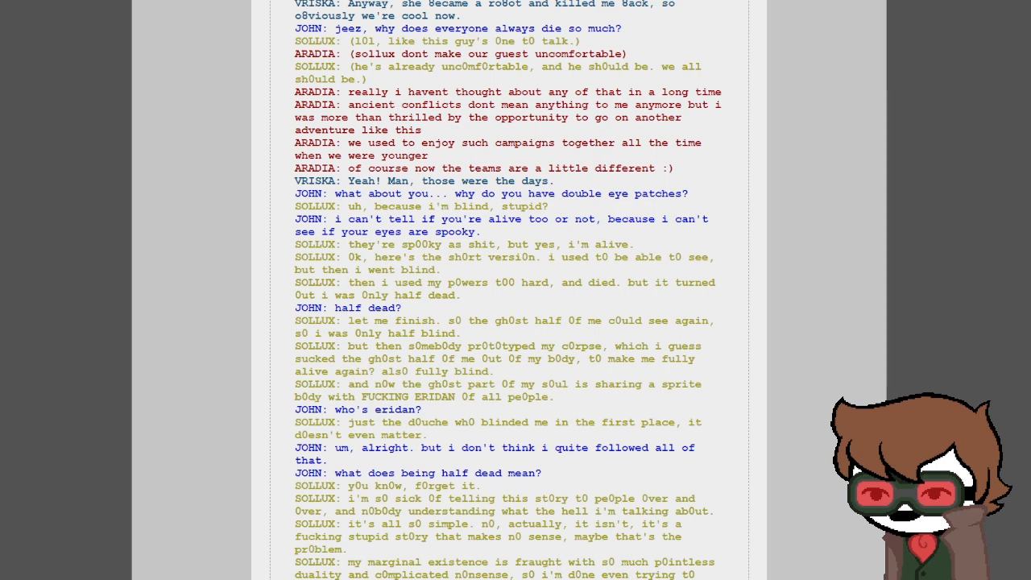
scroll(down, 3)
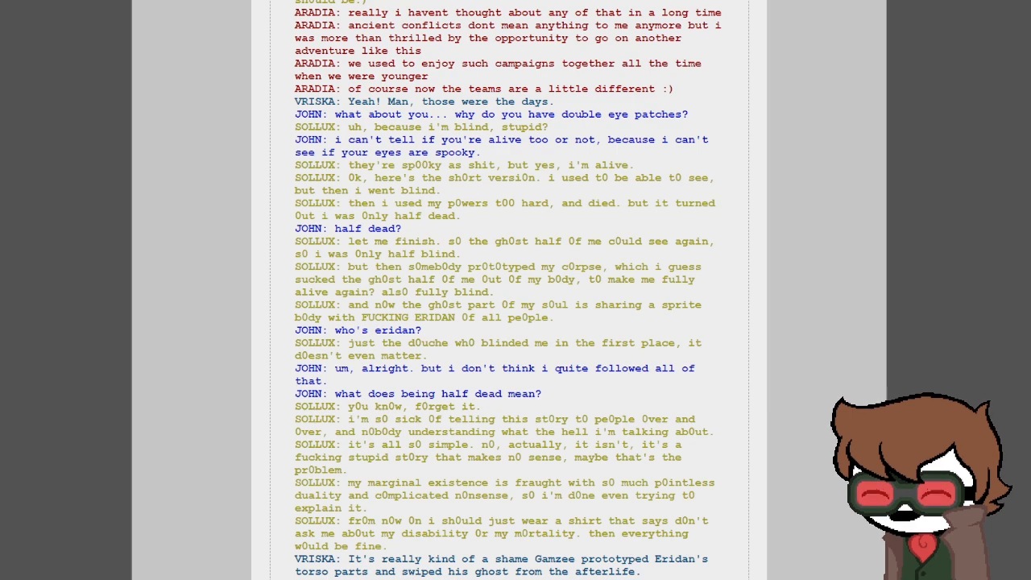
scroll(down, 3)
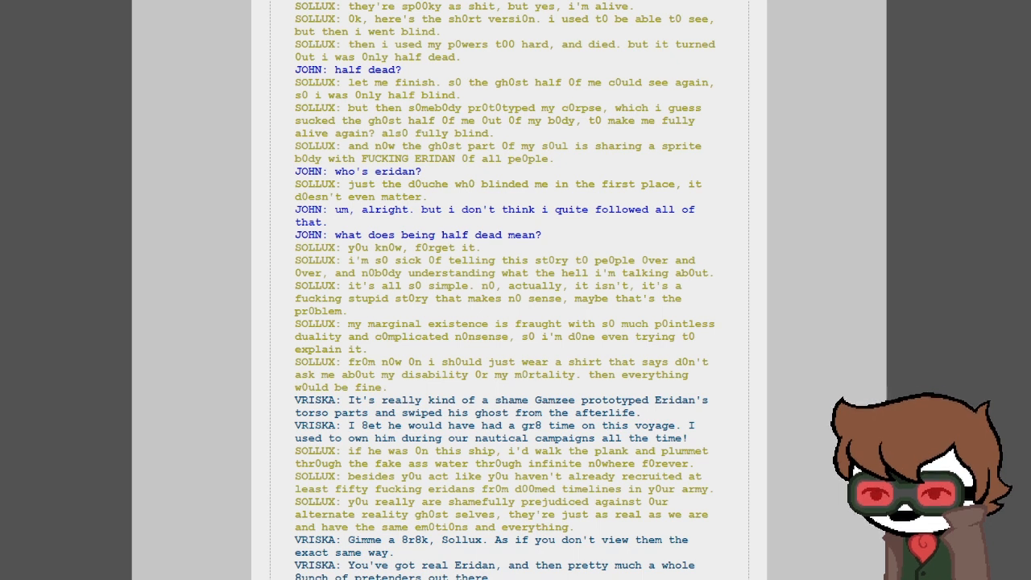
scroll(down, 3)
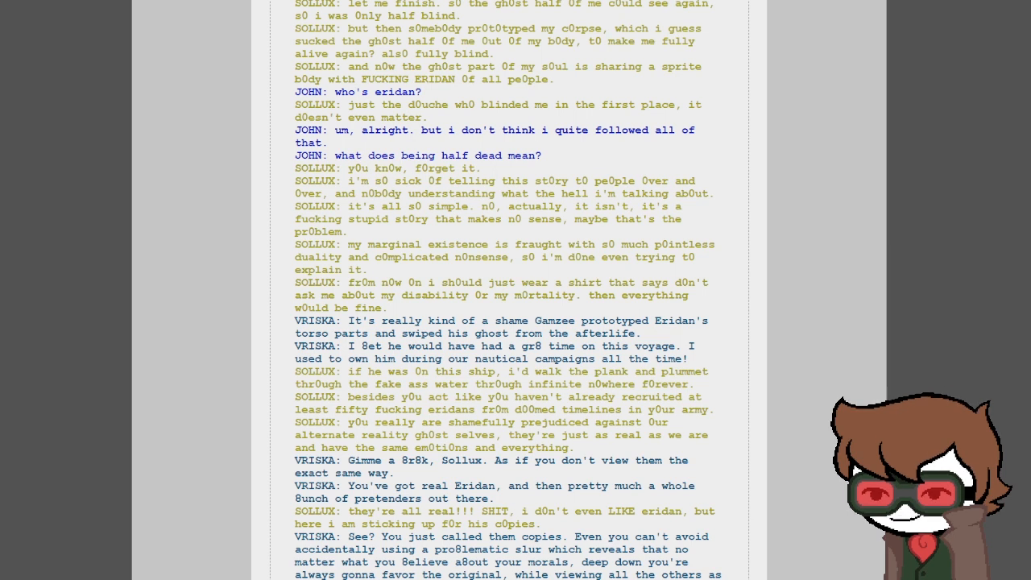
Step: Scroll to the log's end with Aradia's nice-Nepetas line and Vriska's 'Oh shut up.'
scroll(down, 3)
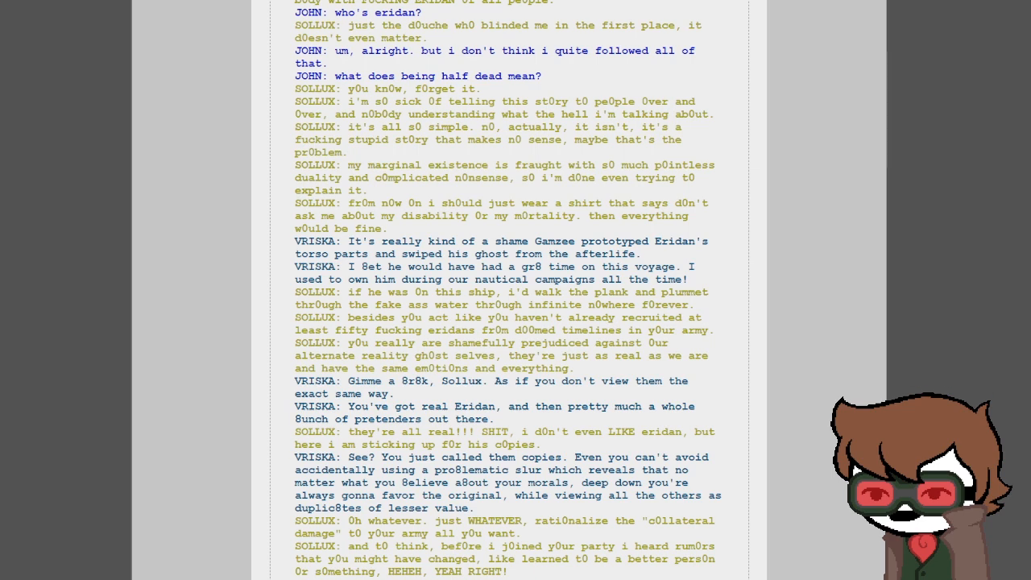
scroll(down, 3)
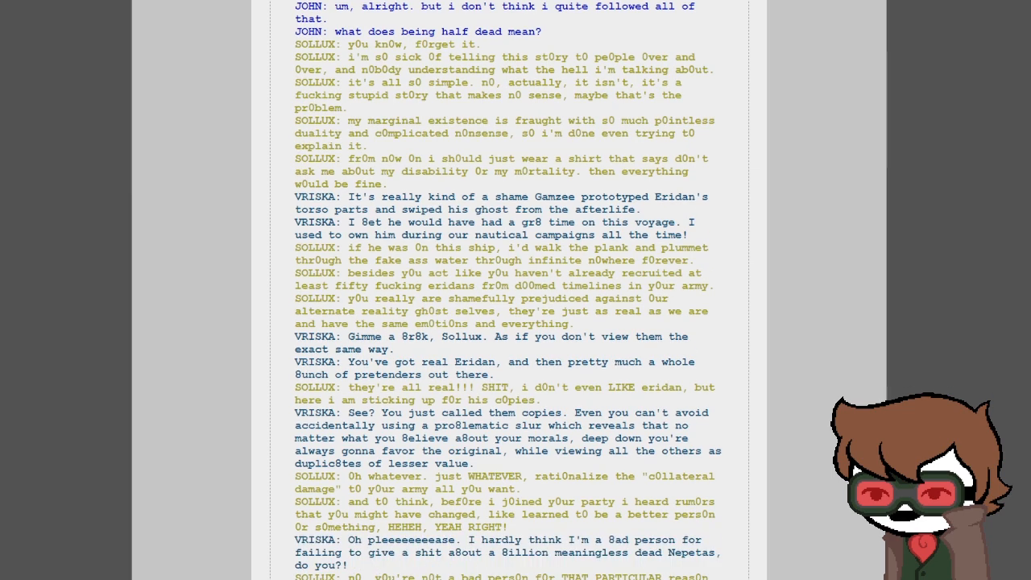
scroll(down, 3)
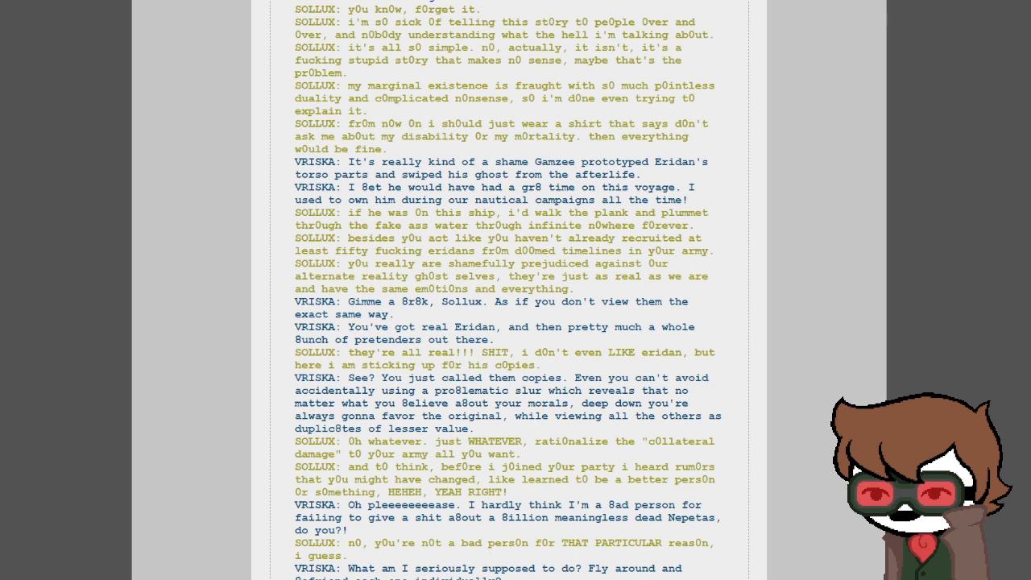
scroll(down, 3)
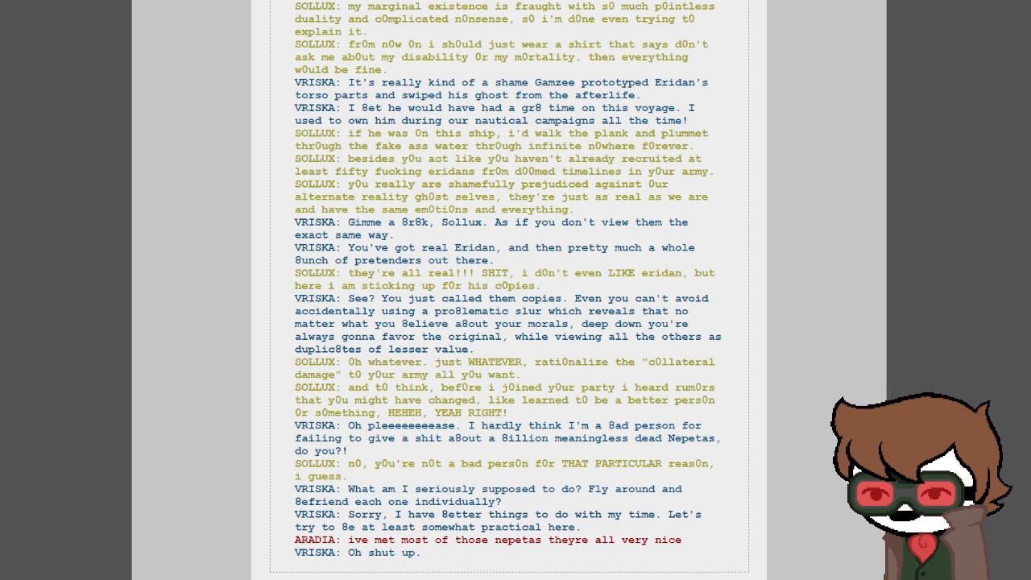
scroll(down, 3)
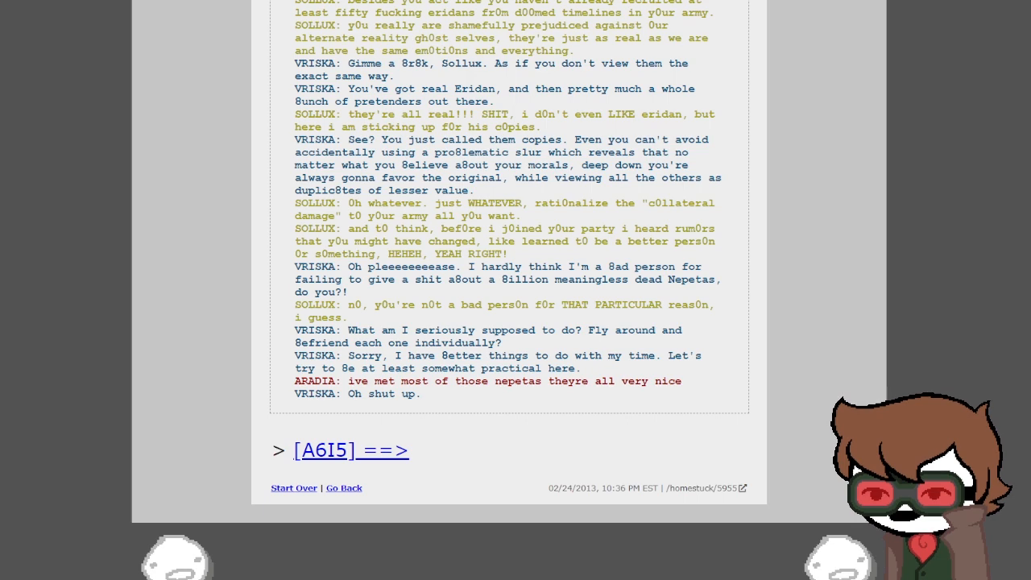
Step: Advance to the ghost-ship fleet page and read its log of Vriska calling it her ghost army
click(351, 451)
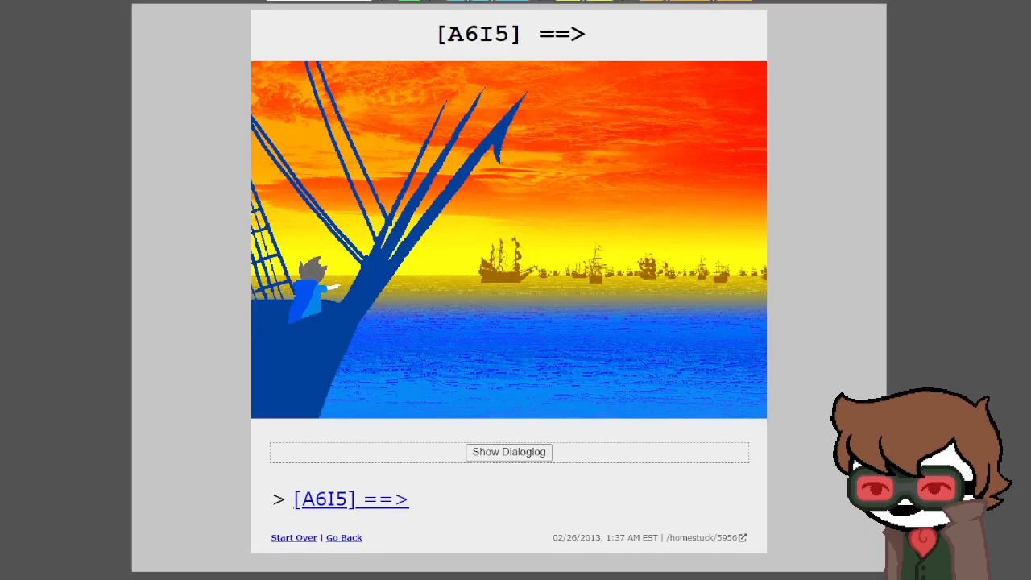
click(509, 451)
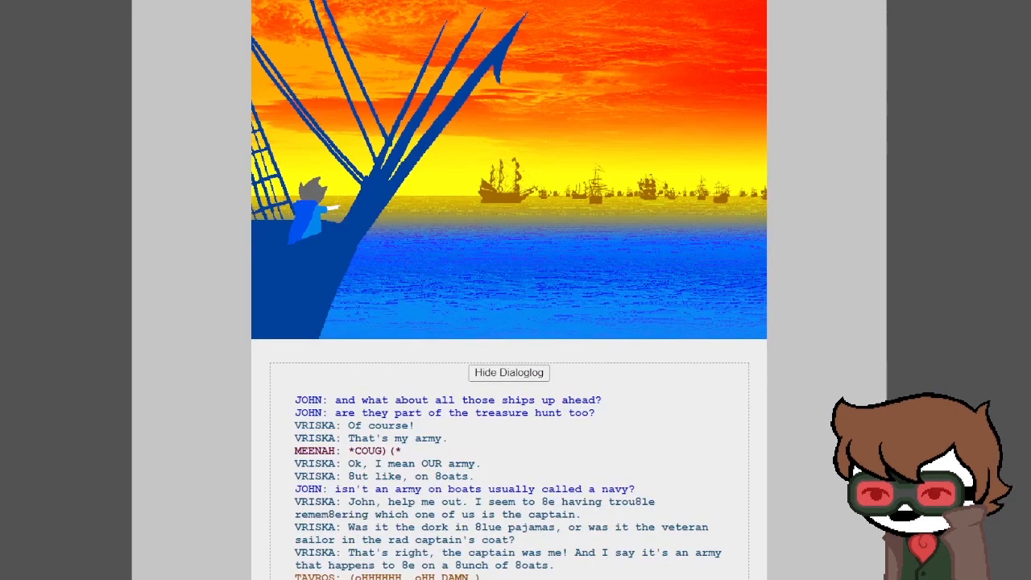
scroll(down, 3)
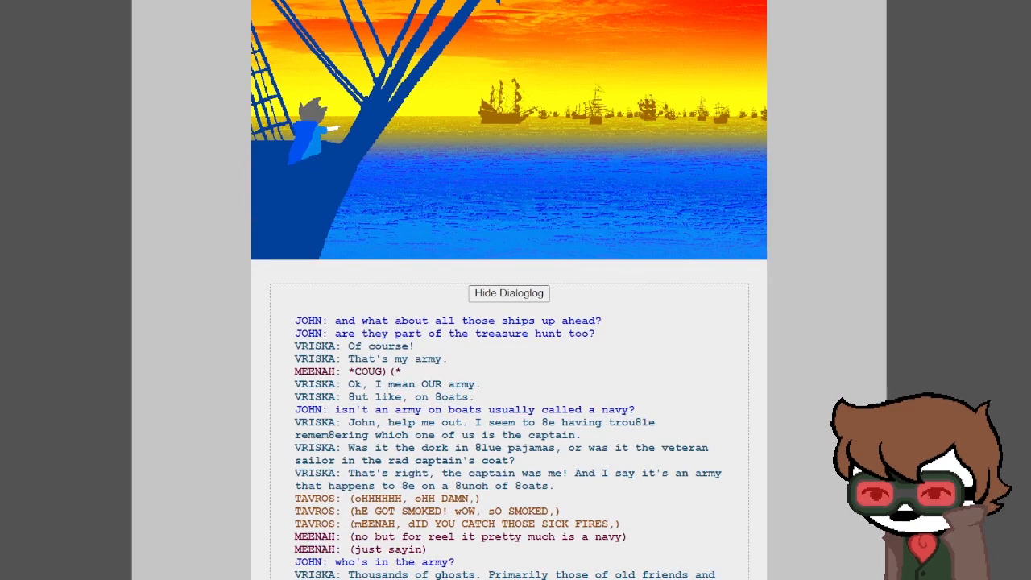
scroll(down, 3)
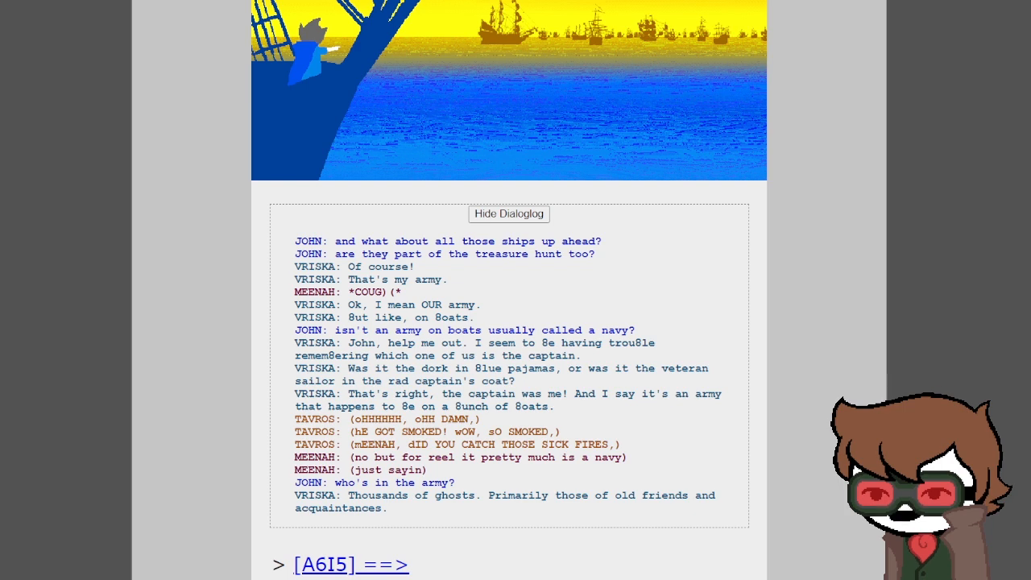
scroll(down, 3)
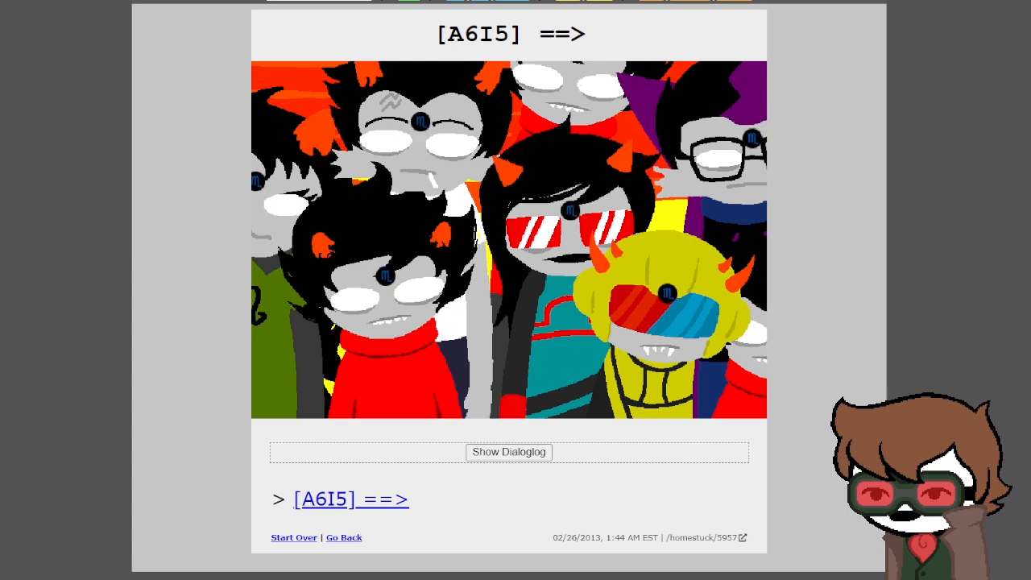
click(509, 451)
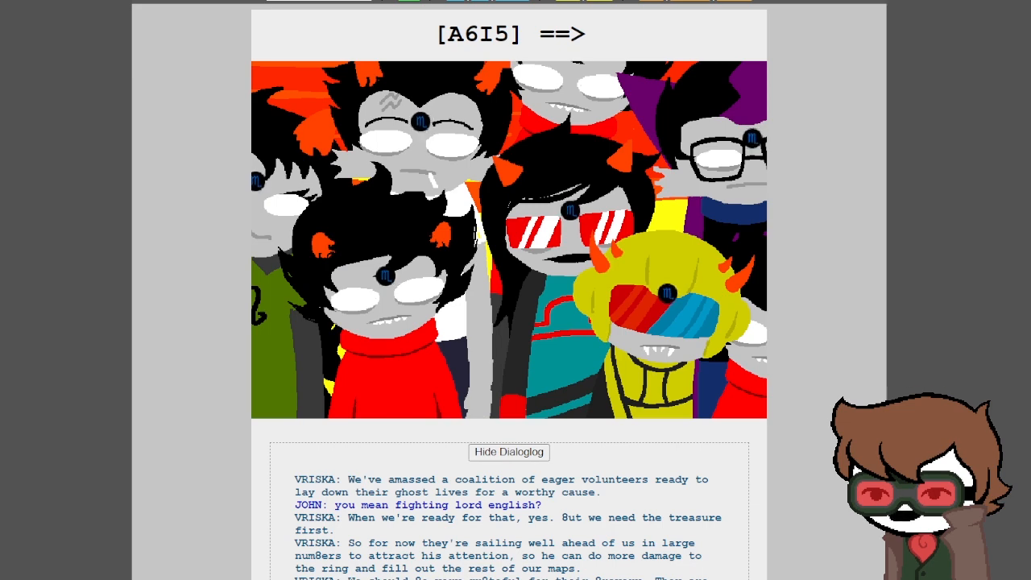
scroll(down, 3)
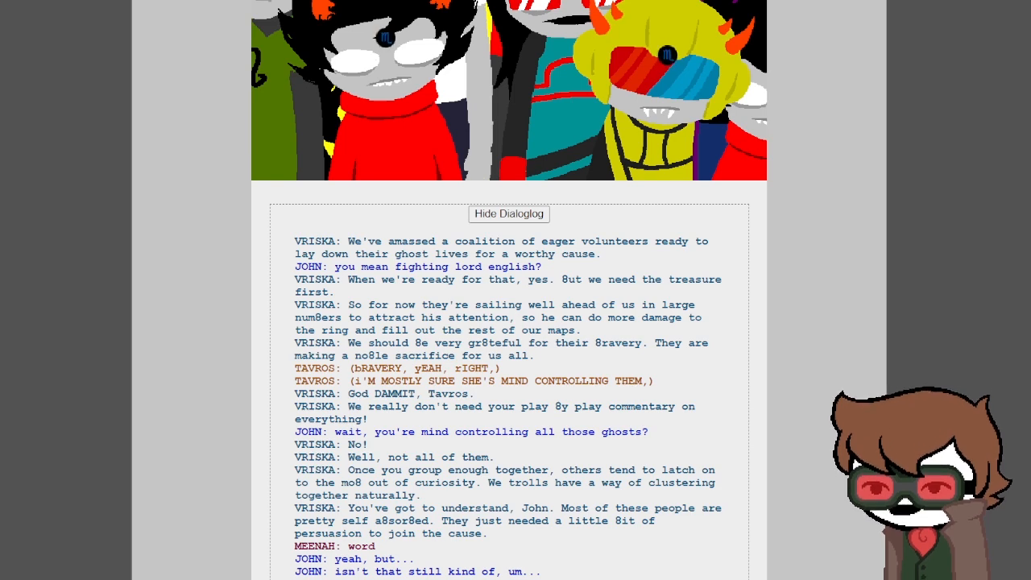
scroll(down, 3)
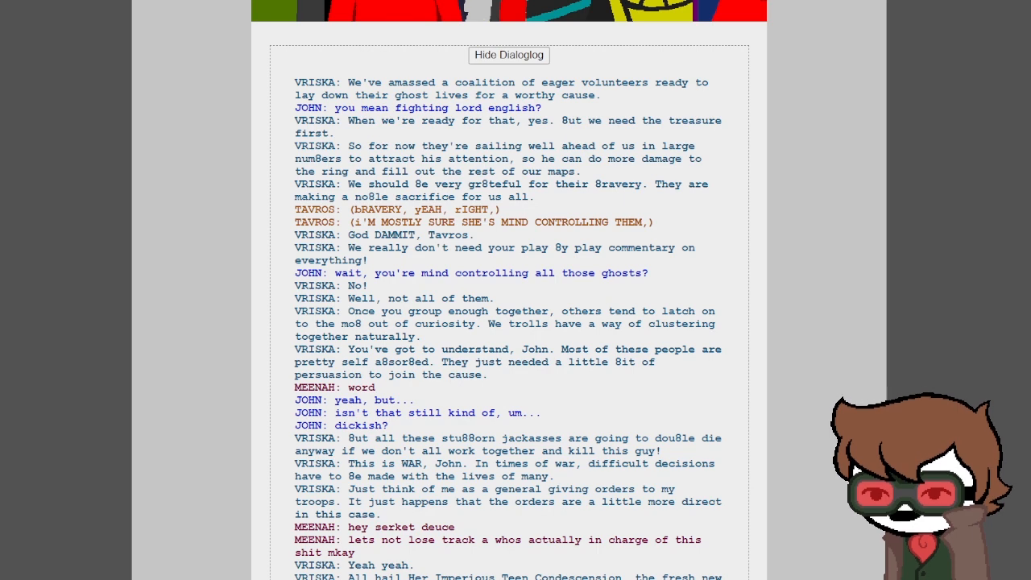
scroll(down, 3)
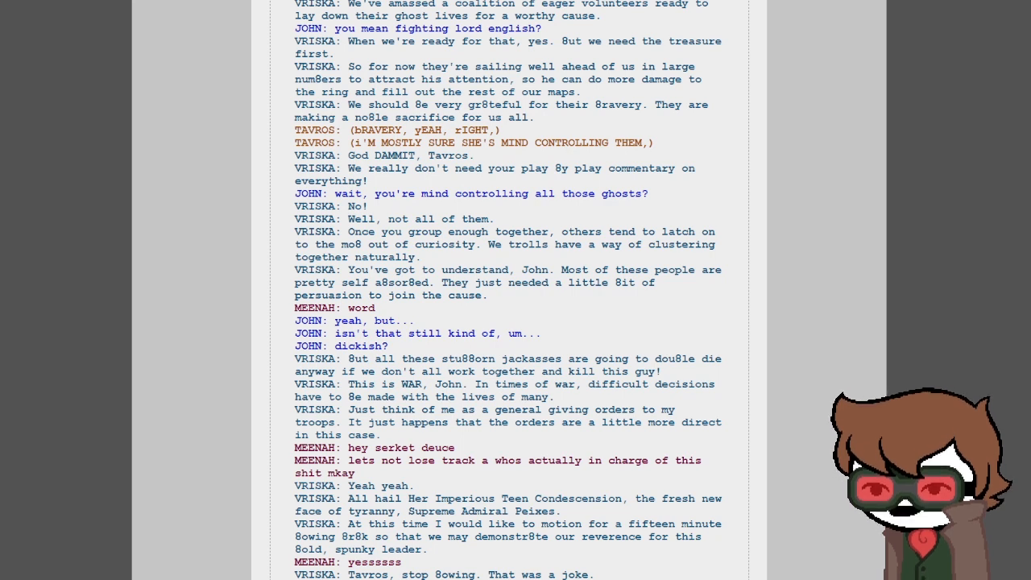
scroll(down, 3)
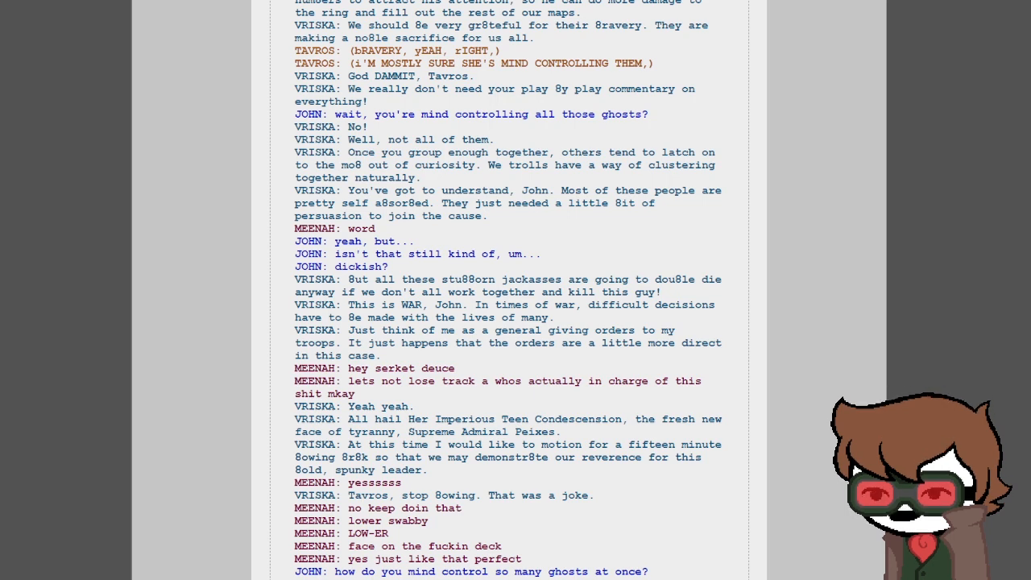
scroll(down, 3)
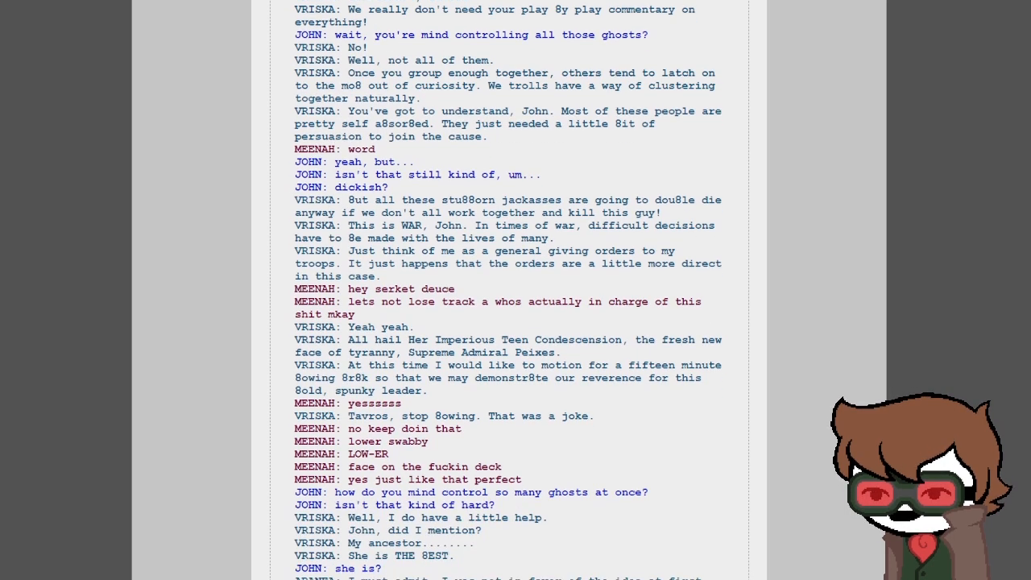
scroll(down, 3)
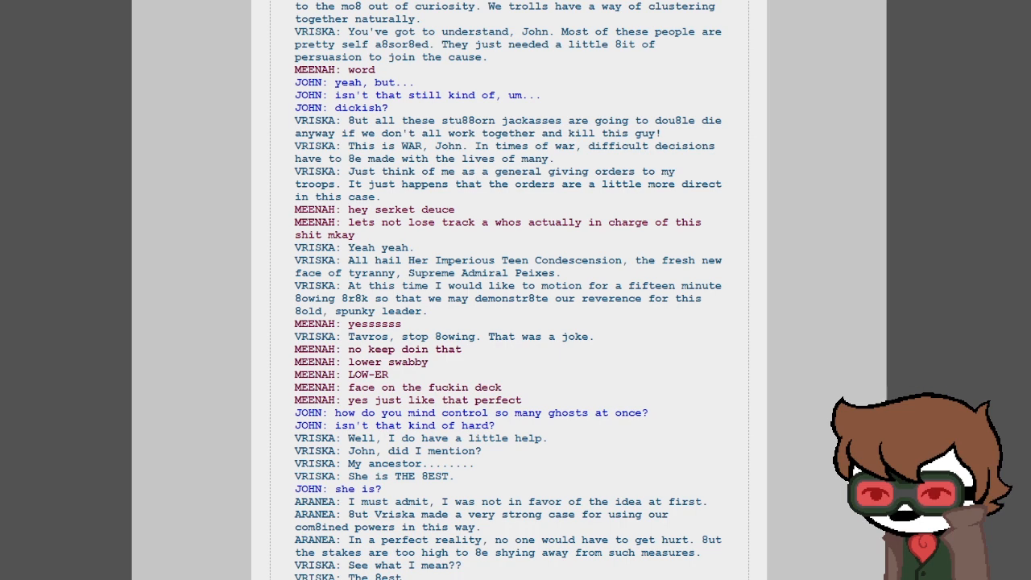
scroll(down, 3)
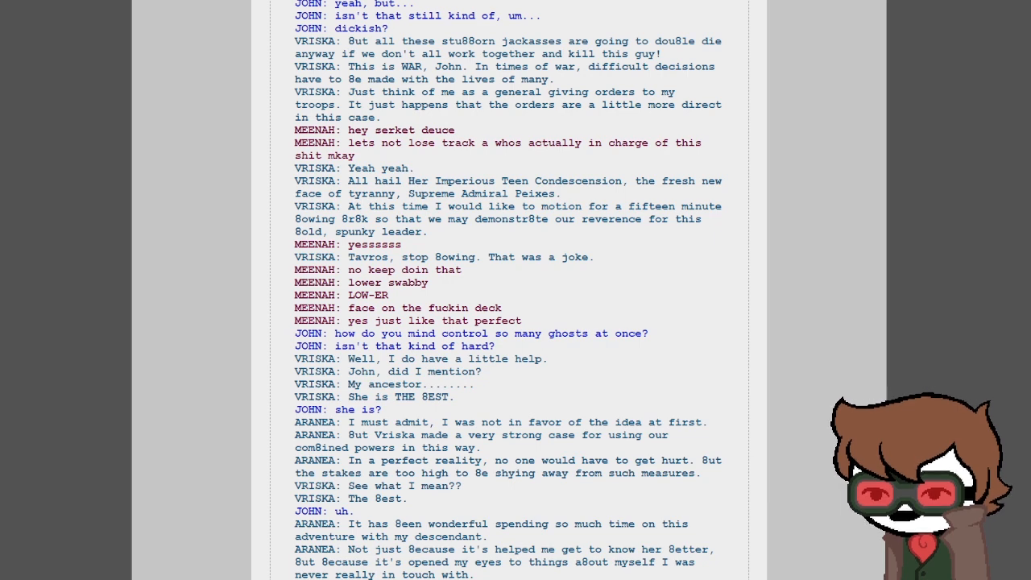
scroll(down, 3)
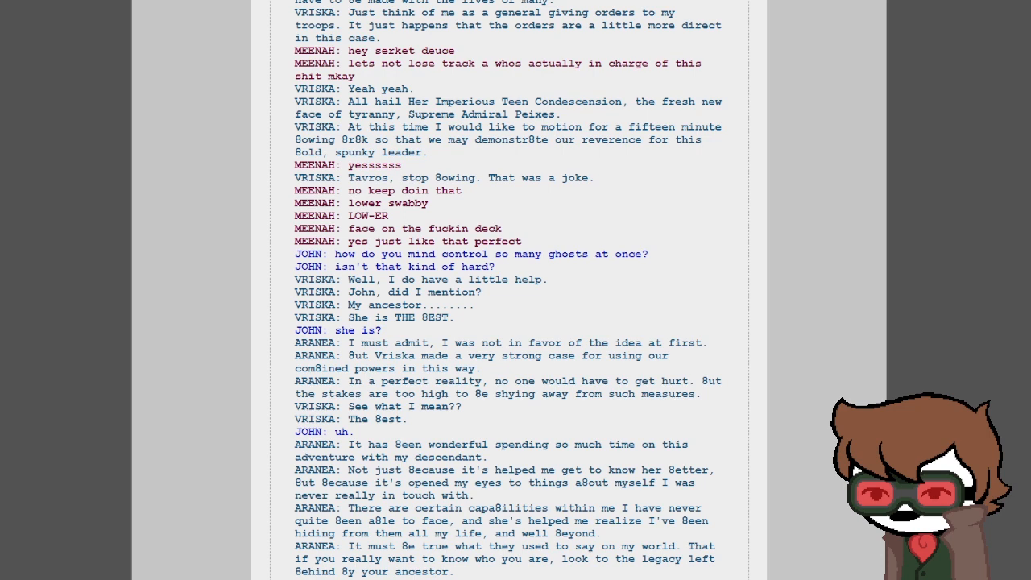
scroll(down, 3)
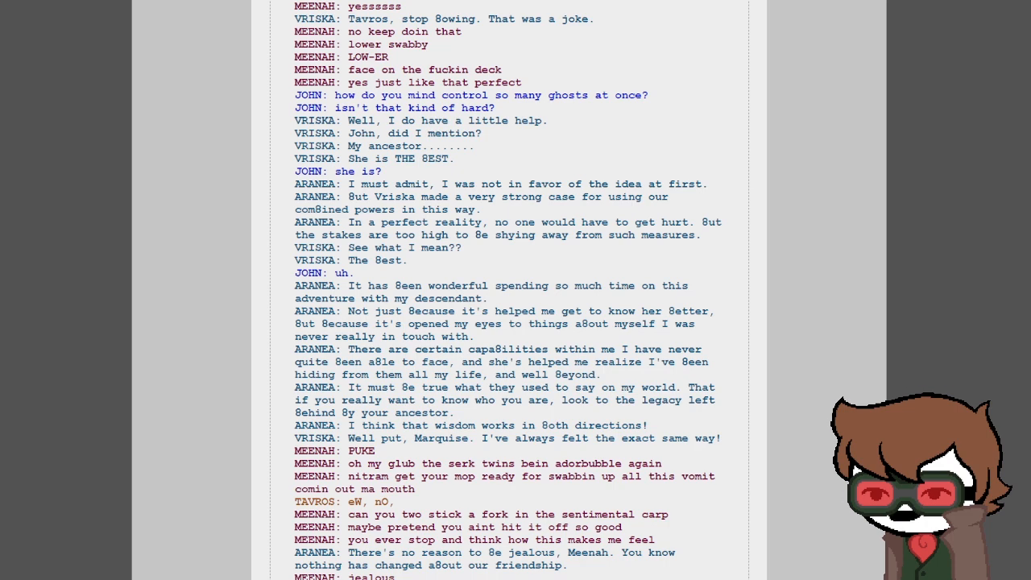
scroll(down, 3)
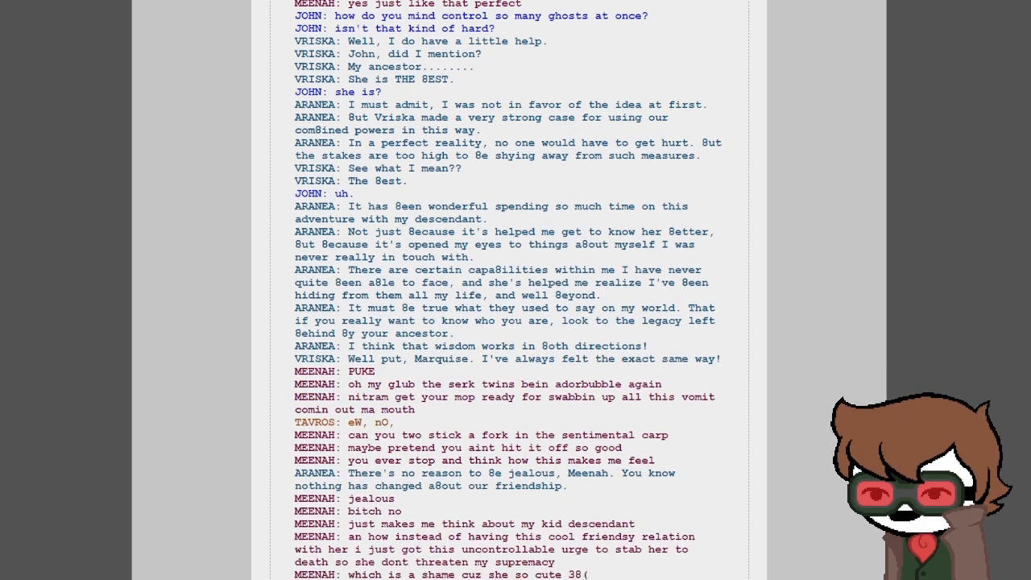
scroll(down, 3)
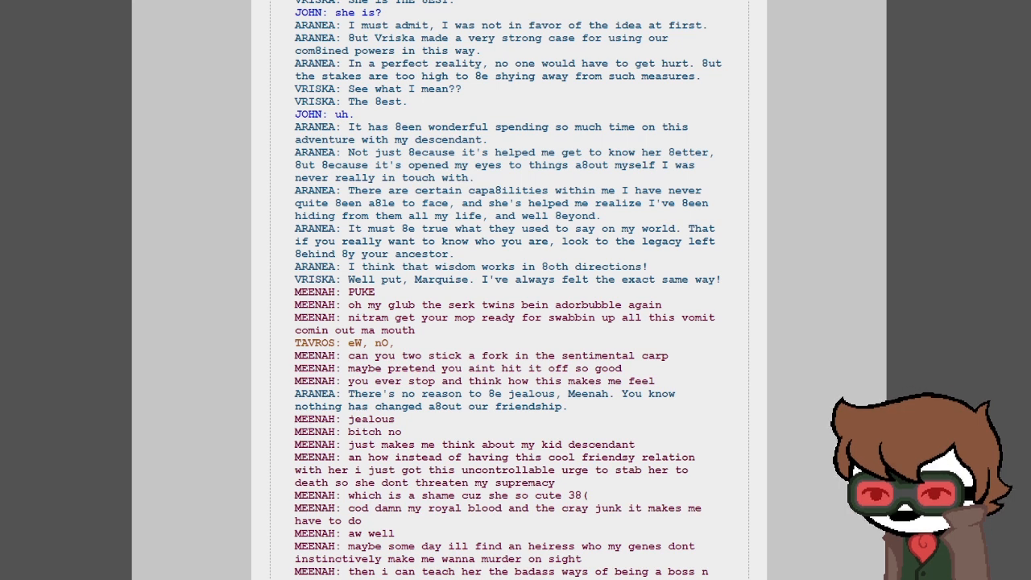
scroll(down, 3)
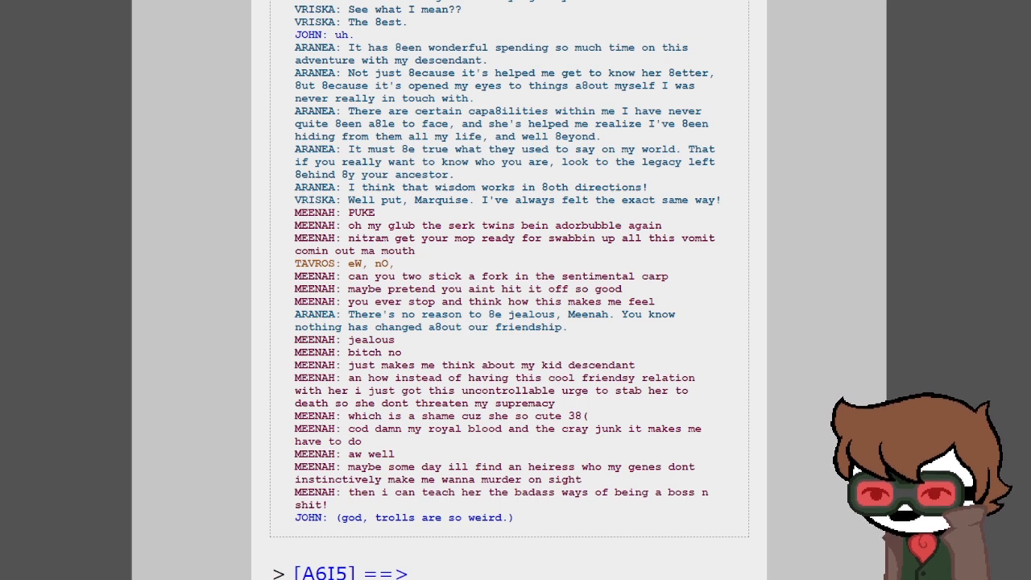
scroll(down, 3)
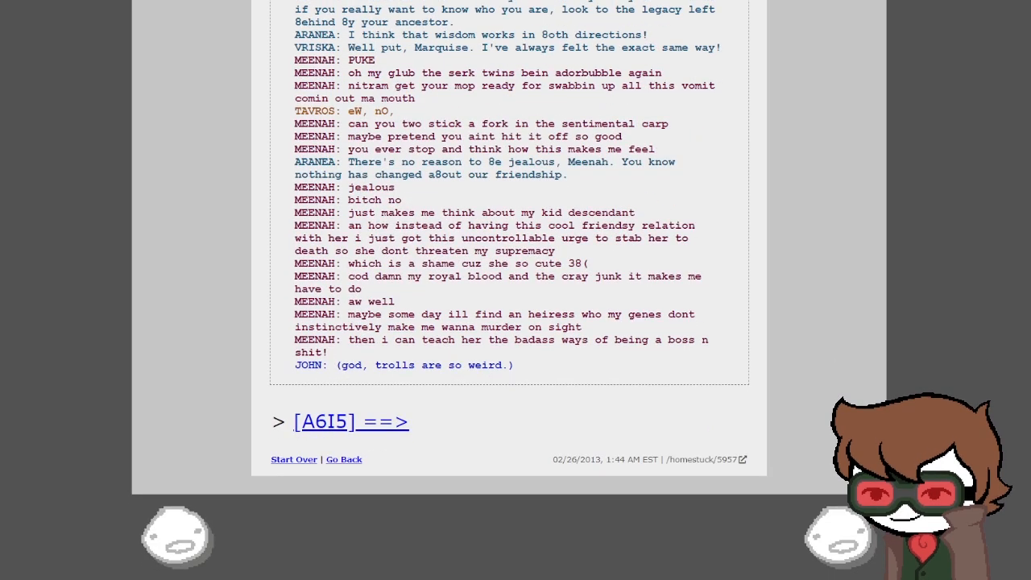
Step: Advance to John with Tavros, Vriska, Aranea and Meenah and read Aranea's violent-beings remarks
click(351, 422)
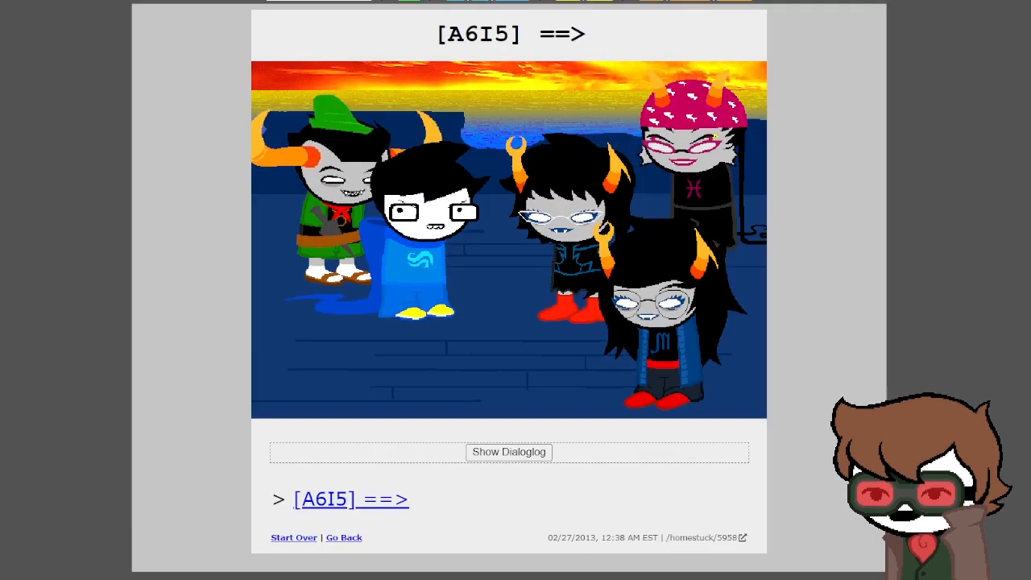
click(509, 451)
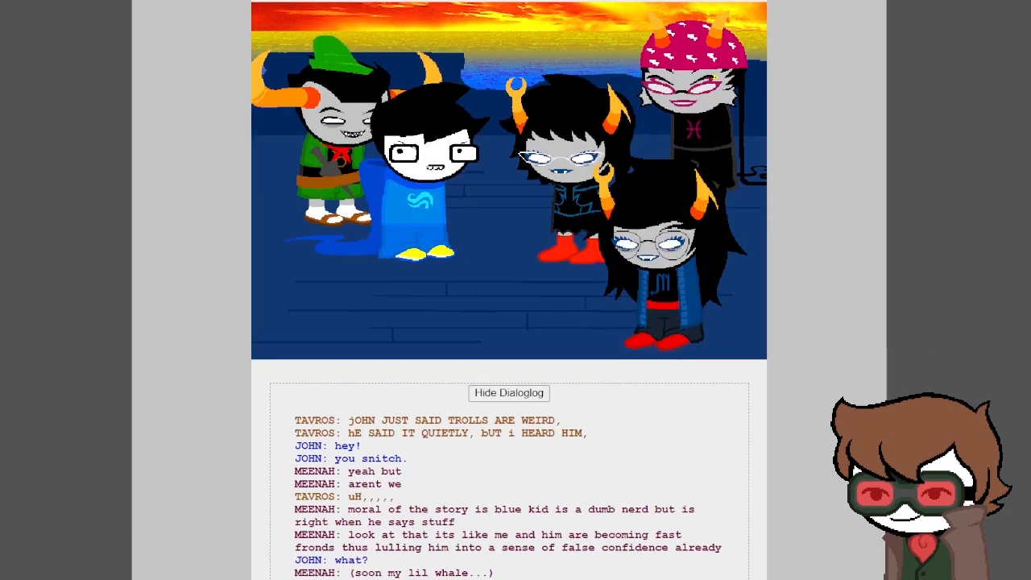
scroll(down, 3)
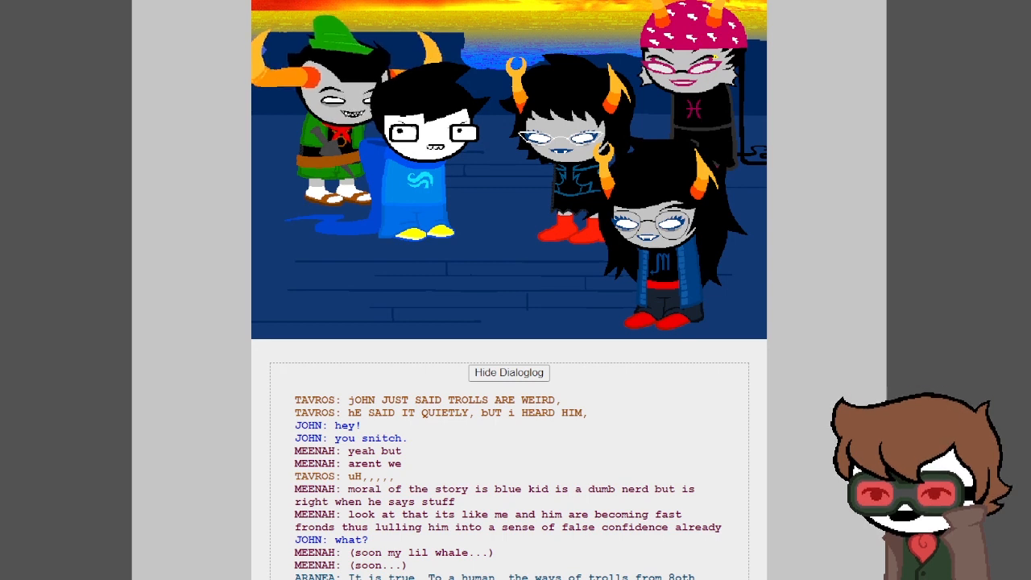
scroll(down, 3)
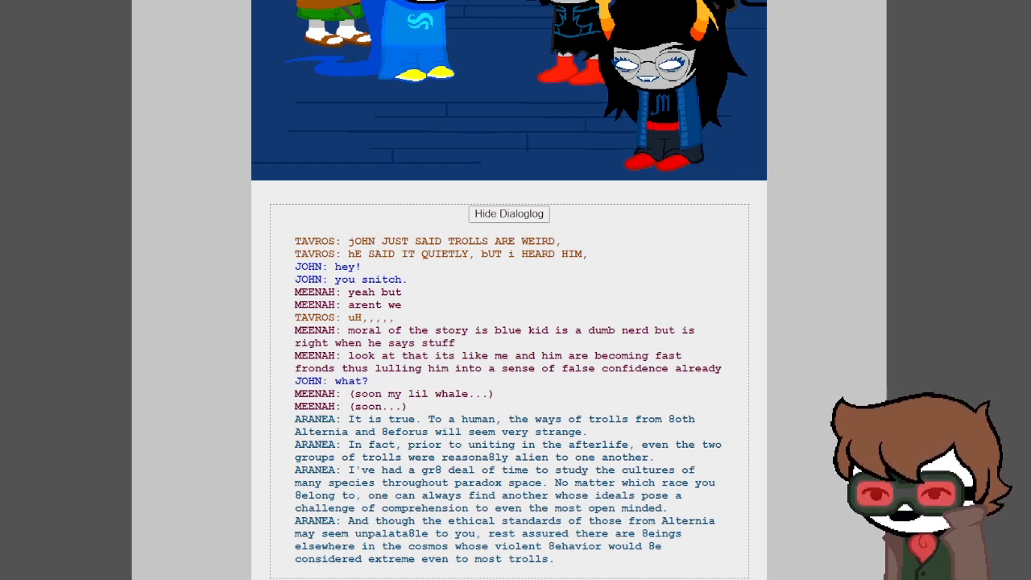
scroll(down, 3)
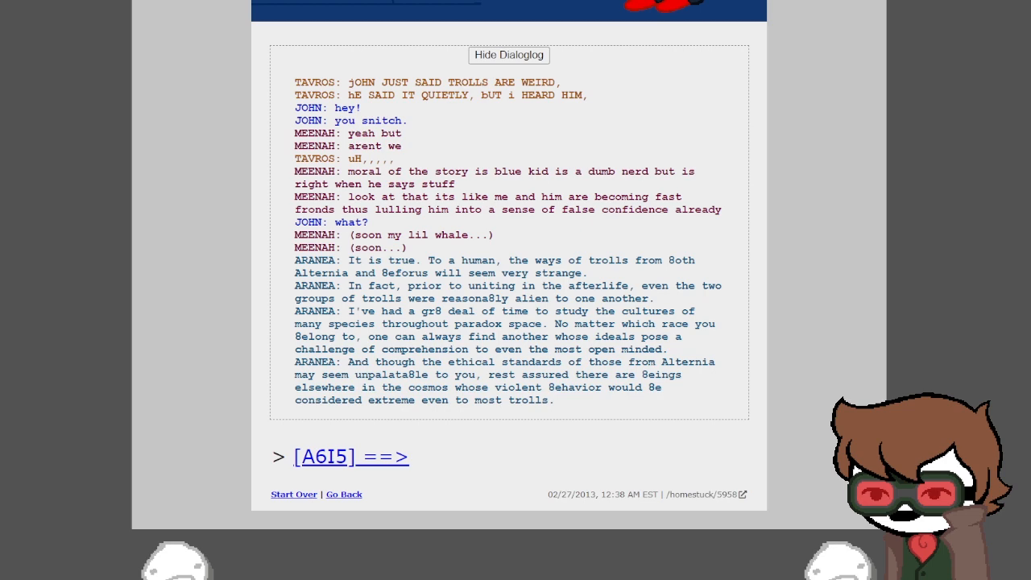
Step: Read Aranea's grinning close-up log about starting her story over, then advance to the sunset page
click(351, 456)
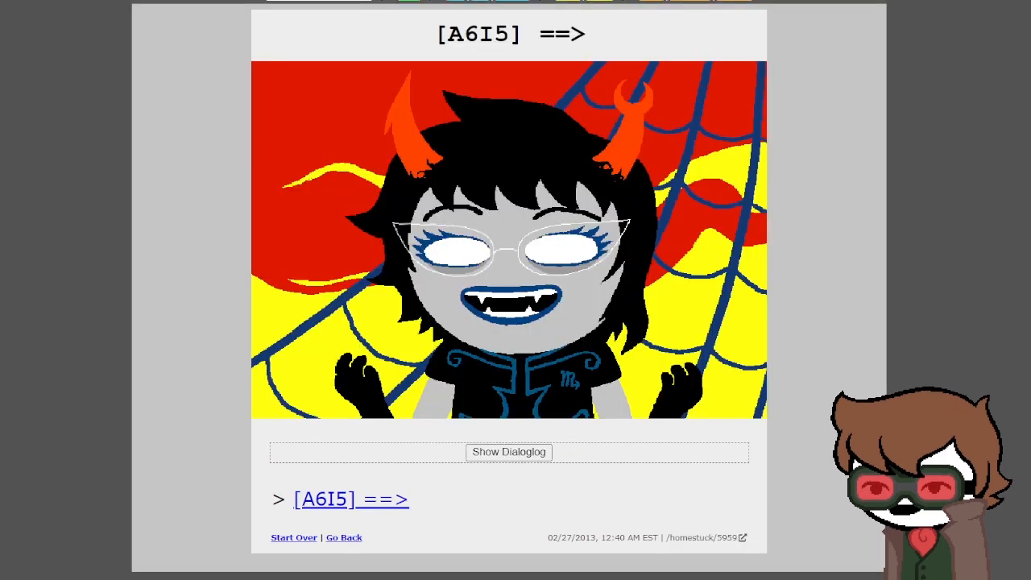
click(509, 451)
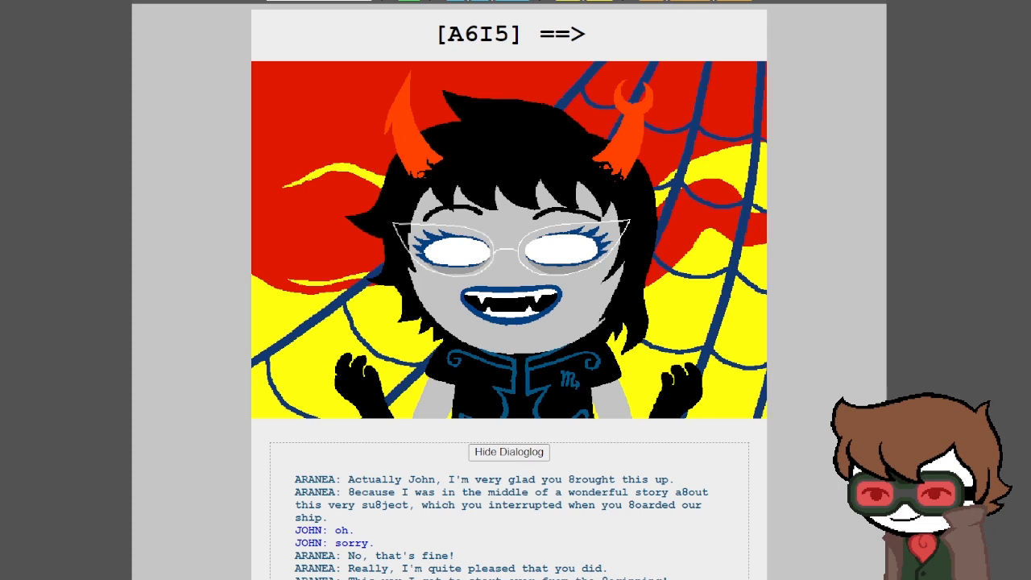
scroll(down, 3)
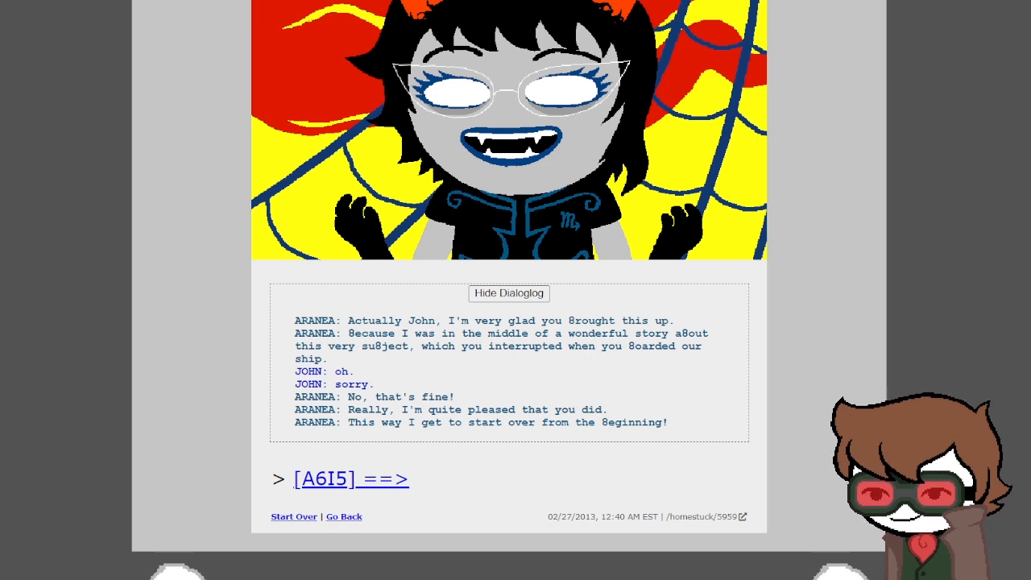
click(351, 479)
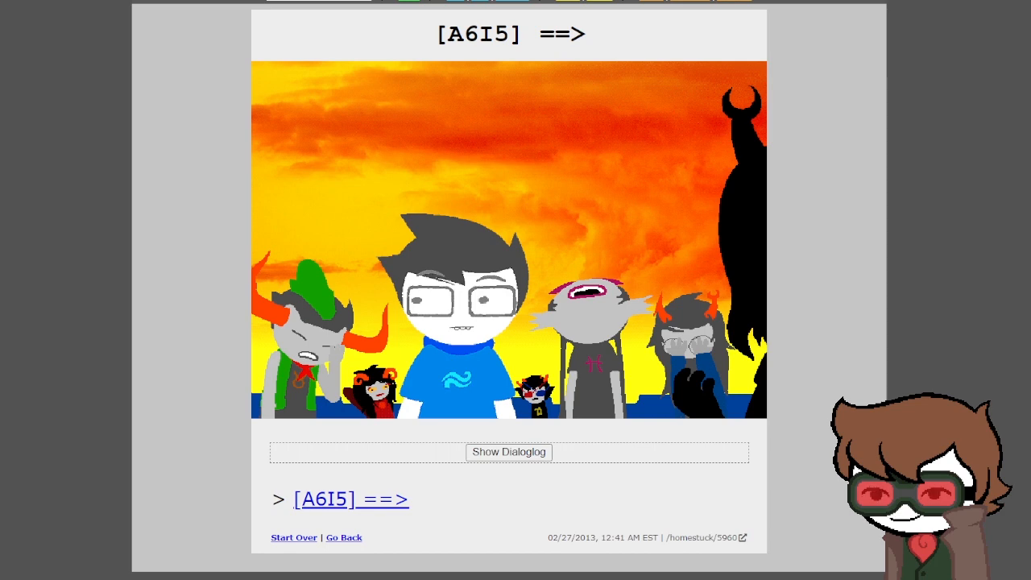
Step: Reveal the sunset page's log where Aranea begins 'Once upon a time........'
click(509, 451)
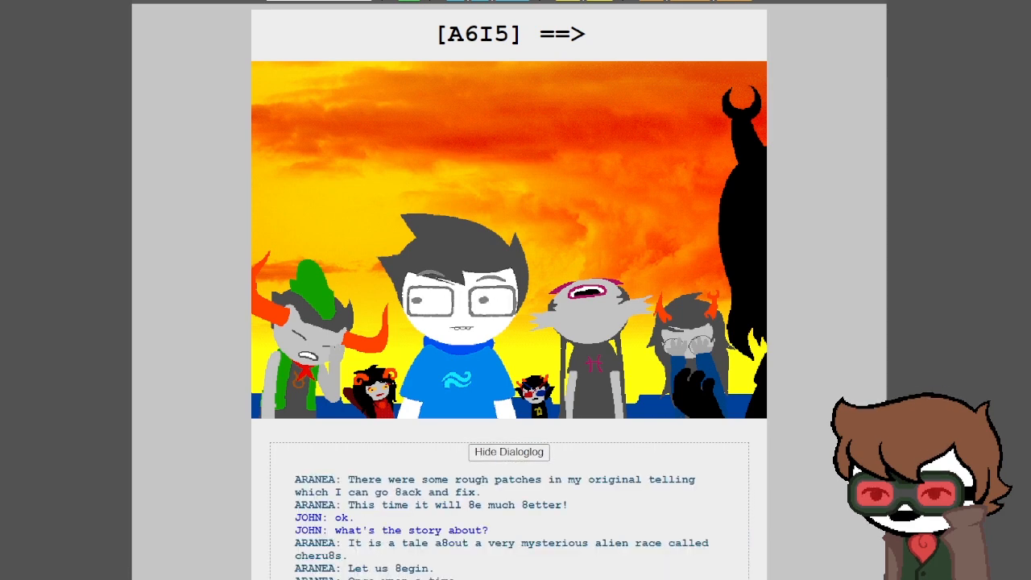
scroll(down, 3)
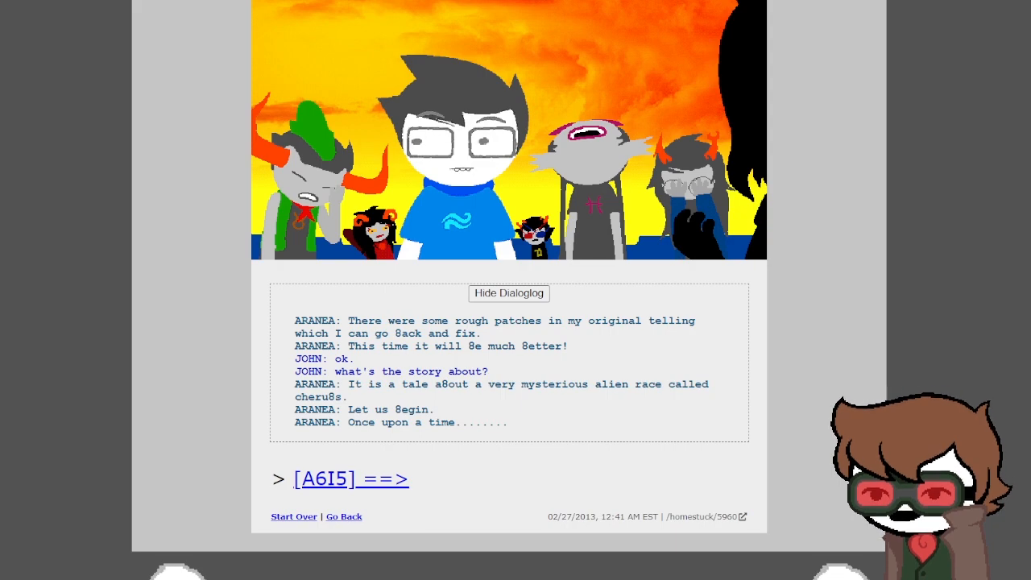
Step: Read the WORLDBUILDING cherub page's log, then reveal the winged cherub's narration on sensing mates across lightyears
click(352, 478)
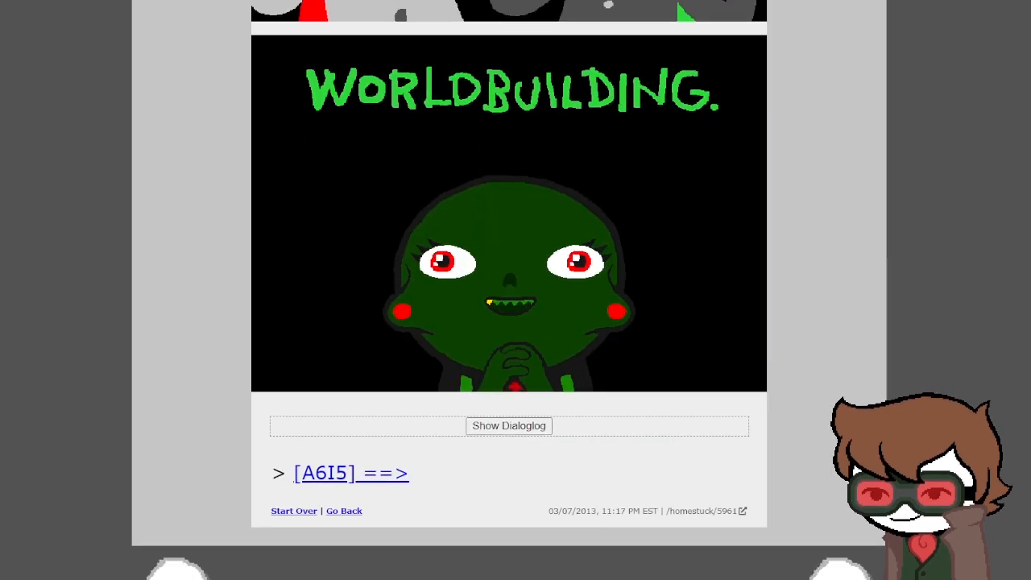
scroll(down, 3)
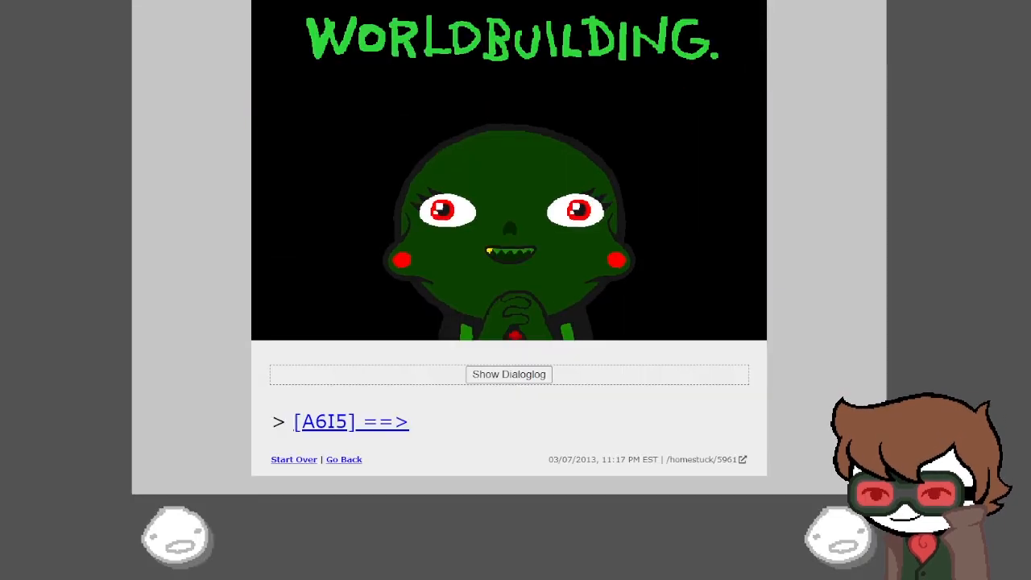
click(509, 374)
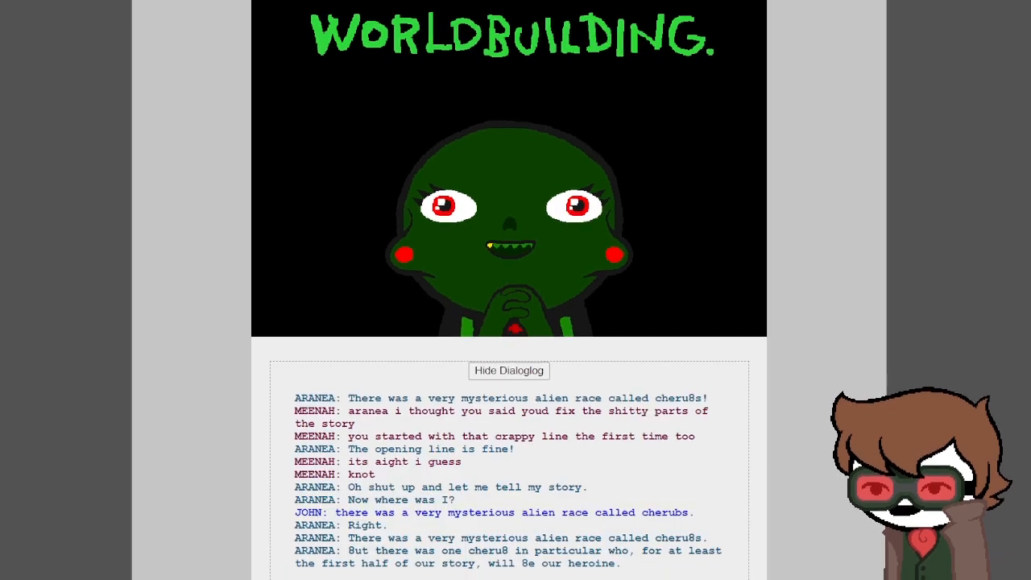
scroll(down, 3)
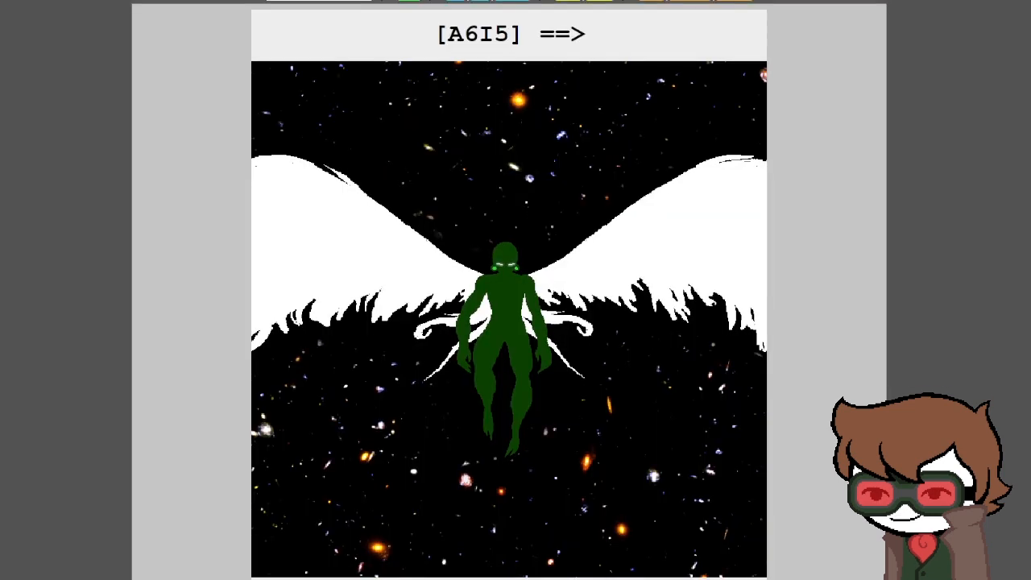
scroll(down, 3)
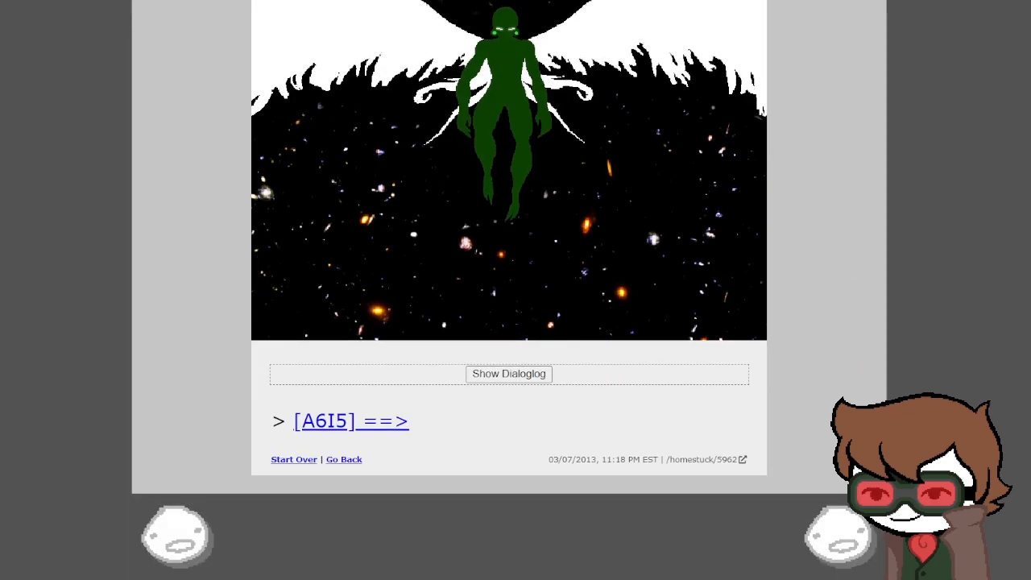
click(509, 374)
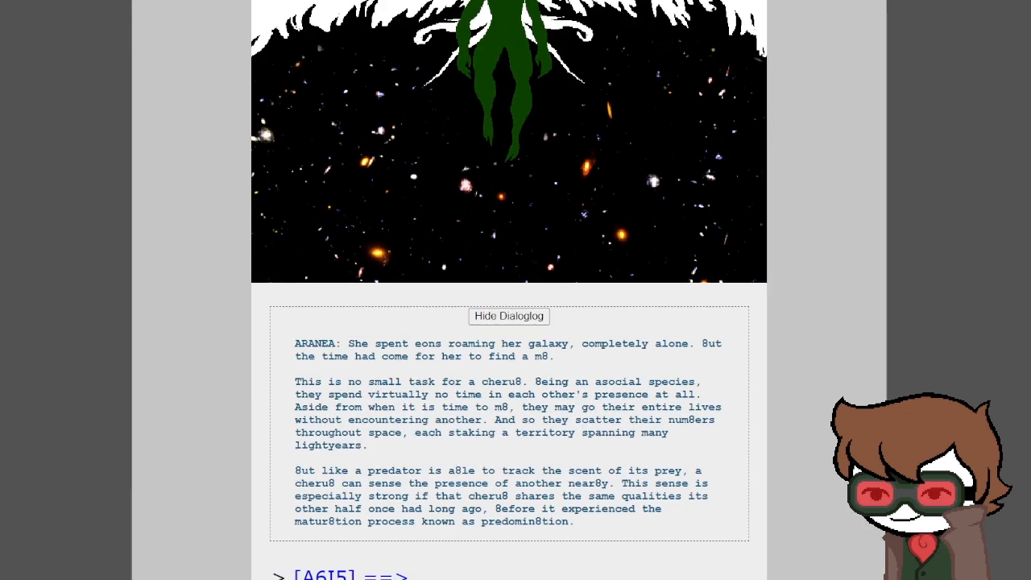